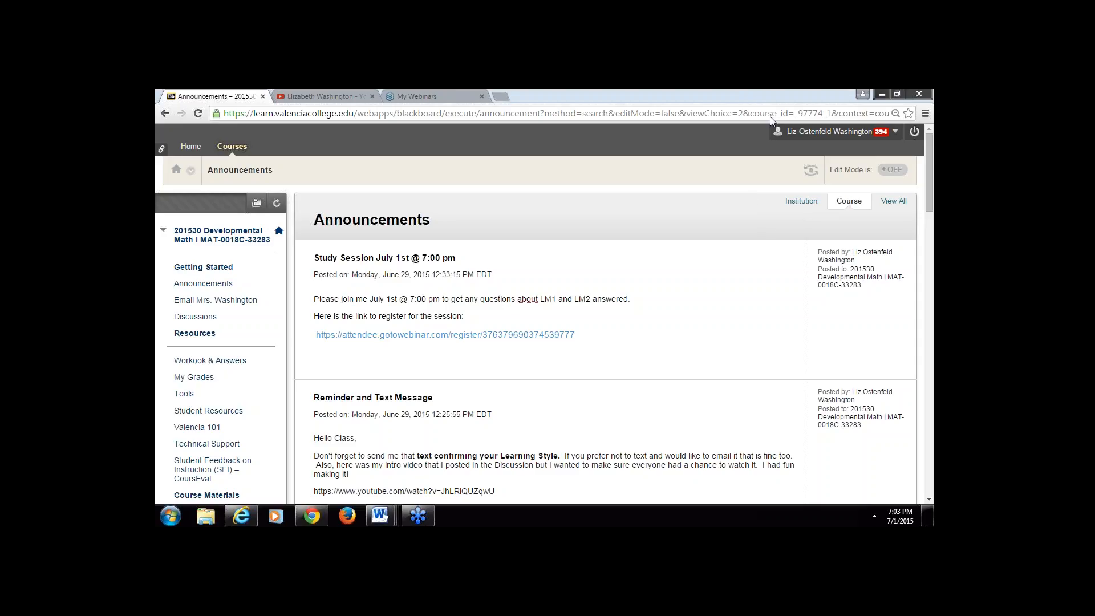
{"action": "mouse_move", "coordinate": [677, 217]}
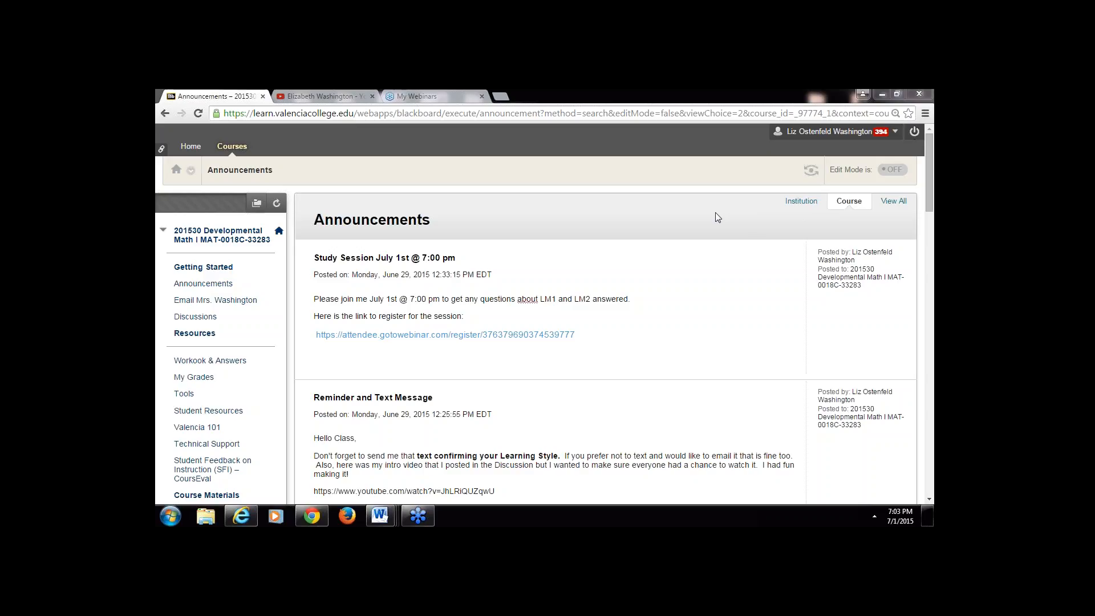
{"action": "mouse_move", "coordinate": [712, 398]}
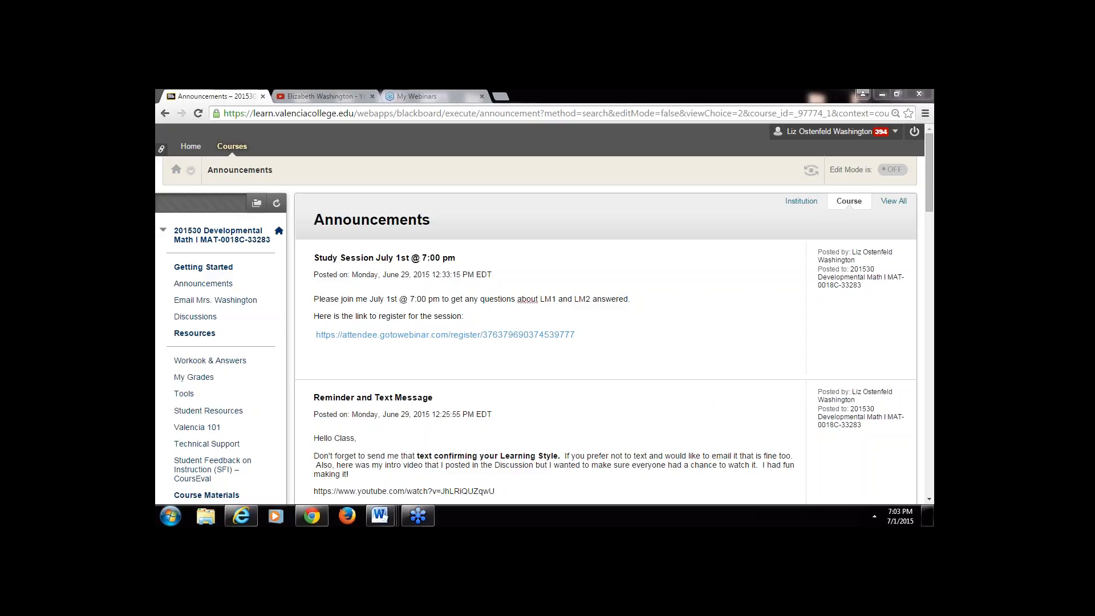
{"action": "mouse_move", "coordinate": [919, 447]}
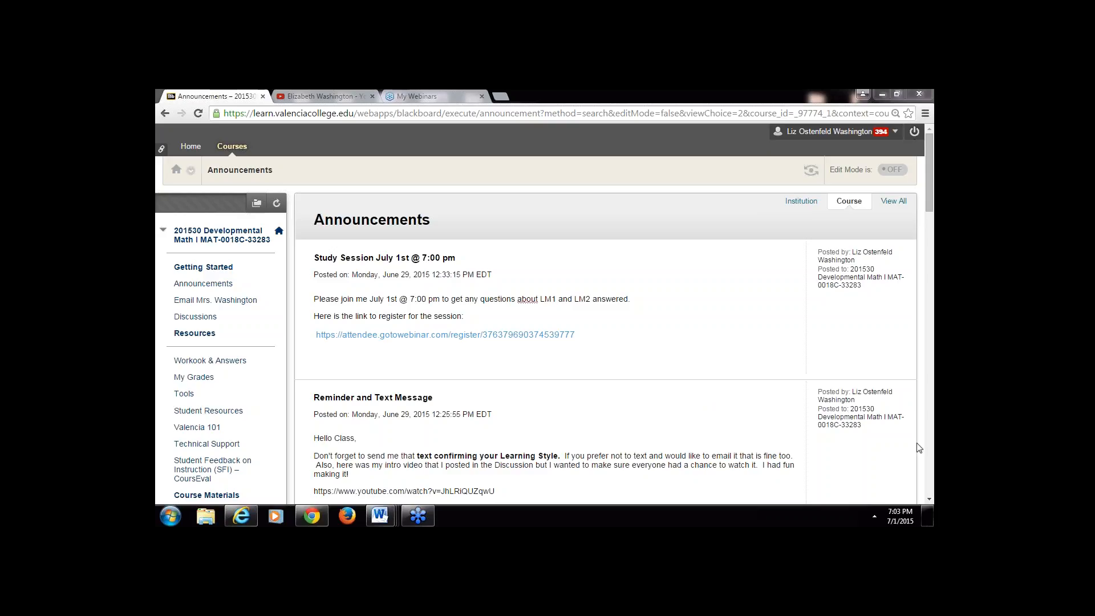
{"action": "mouse_move", "coordinate": [579, 355]}
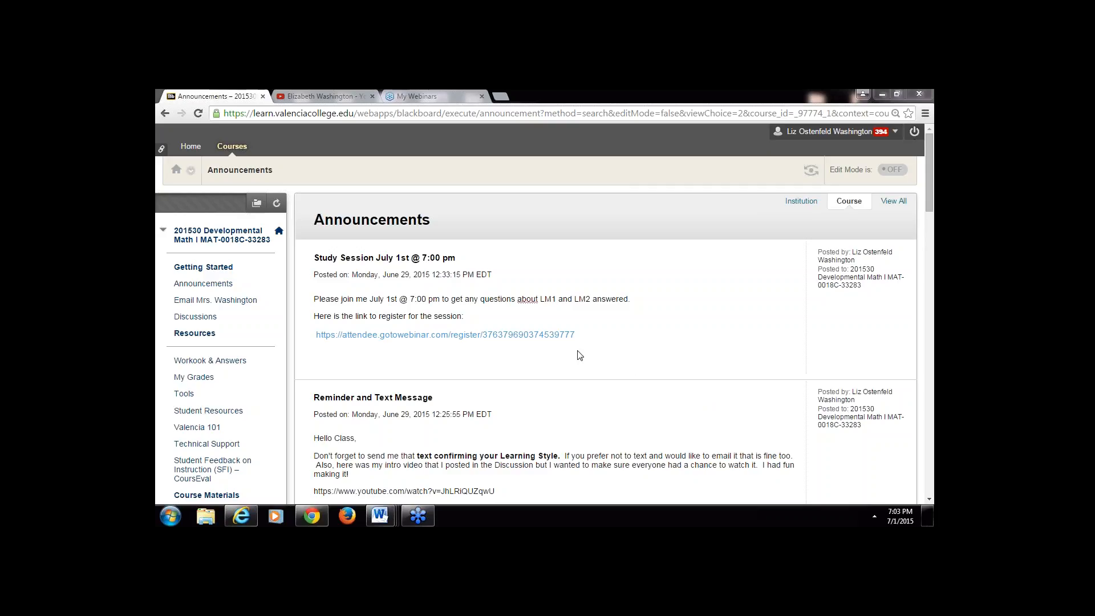
{"action": "mouse_move", "coordinate": [350, 359]}
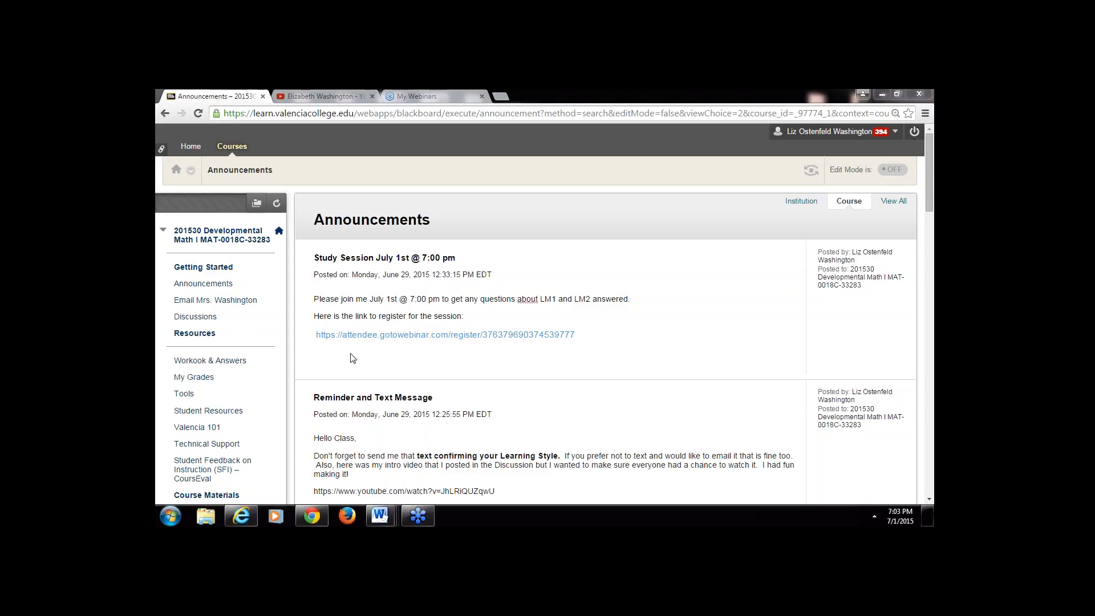
{"action": "mouse_move", "coordinate": [519, 346]}
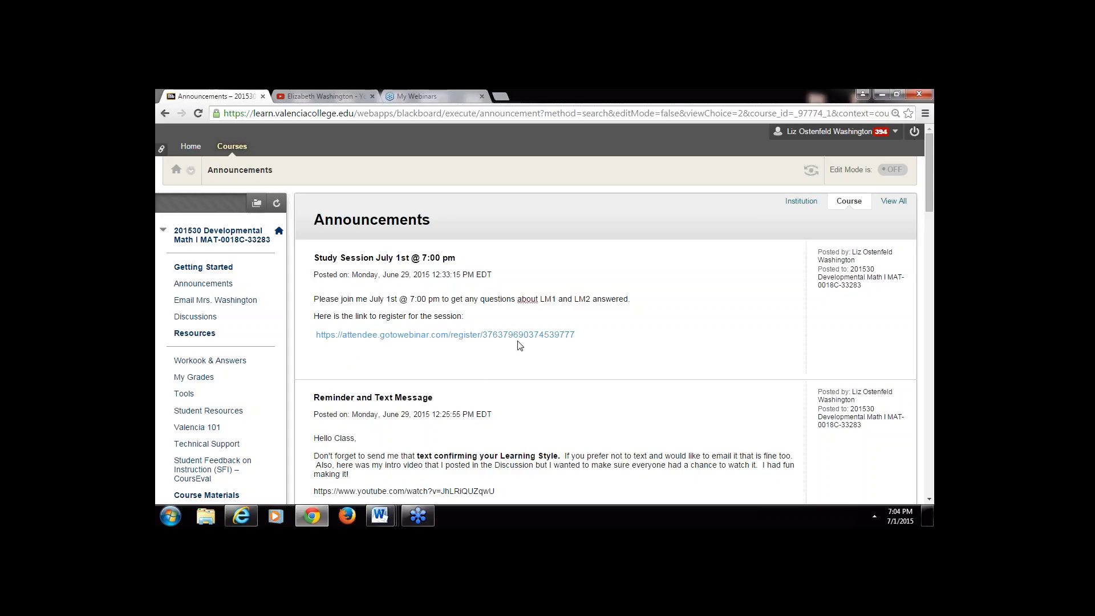
{"action": "mouse_move", "coordinate": [629, 348]}
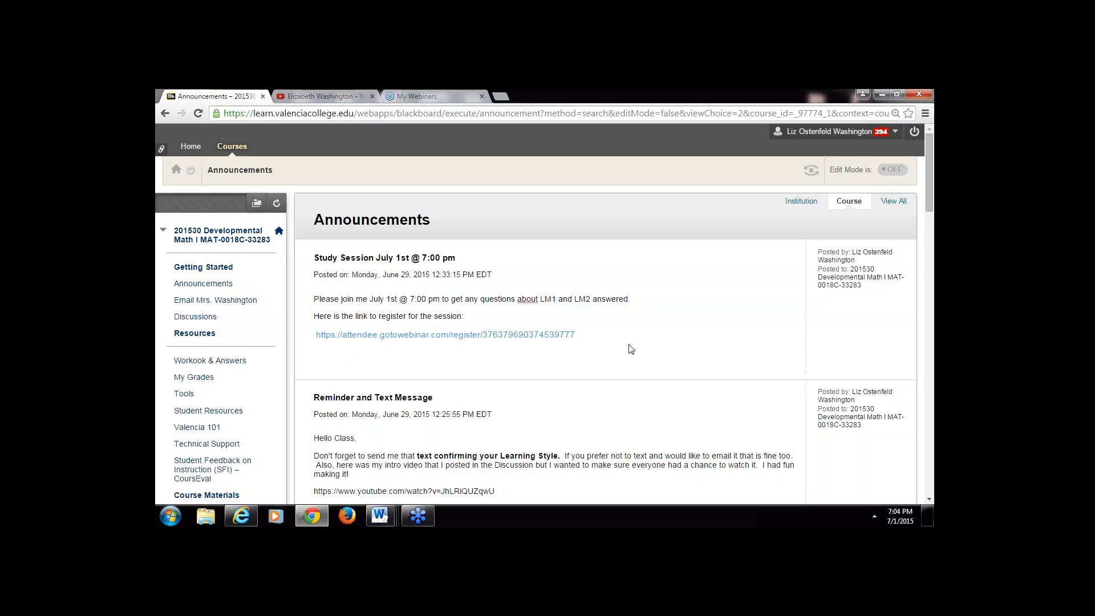
- Scroll the LM2 Integers module page down to the homework set links
{"action": "scroll", "scroll_direction": "down", "scroll_amount": 3}
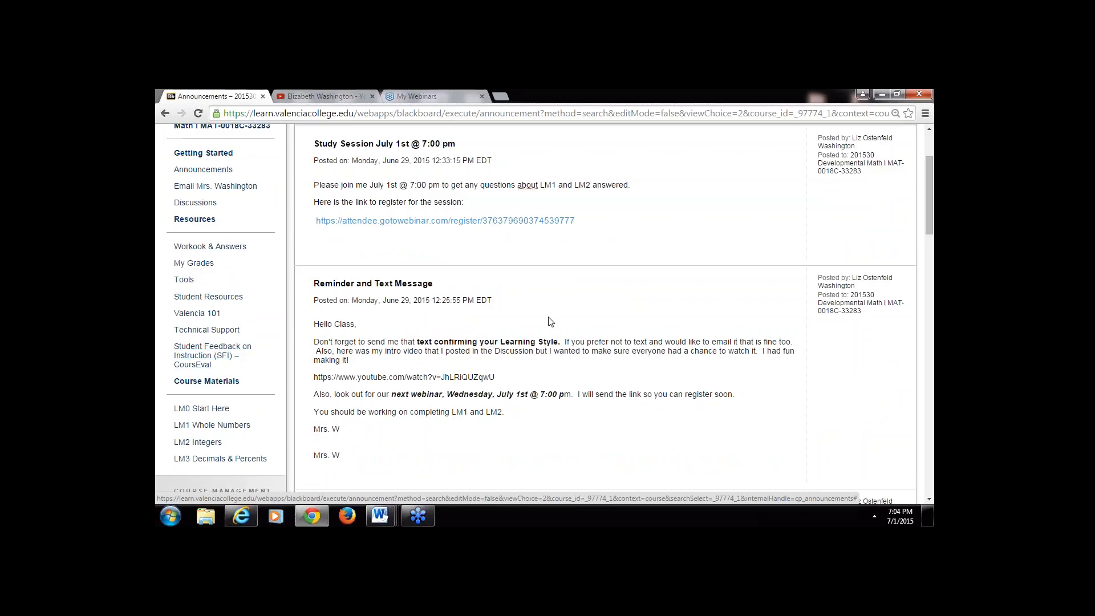
{"action": "mouse_move", "coordinate": [676, 267]}
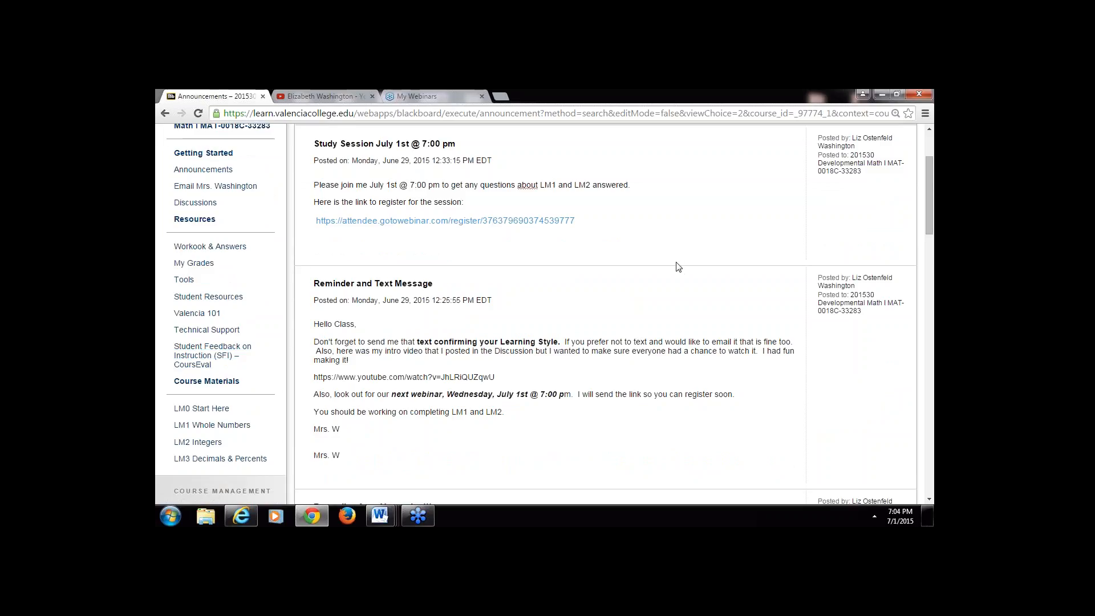
{"action": "mouse_move", "coordinate": [665, 283]}
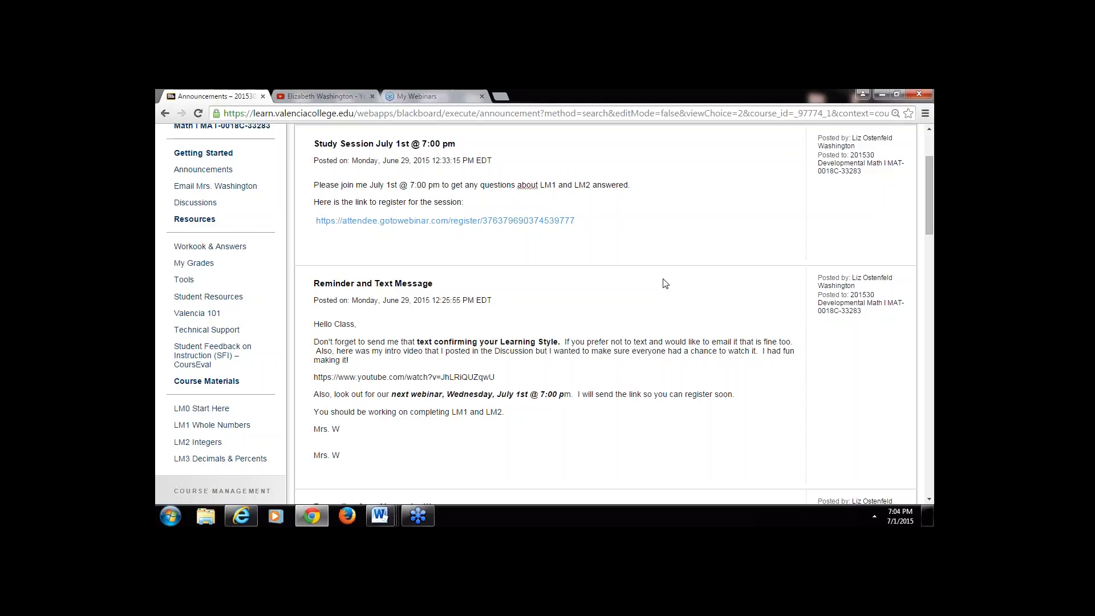
{"action": "mouse_move", "coordinate": [222, 458]}
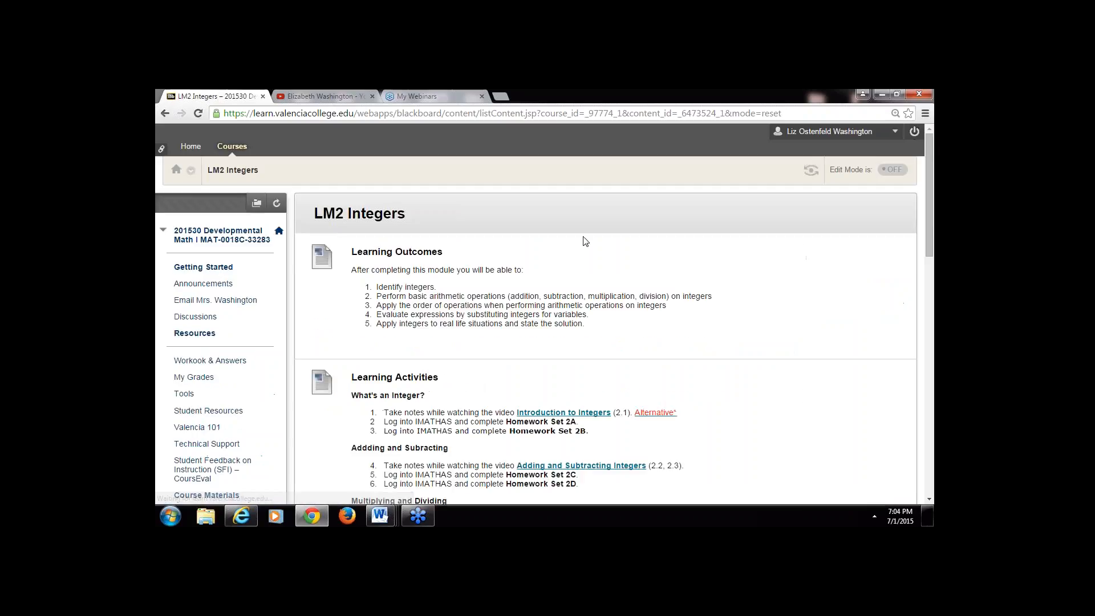
{"action": "scroll", "scroll_direction": "down", "scroll_amount": 3}
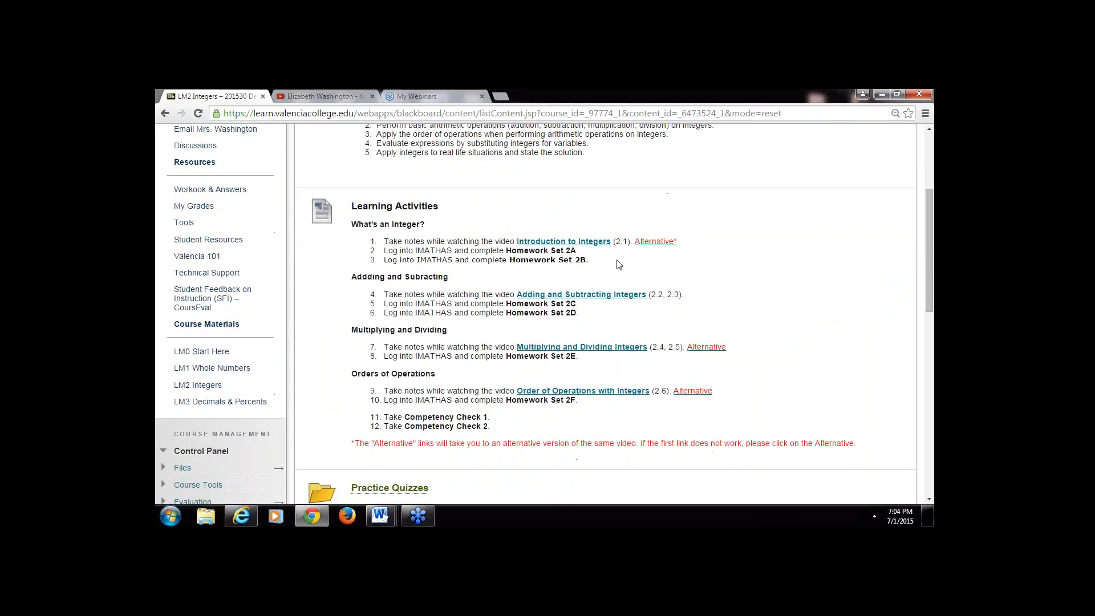
{"action": "scroll", "scroll_direction": "down", "scroll_amount": 3}
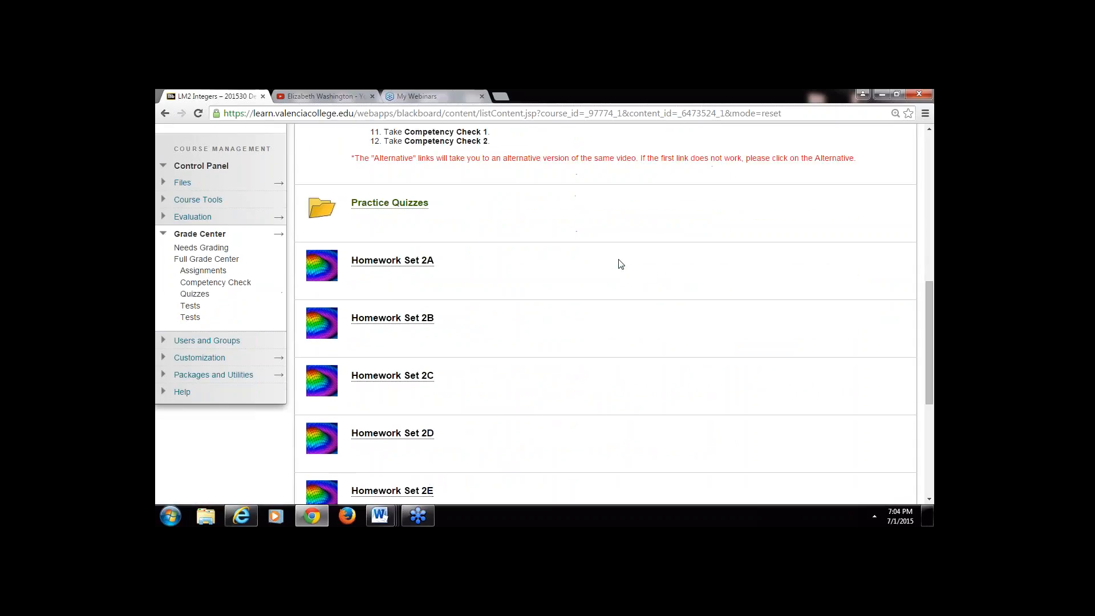
{"action": "scroll", "scroll_direction": "down", "scroll_amount": 3}
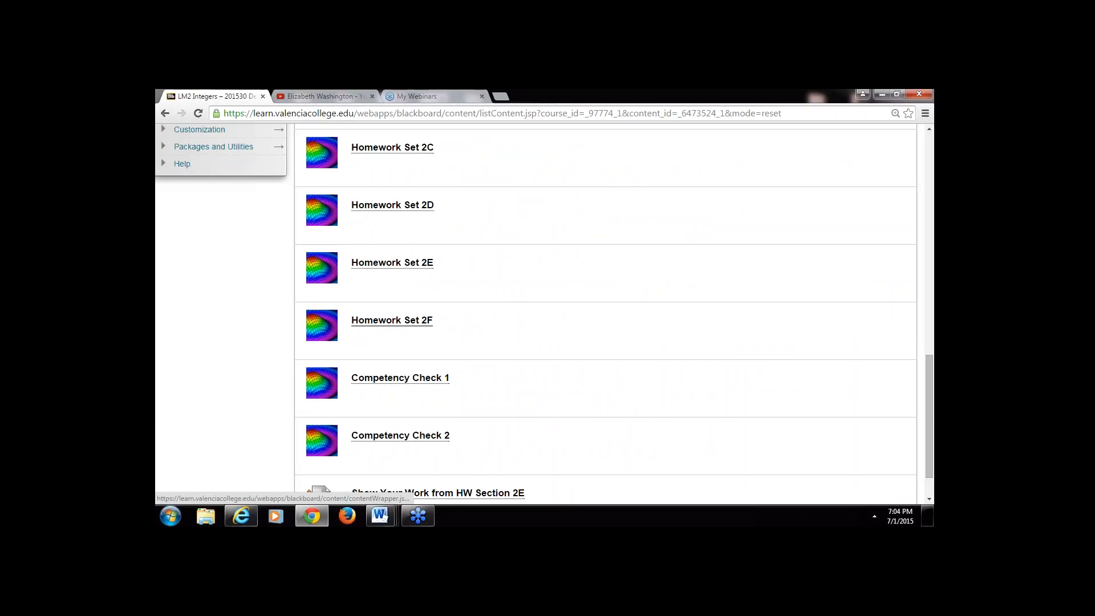
{"action": "mouse_move", "coordinate": [391, 320]}
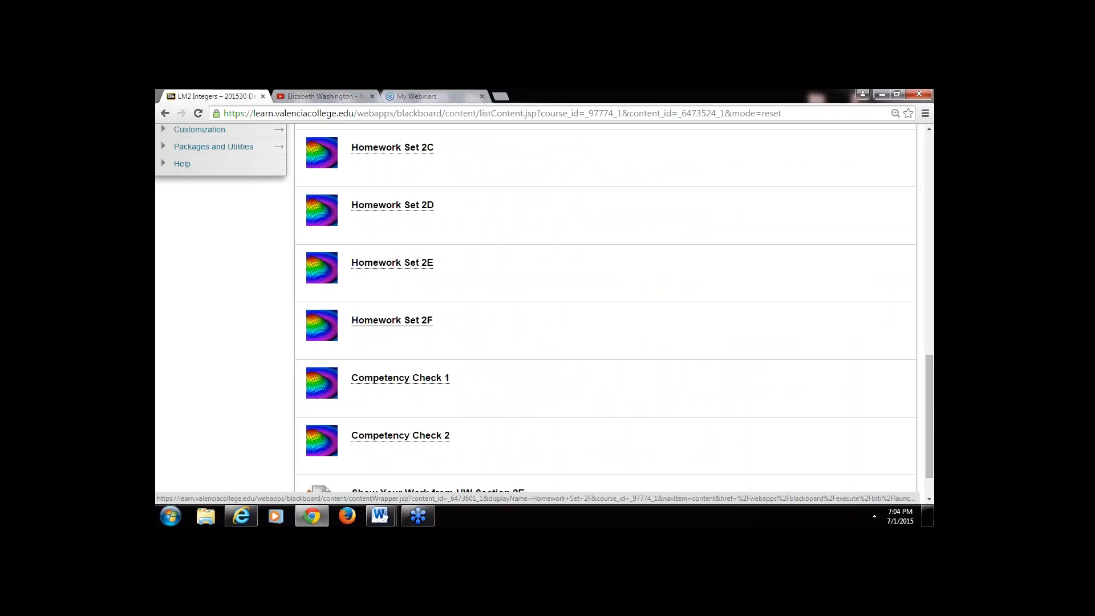
- Launch Homework Set 2F in IMathAS, landing on question 1 about (−2)⁴
{"action": "left_click", "coordinate": [391, 319]}
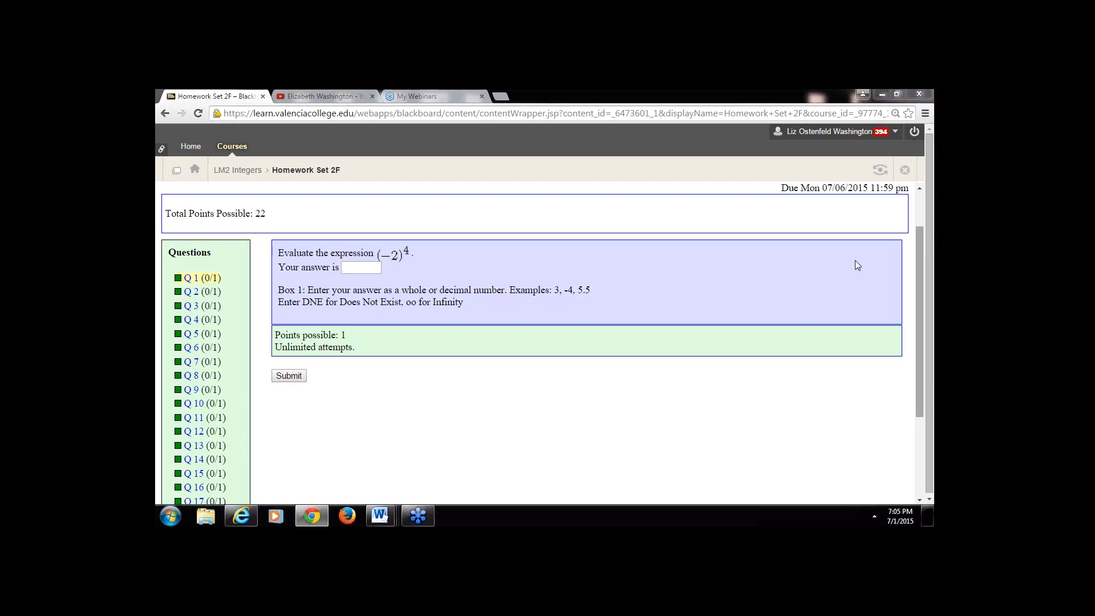
{"action": "mouse_move", "coordinate": [908, 261]}
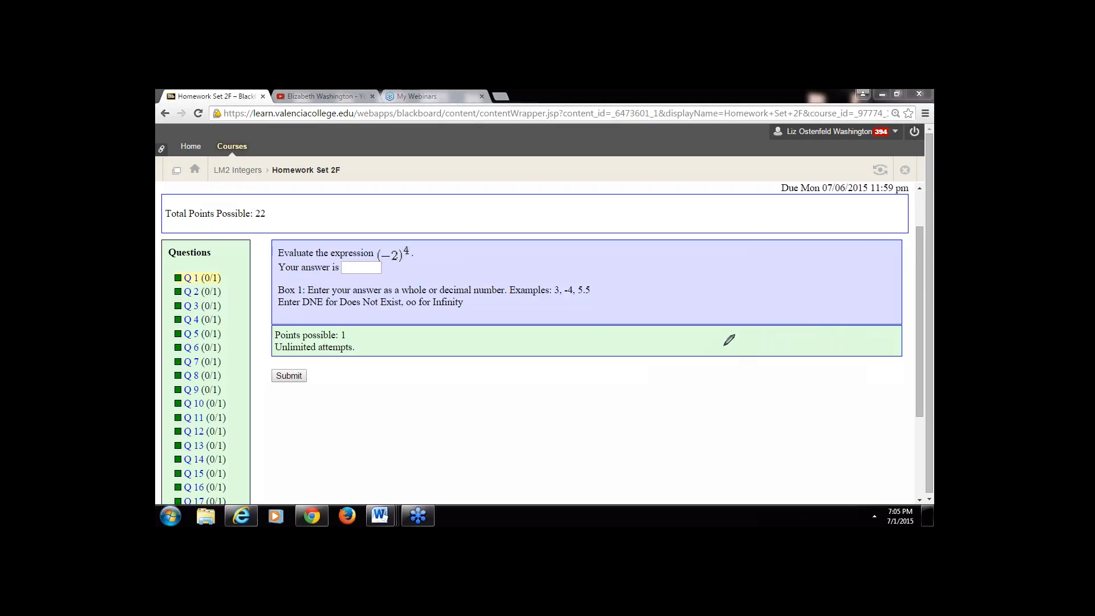
{"action": "mouse_move", "coordinate": [374, 250]}
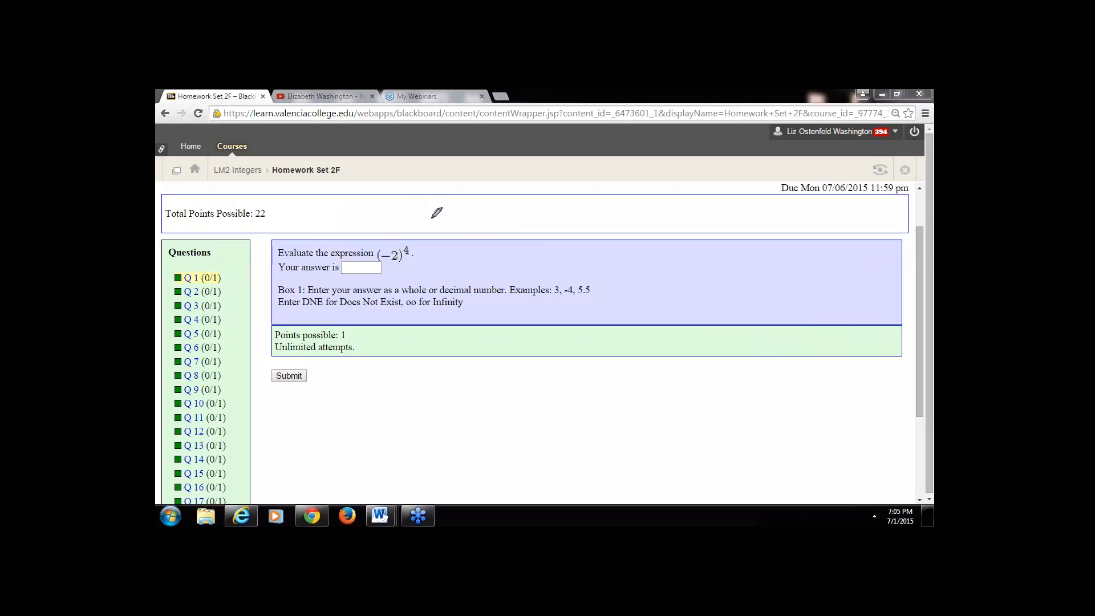
{"action": "mouse_move", "coordinate": [406, 219]}
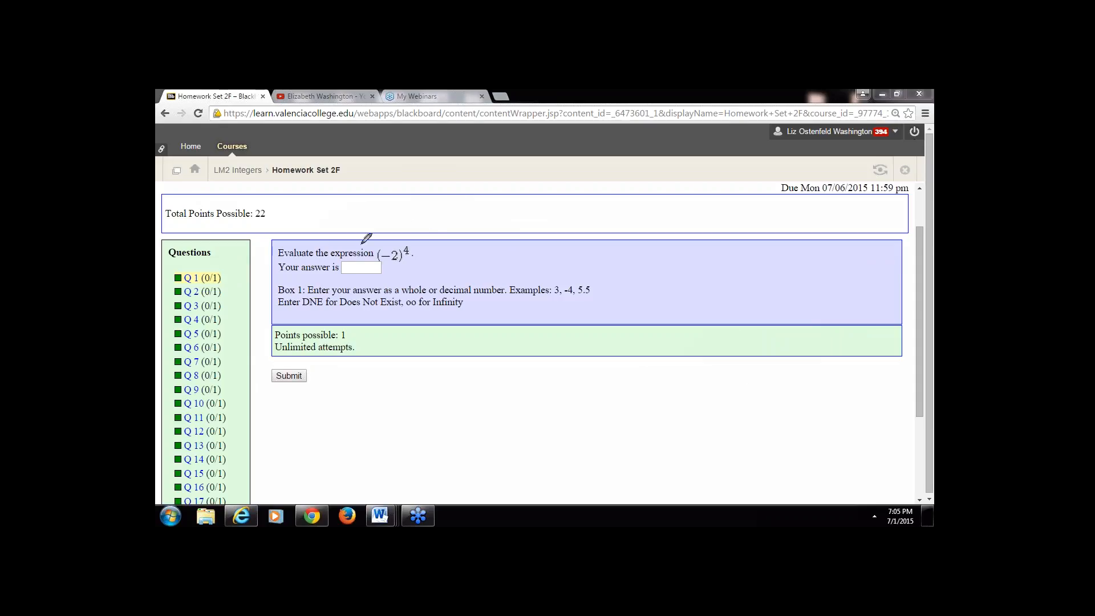
{"action": "mouse_move", "coordinate": [415, 236]}
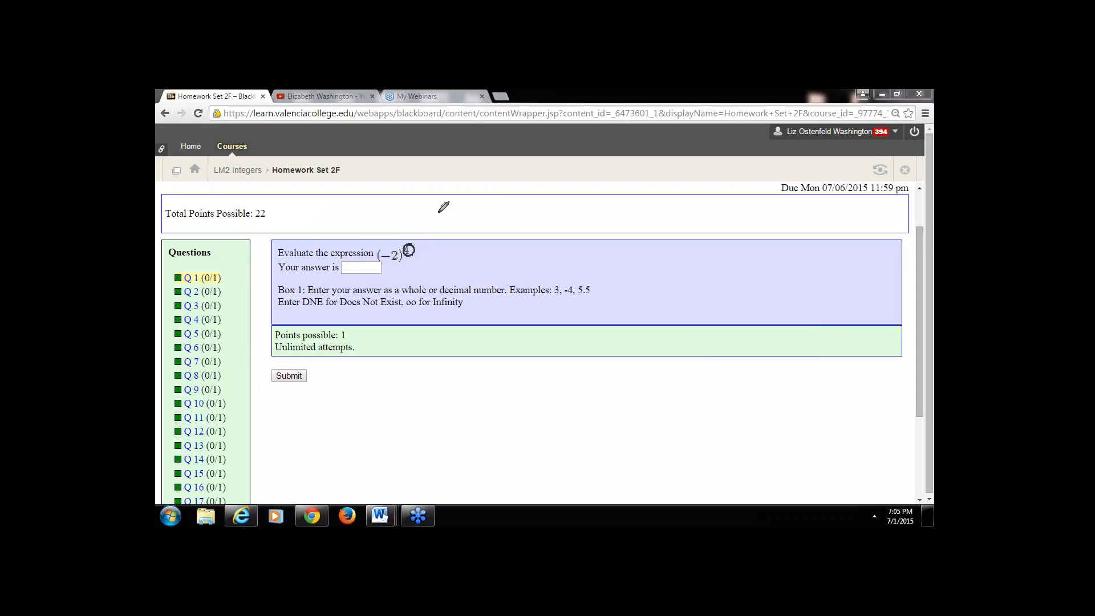
{"action": "left_click_drag", "start_coordinate": [433, 217], "coordinate": [478, 209]}
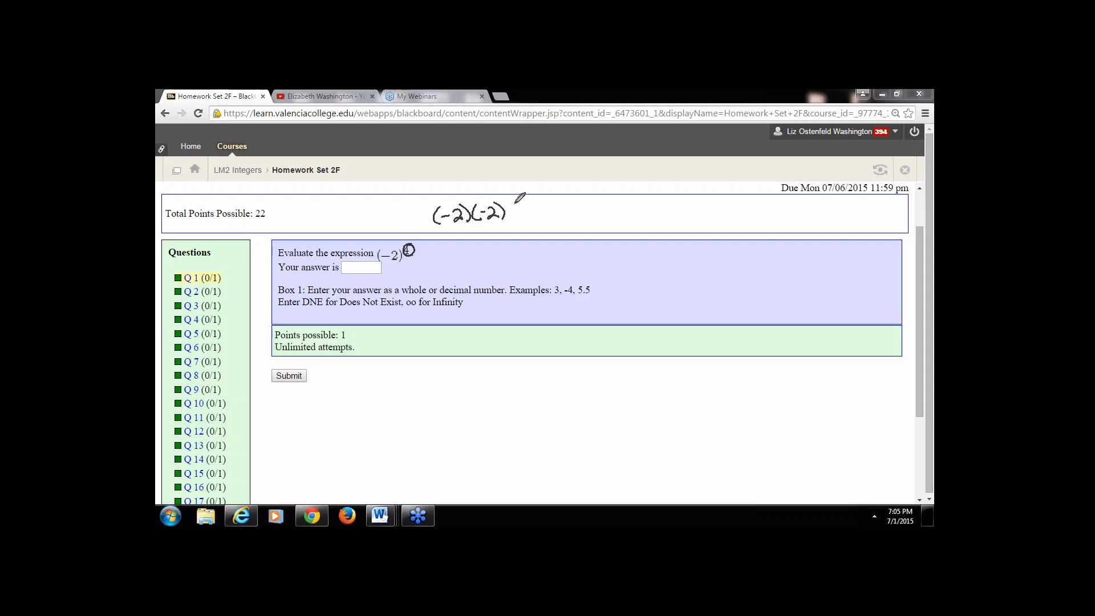
{"action": "left_click_drag", "start_coordinate": [489, 213], "coordinate": [566, 210]}
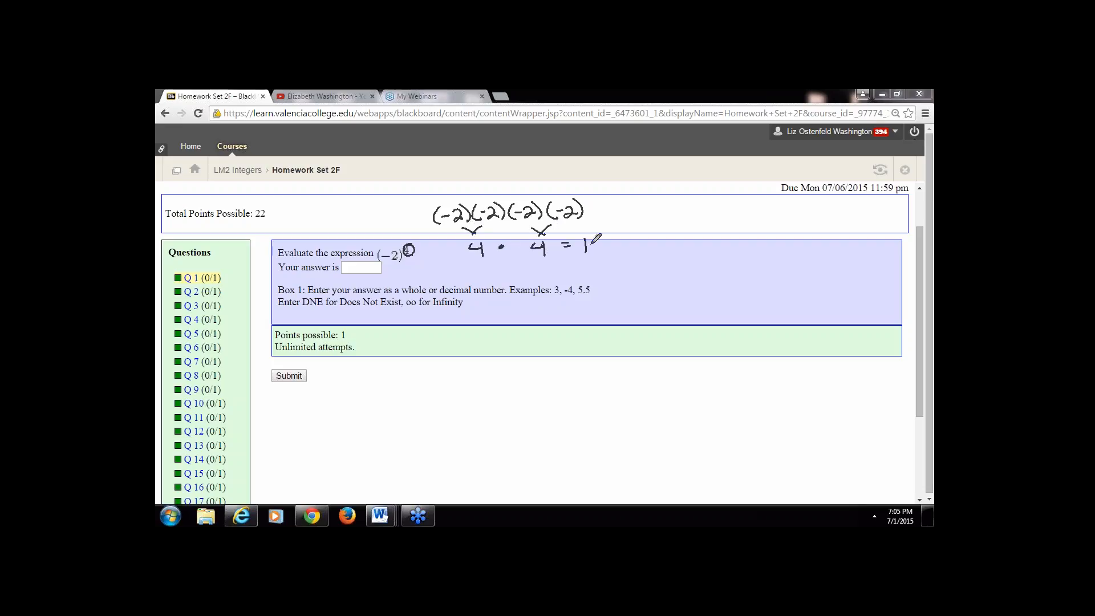
{"action": "mouse_move", "coordinate": [596, 244]}
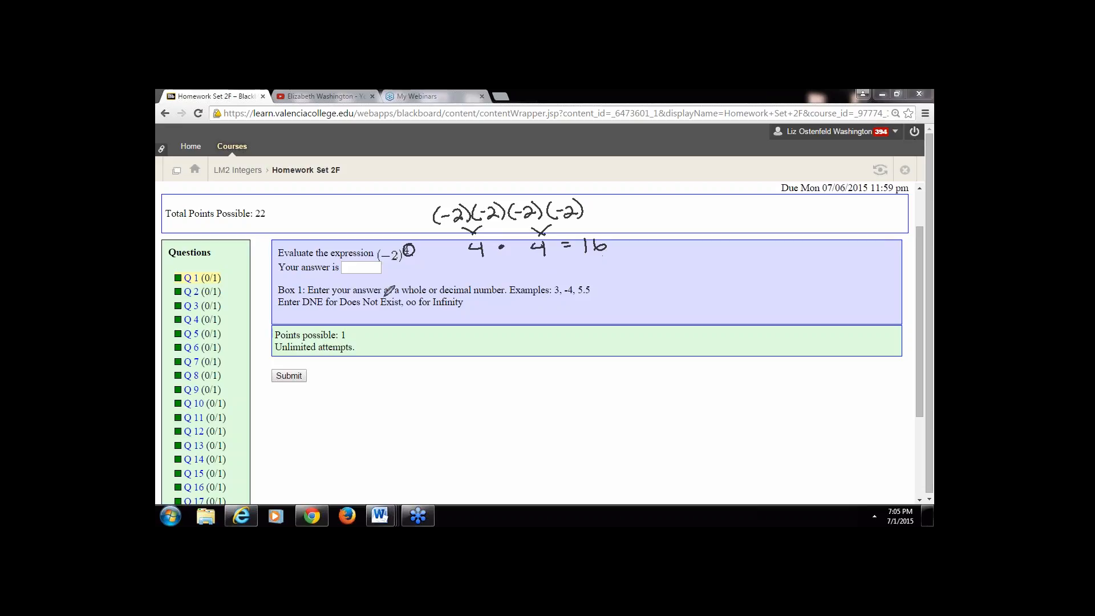
{"action": "mouse_move", "coordinate": [468, 330]}
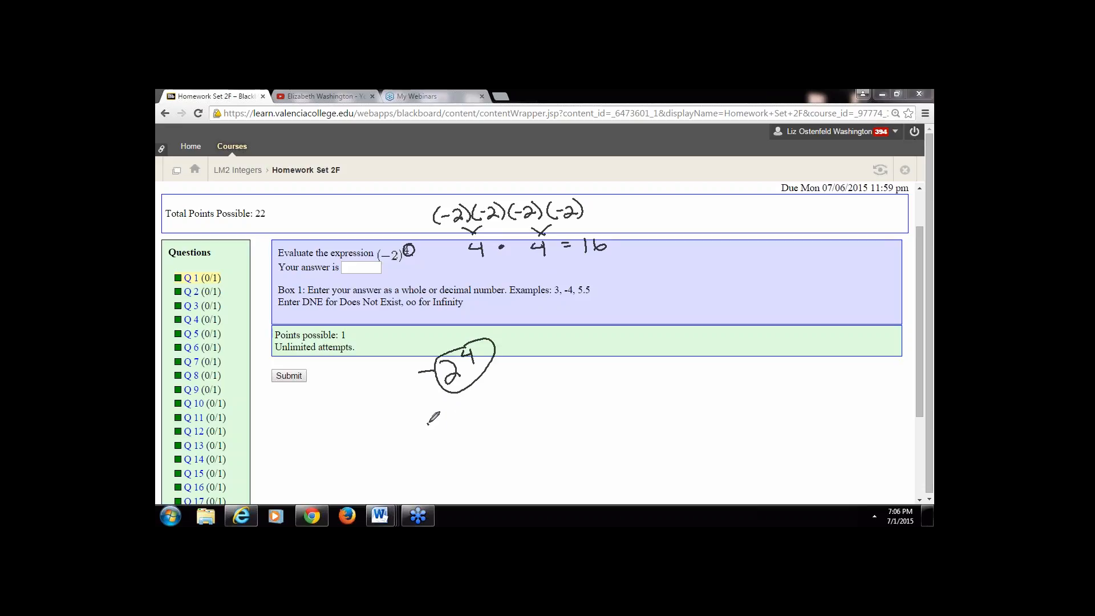
{"action": "left_click_drag", "start_coordinate": [430, 415], "coordinate": [509, 408]}
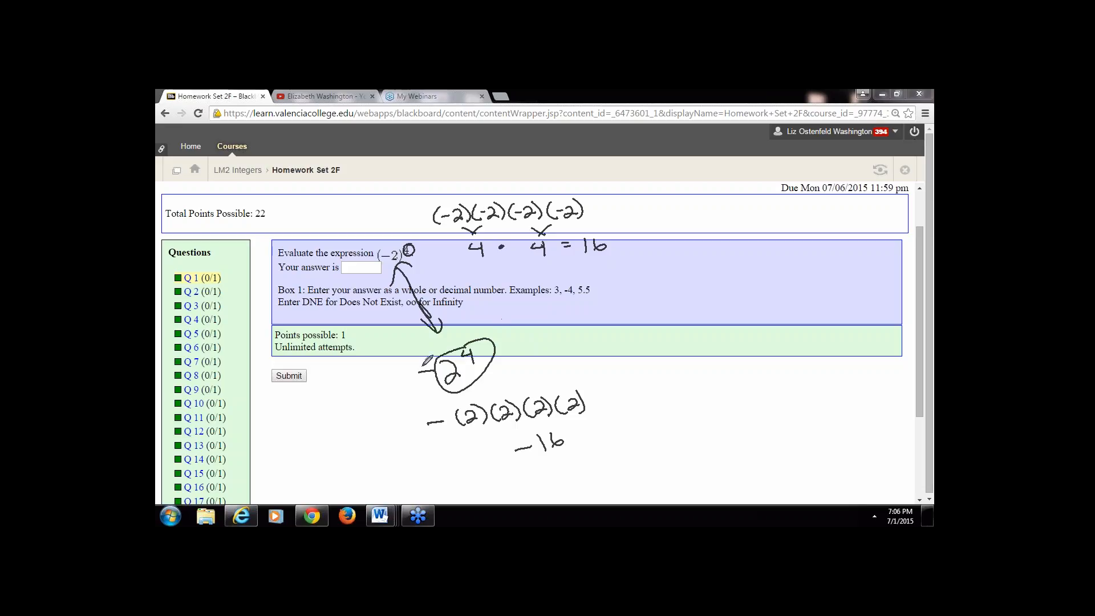
{"action": "mouse_move", "coordinate": [925, 246]}
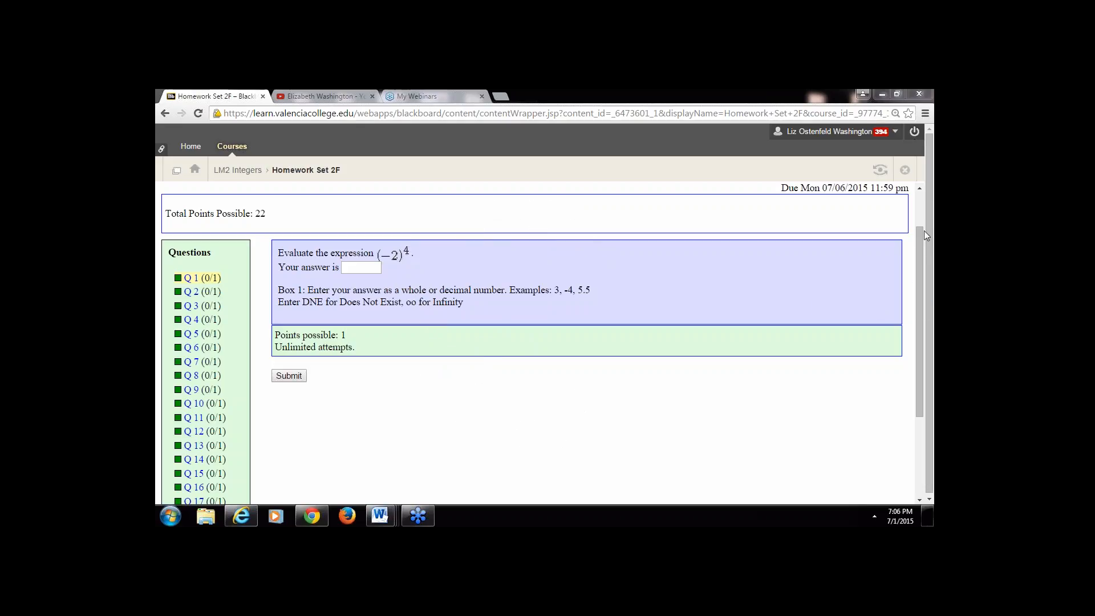
{"action": "mouse_move", "coordinate": [216, 286]}
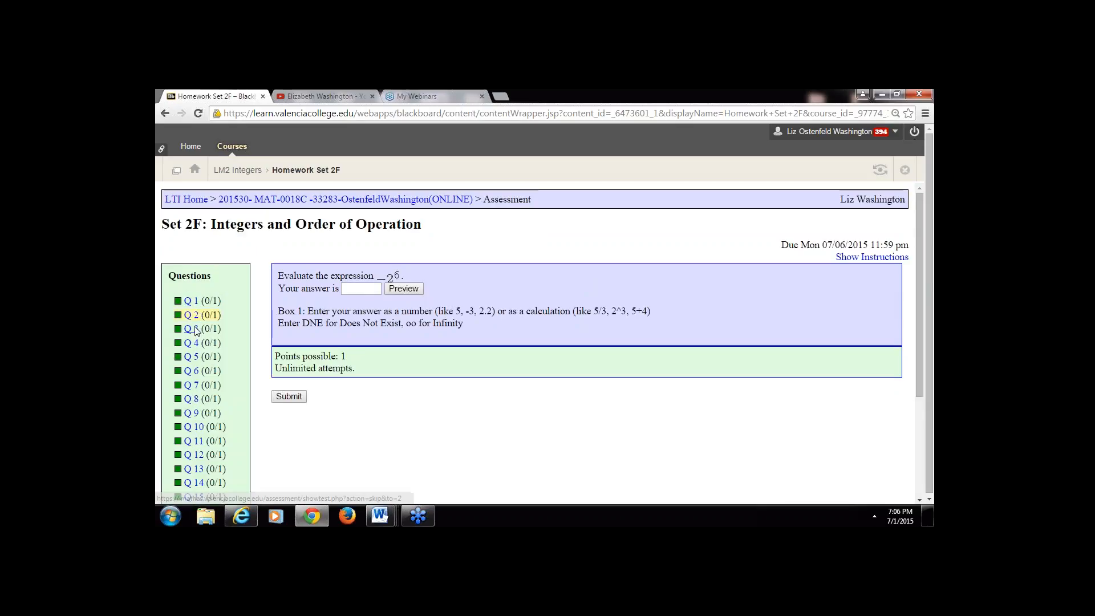
{"action": "left_click", "coordinate": [191, 329]}
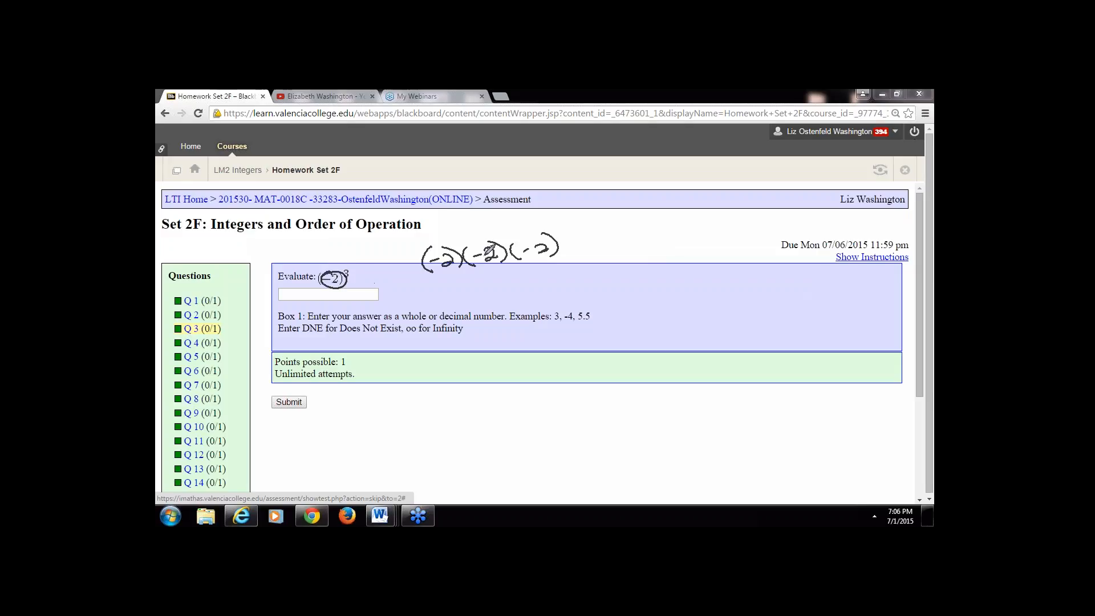
{"action": "left_click_drag", "start_coordinate": [461, 279], "coordinate": [502, 287]}
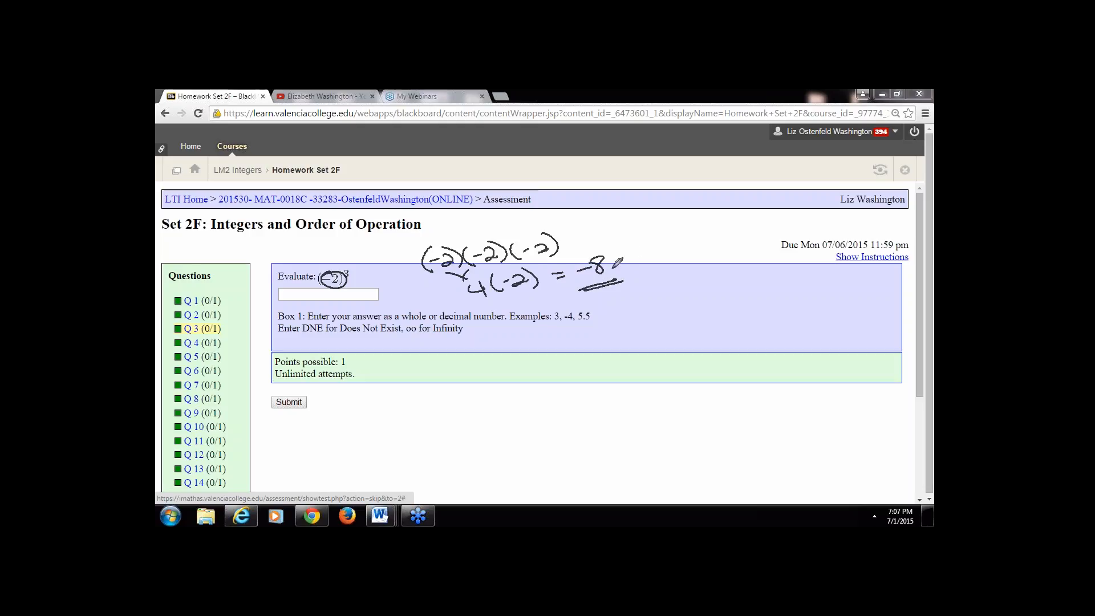
{"action": "mouse_move", "coordinate": [924, 240]}
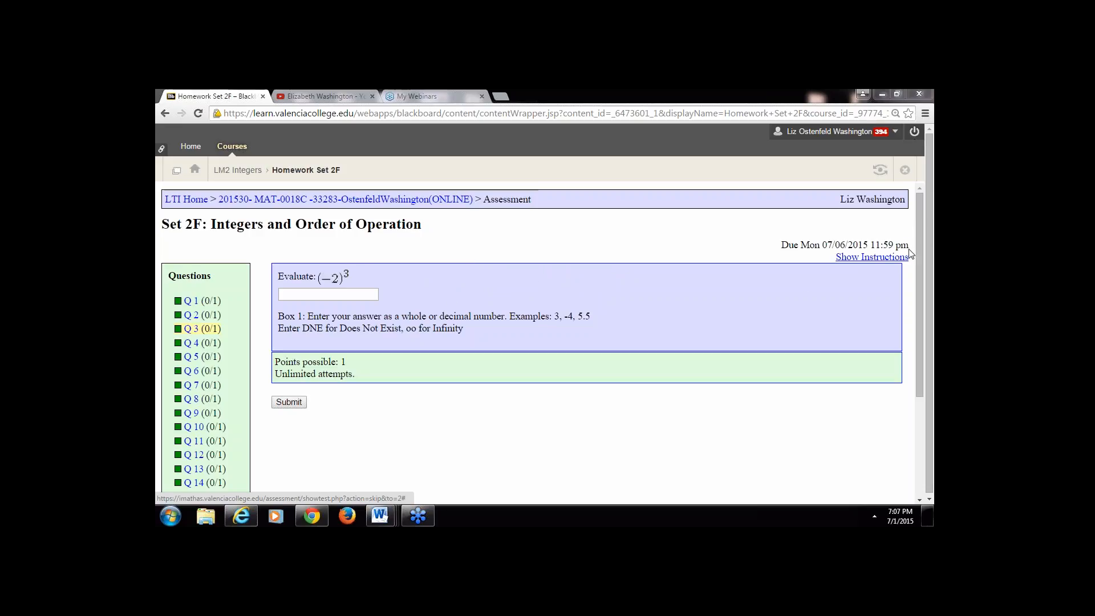
- Move through question 4 to question 5 on (−4)² and −(−4)², marking it in ink
{"action": "left_click", "coordinate": [192, 342]}
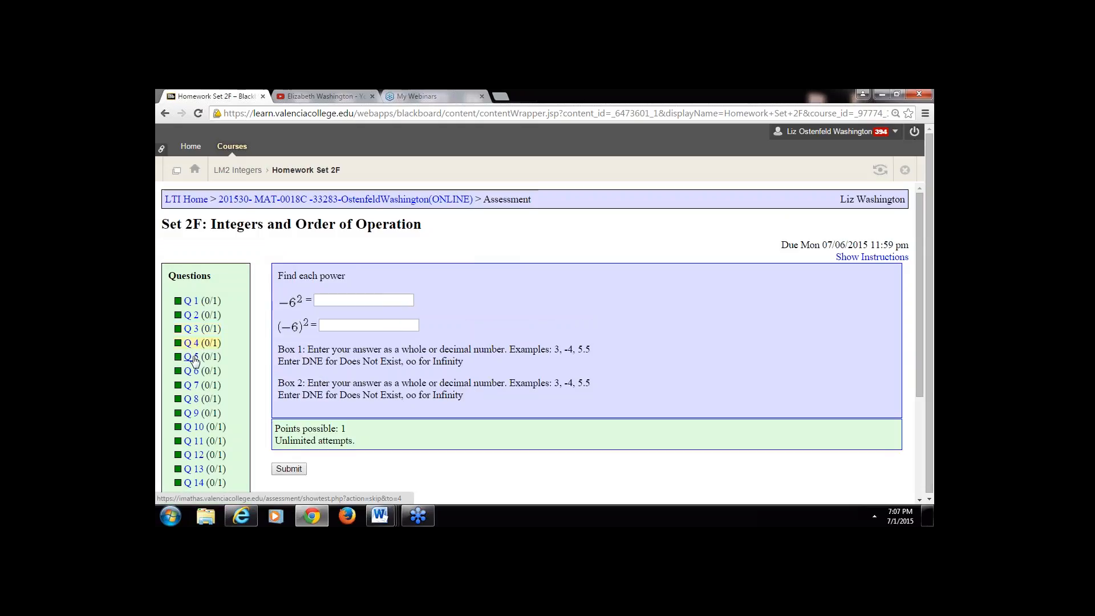
{"action": "left_click", "coordinate": [193, 357]}
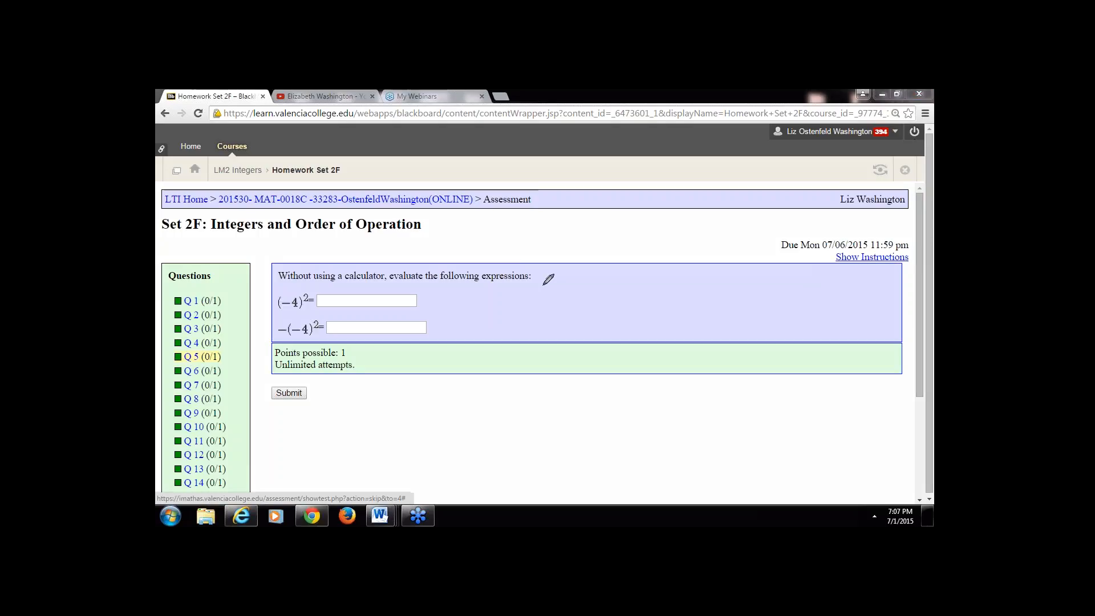
{"action": "left_click_drag", "start_coordinate": [279, 310], "coordinate": [307, 289]}
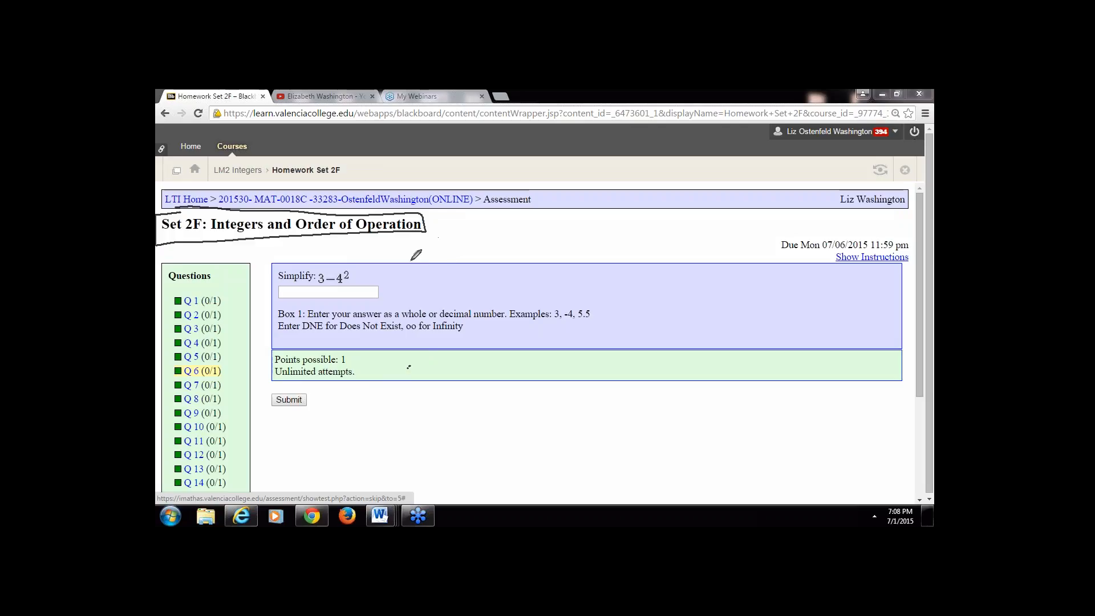
{"action": "mouse_move", "coordinate": [374, 395]}
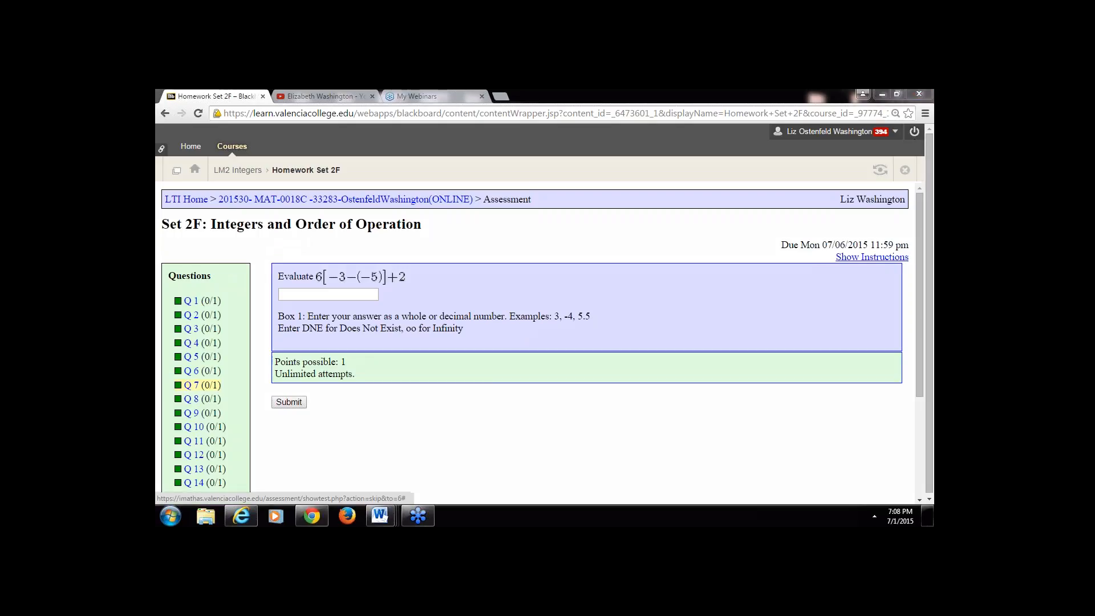
{"action": "mouse_move", "coordinate": [331, 256]}
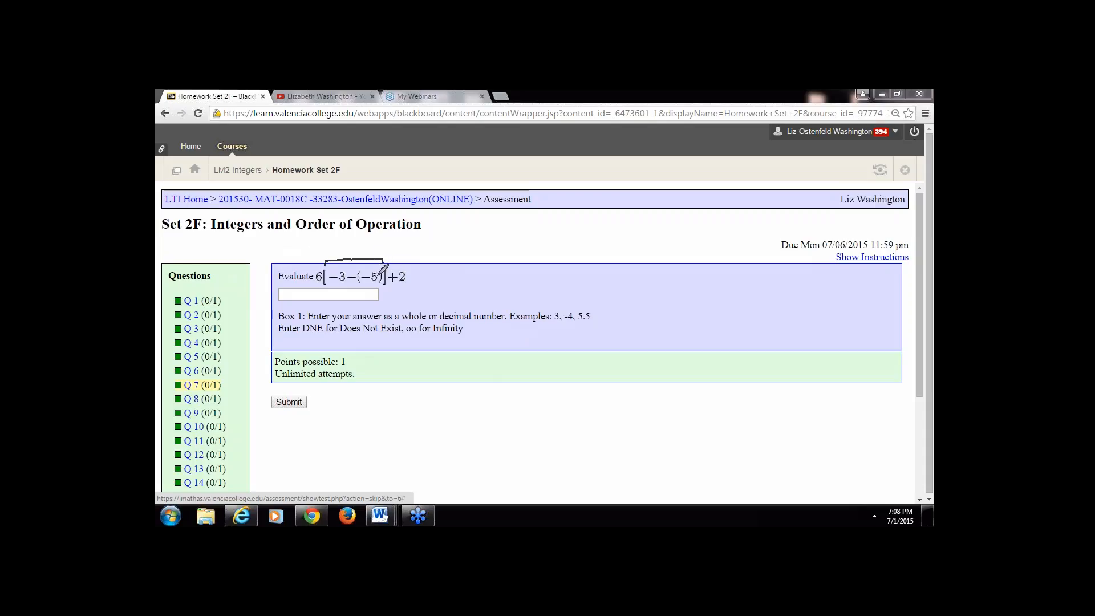
{"action": "mouse_move", "coordinate": [339, 269]}
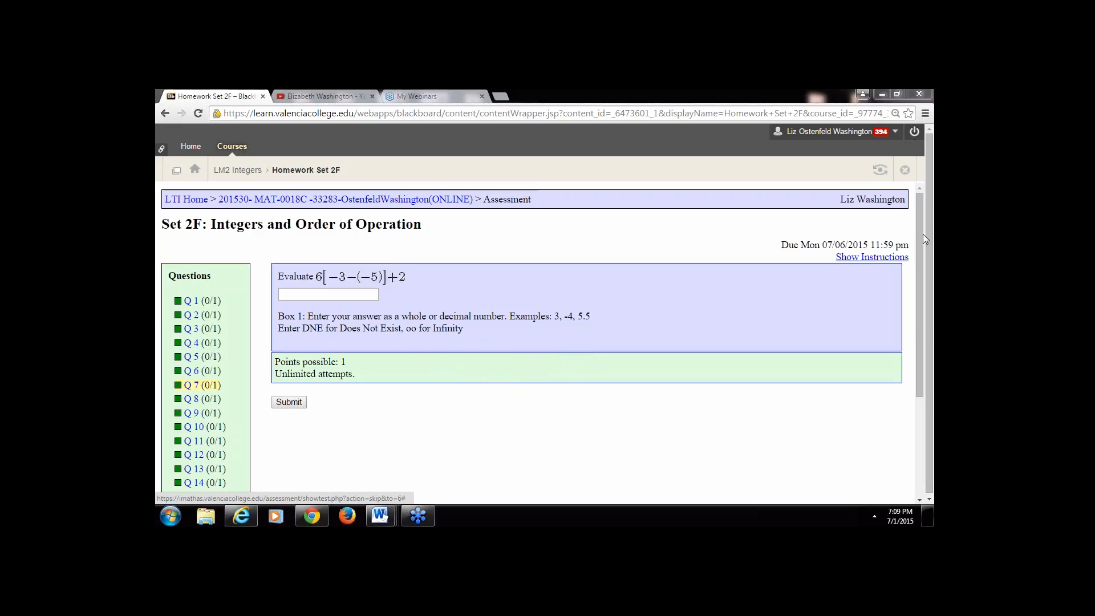
{"action": "mouse_move", "coordinate": [506, 298]}
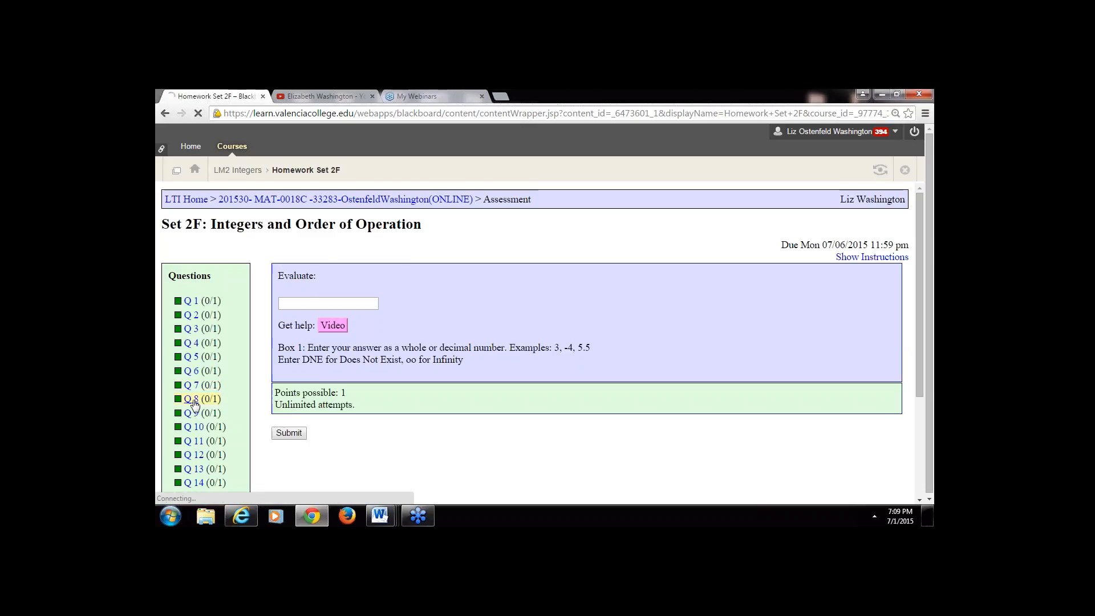
- Go to question 8, −2+2[6+7((−8)²−6)], and start the handwritten work
{"action": "left_click", "coordinate": [194, 398]}
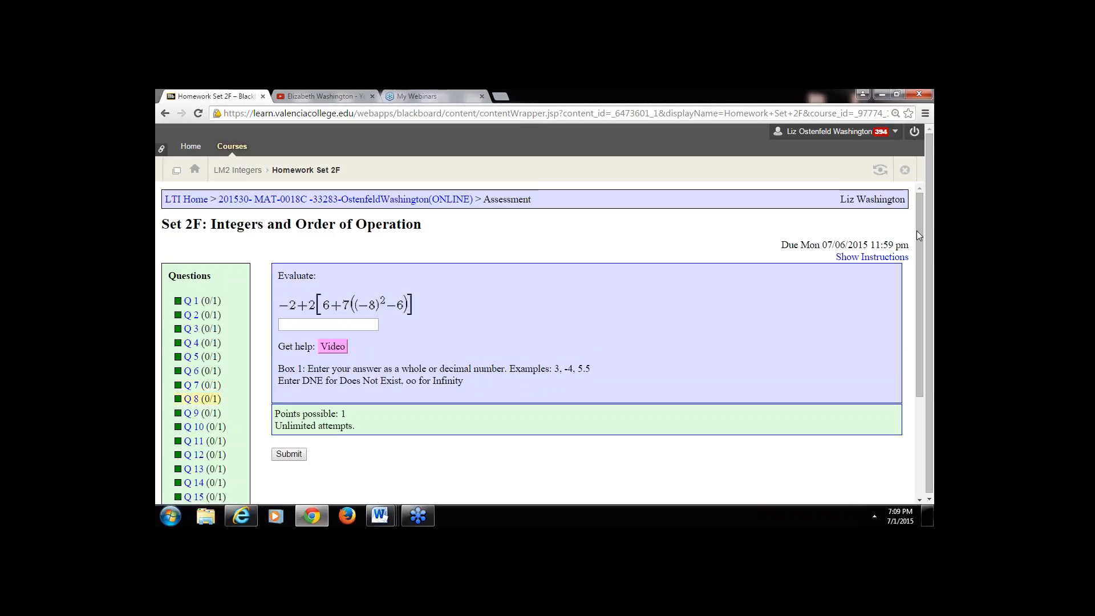
{"action": "mouse_move", "coordinate": [871, 256]}
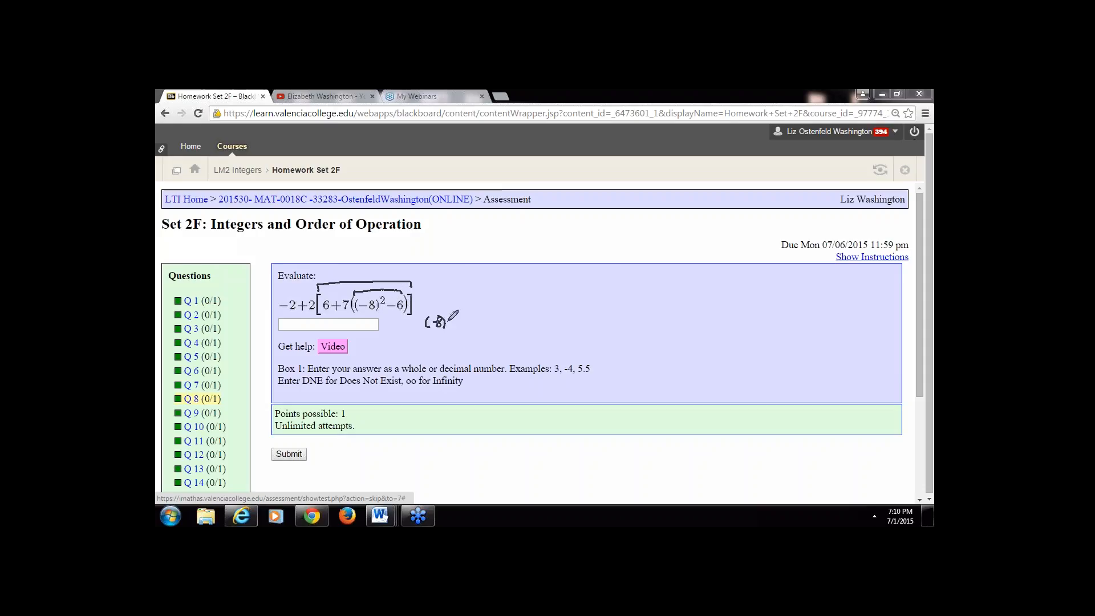
{"action": "left_click_drag", "start_coordinate": [440, 321], "coordinate": [471, 325]}
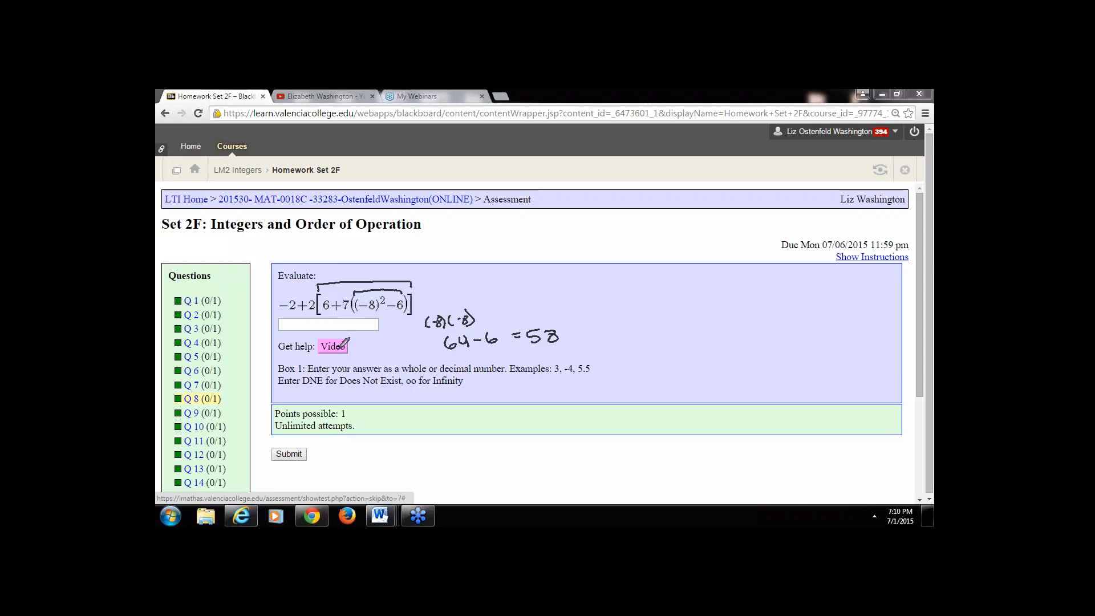
{"action": "mouse_move", "coordinate": [431, 391]}
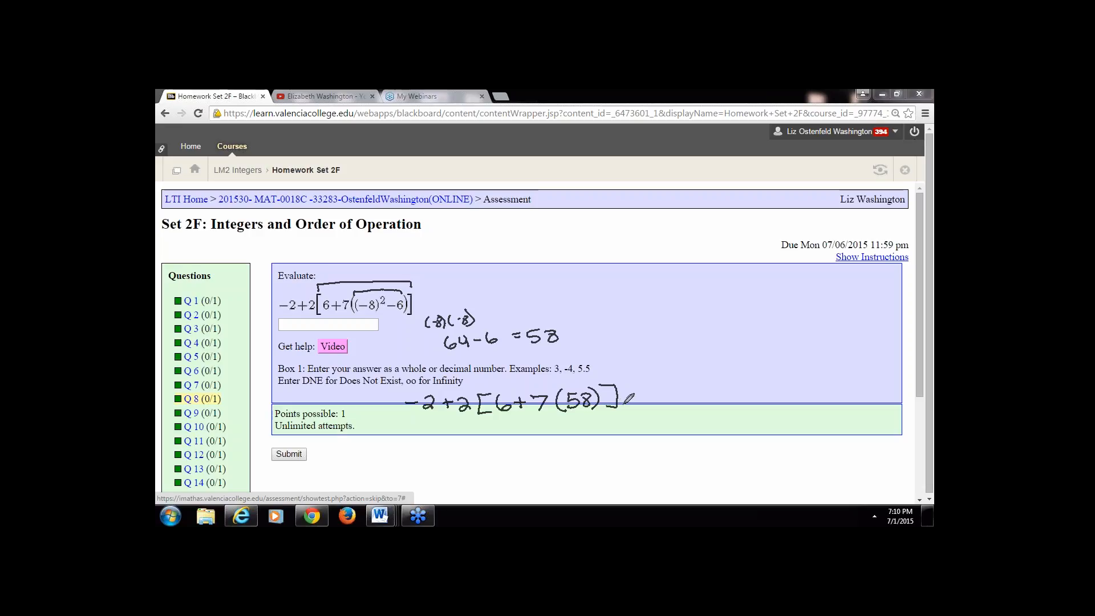
{"action": "mouse_move", "coordinate": [694, 403]}
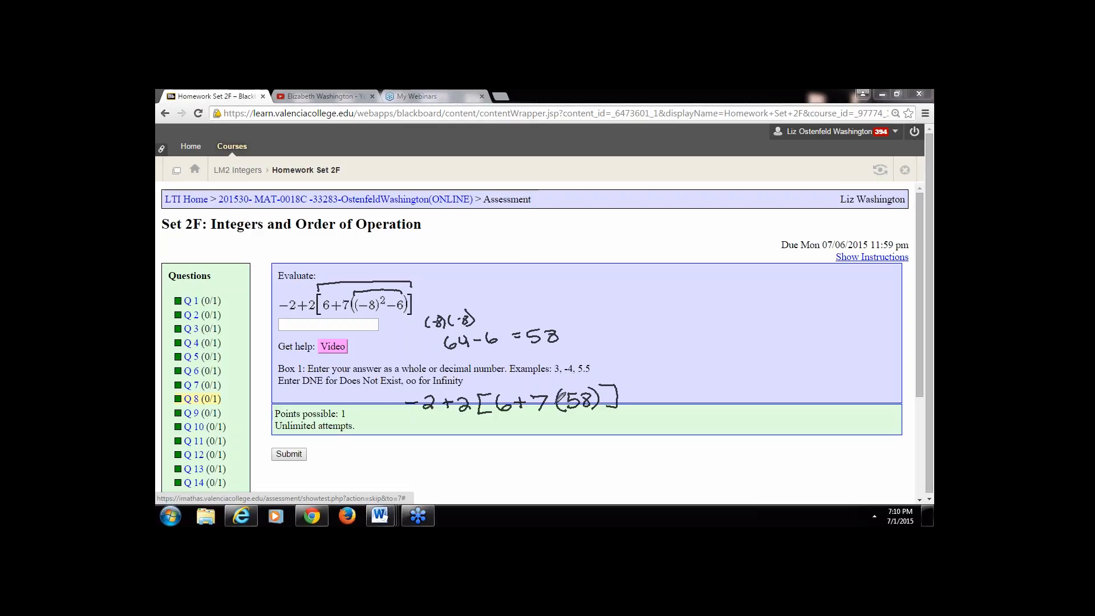
{"action": "left_click_drag", "start_coordinate": [549, 394], "coordinate": [579, 411]}
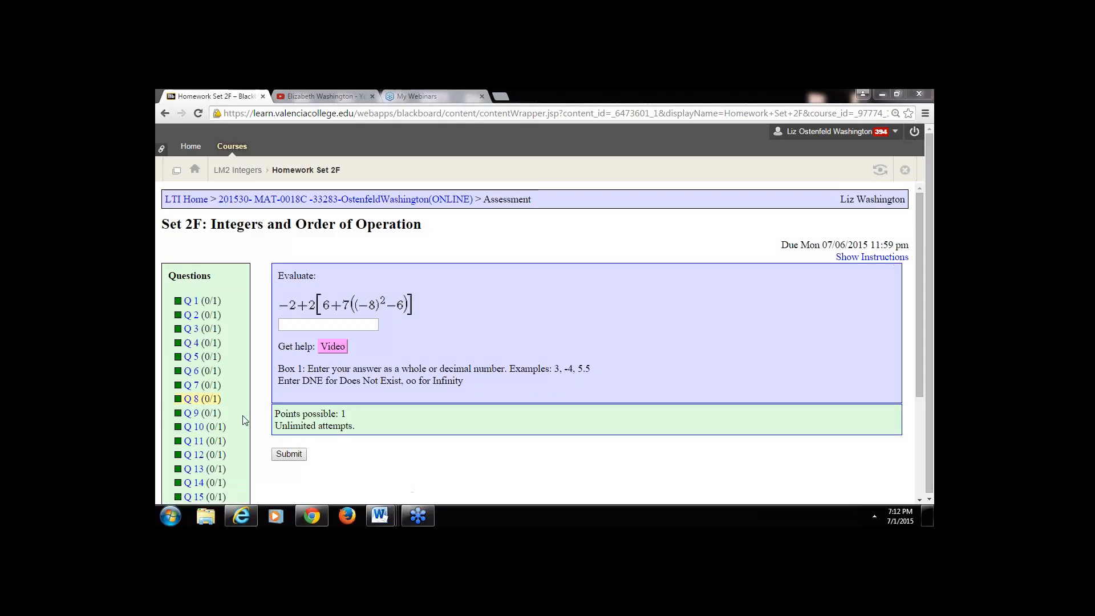
- Move through question 9 to question 10, −[5−3(−4+1)²]
{"action": "left_click", "coordinate": [191, 413]}
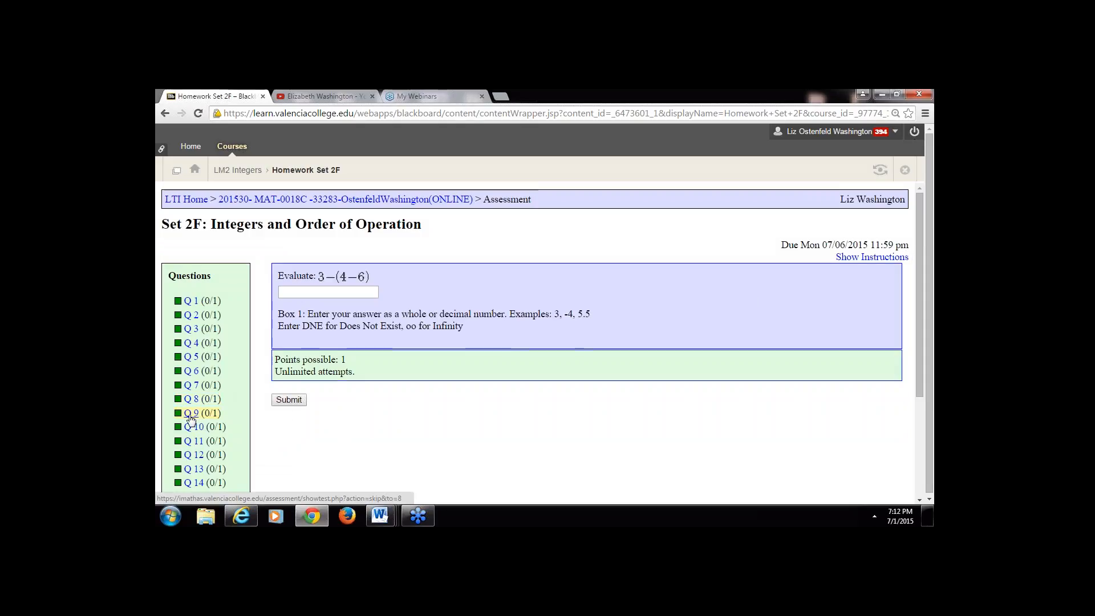
{"action": "left_click", "coordinate": [194, 426]}
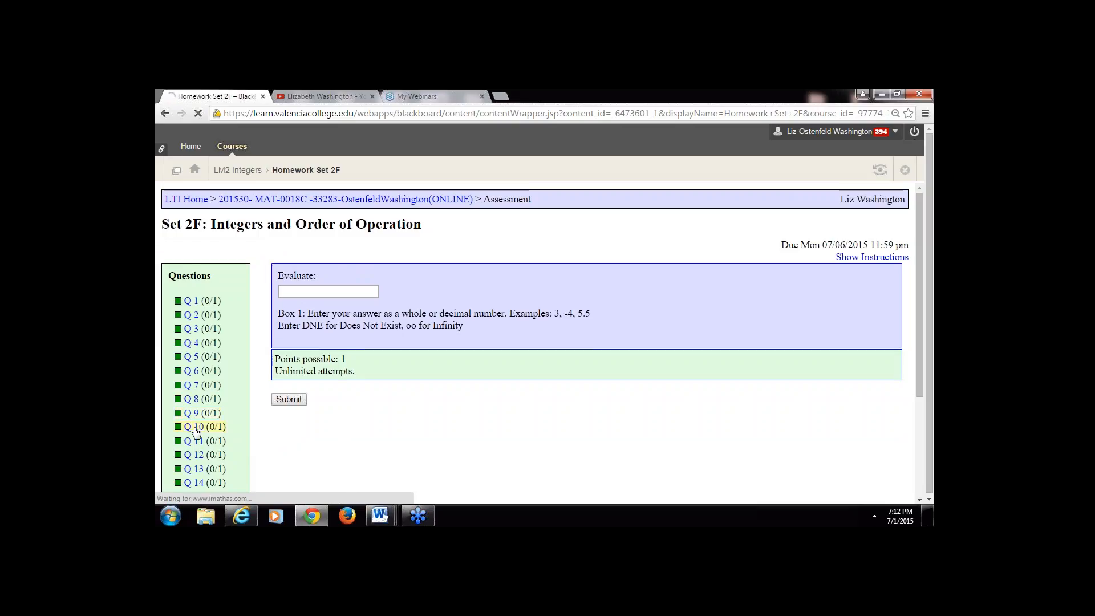
{"action": "left_click", "coordinate": [194, 426]}
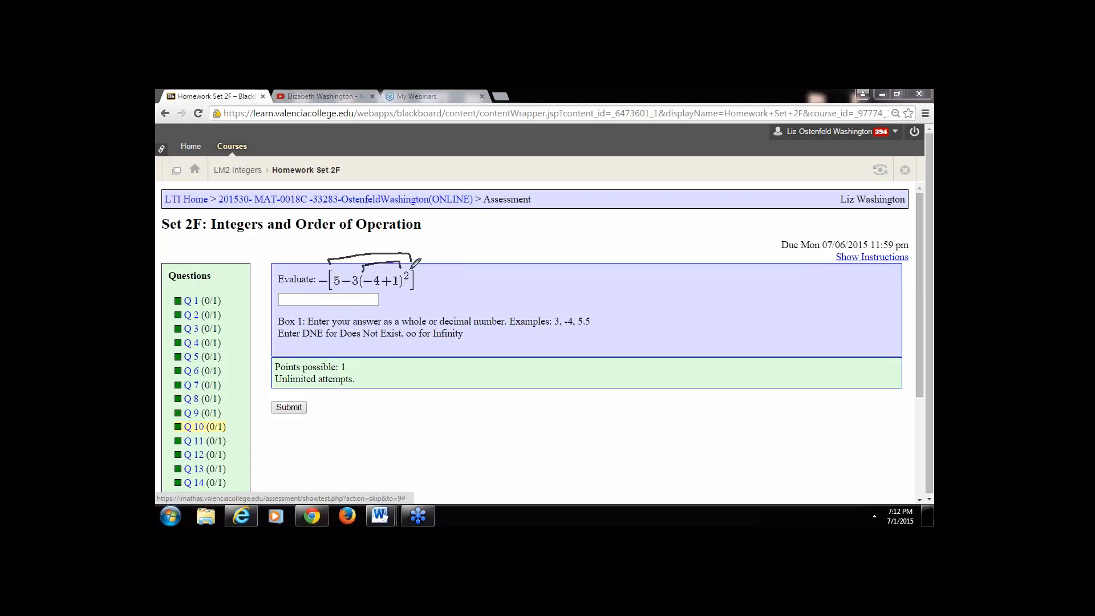
{"action": "mouse_move", "coordinate": [430, 262]}
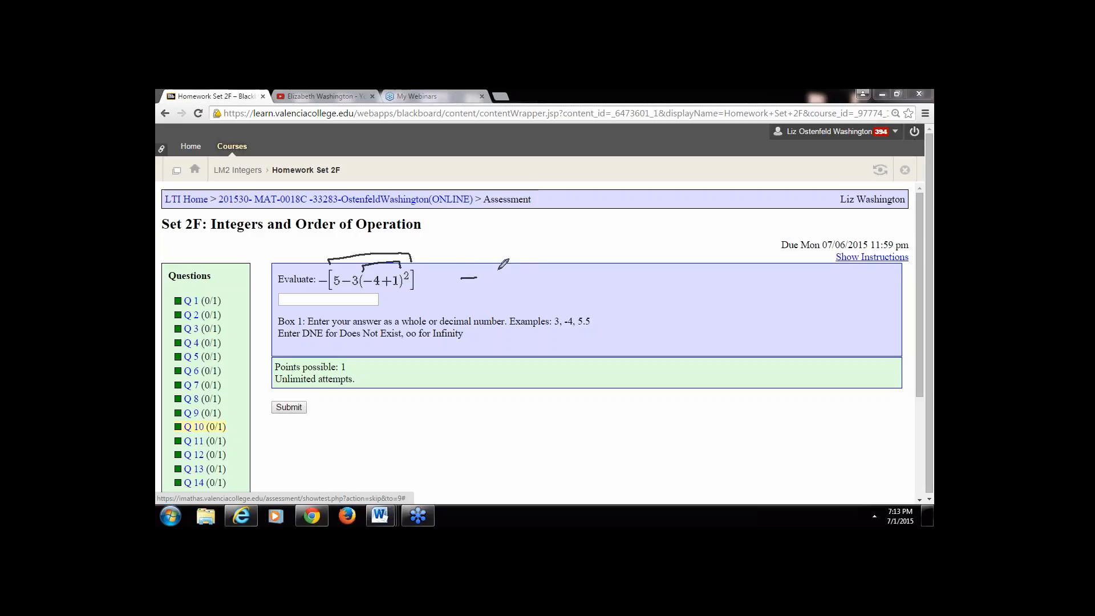
- Sketch the first step of reducing −[5−3(−4+1)²] toward 22 in ink
{"action": "left_click_drag", "start_coordinate": [461, 280], "coordinate": [545, 276]}
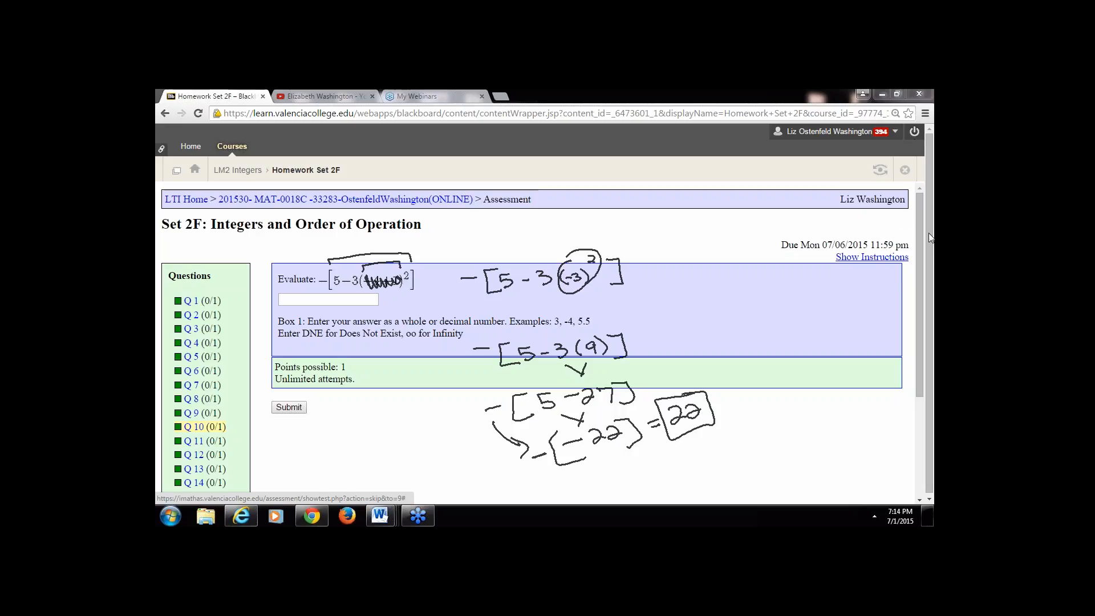
{"action": "mouse_move", "coordinate": [869, 309]}
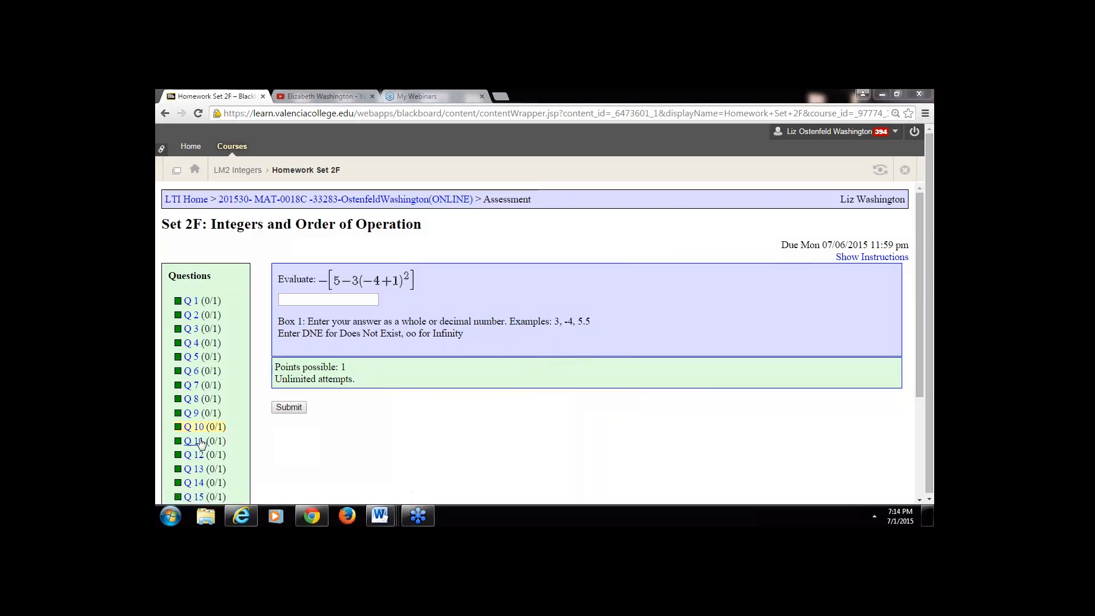
- Move through question 11 to question 14, (−7+13)+[3+(−11)]+(−15)
{"action": "left_click", "coordinate": [193, 440]}
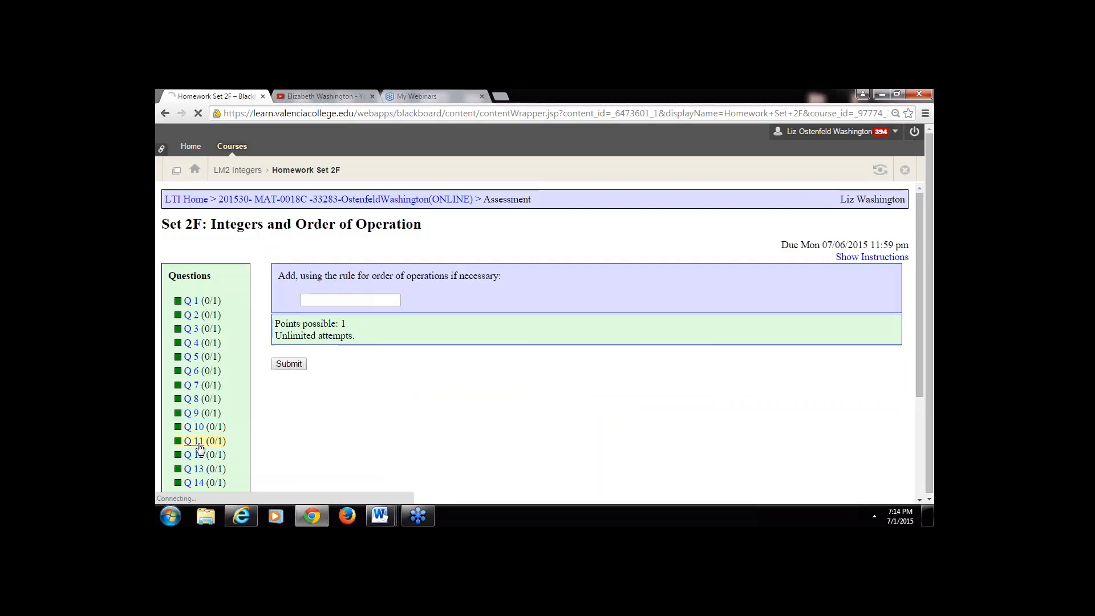
{"action": "left_click", "coordinate": [192, 440]}
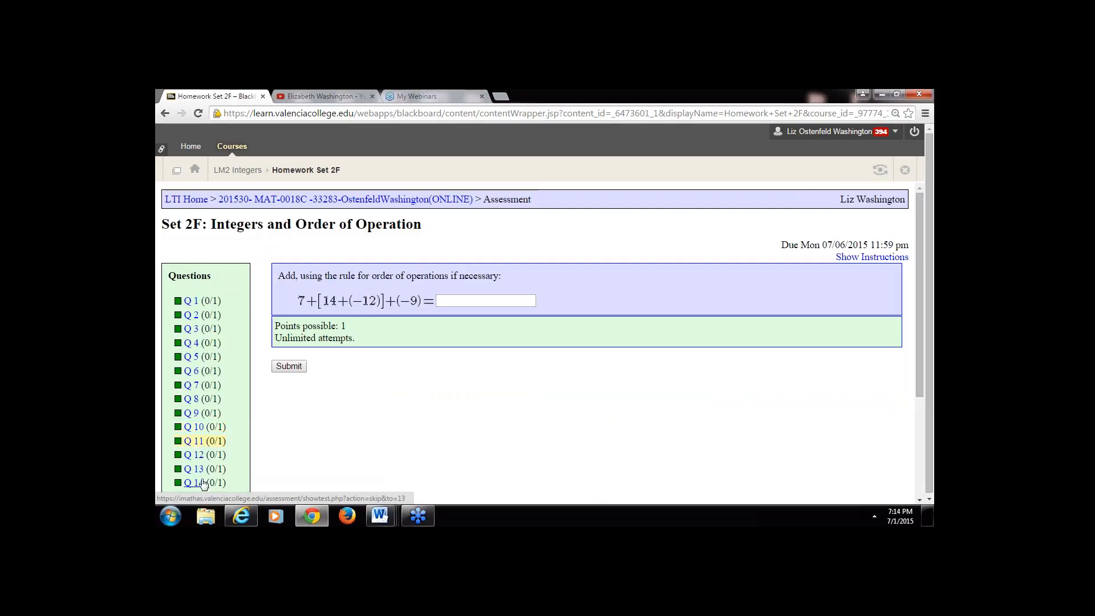
{"action": "left_click", "coordinate": [194, 483]}
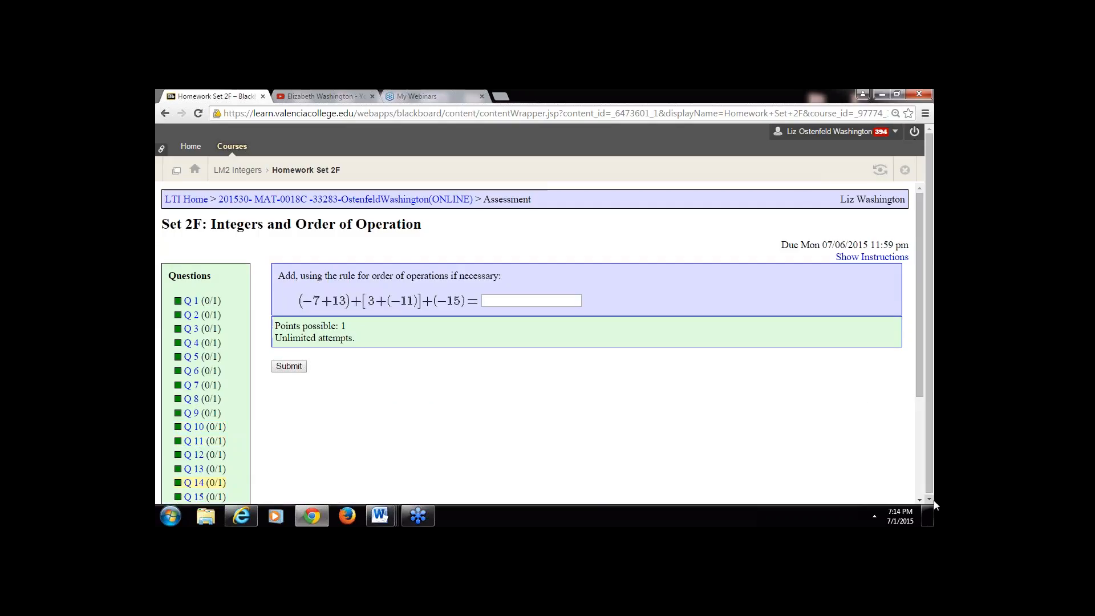
{"action": "scroll", "scroll_direction": "down", "scroll_amount": 3}
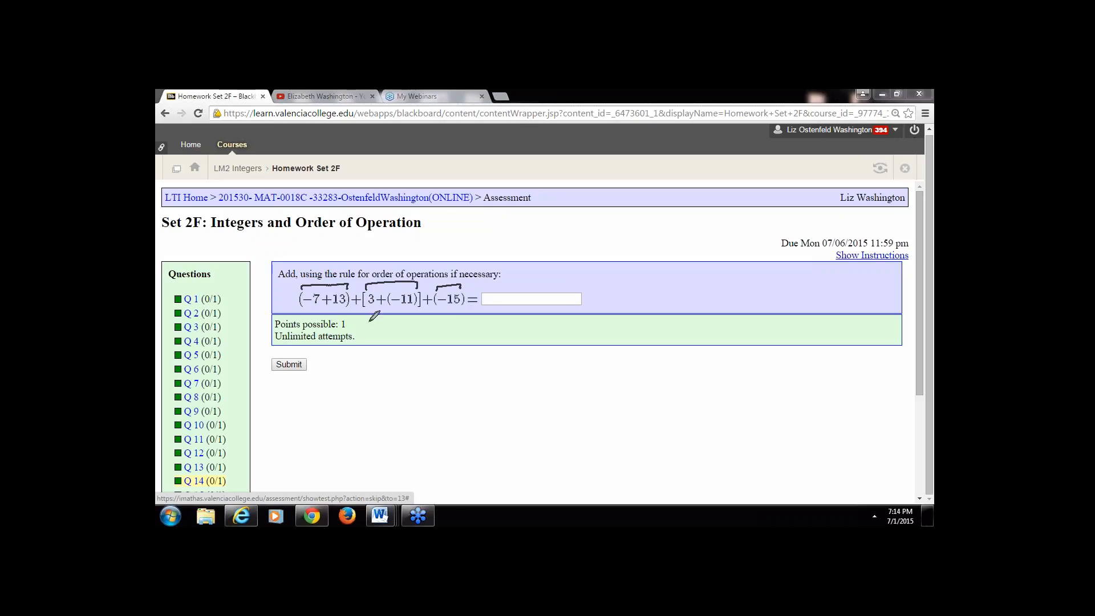
{"action": "mouse_move", "coordinate": [469, 327]}
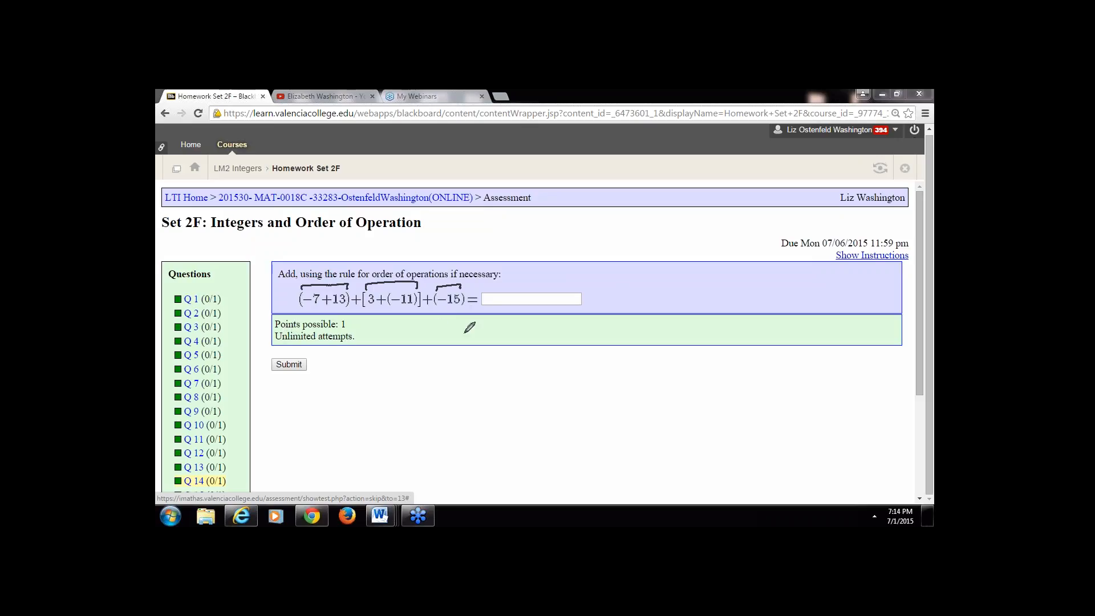
{"action": "mouse_move", "coordinate": [310, 300]}
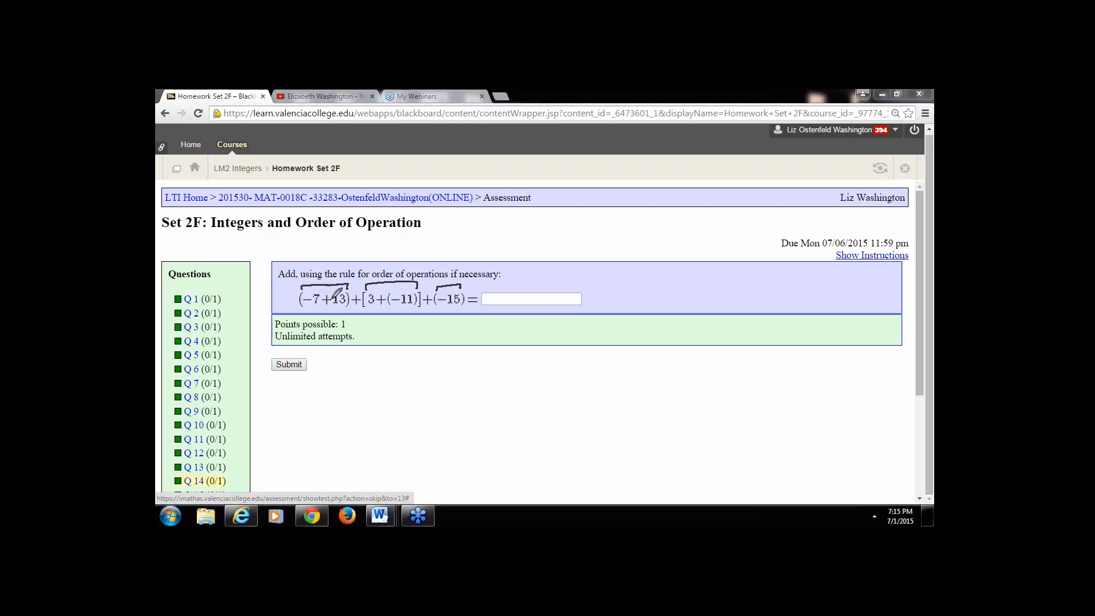
{"action": "mouse_move", "coordinate": [331, 357]}
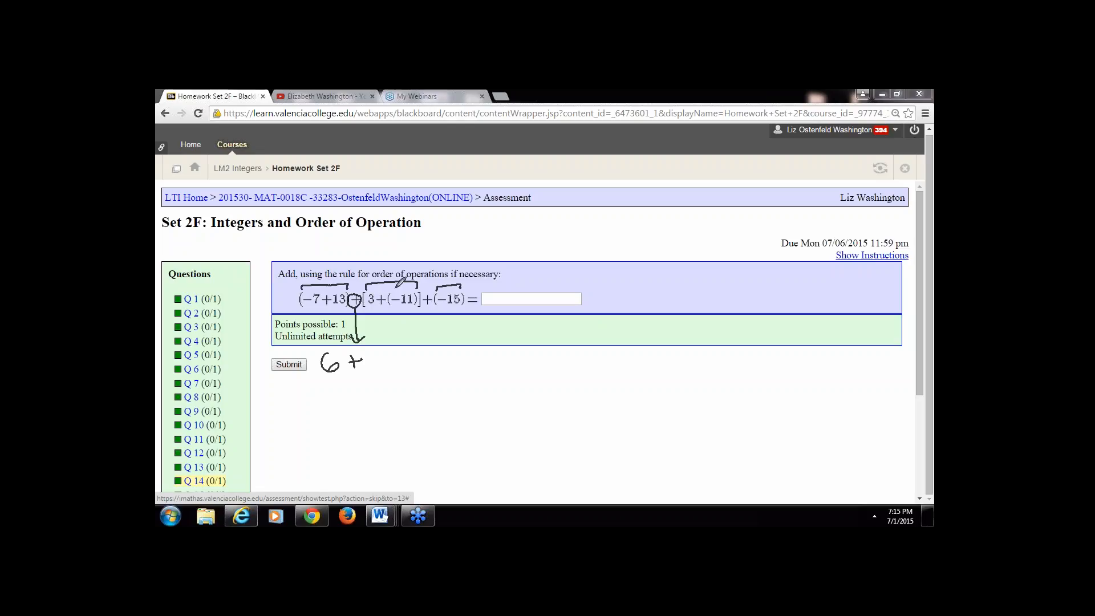
{"action": "mouse_move", "coordinate": [453, 358]}
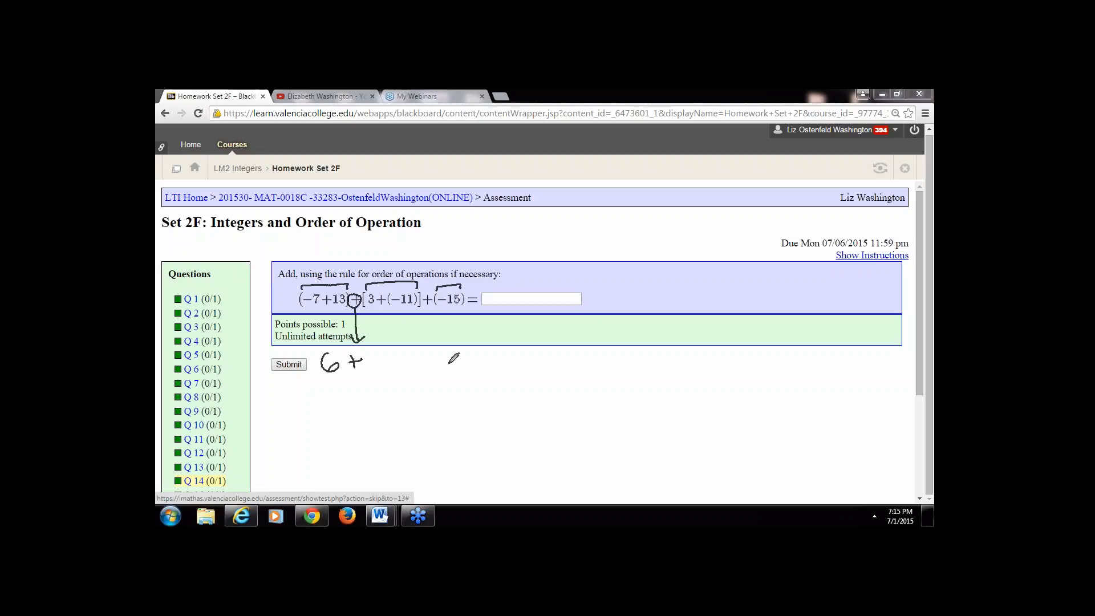
{"action": "mouse_move", "coordinate": [375, 355]}
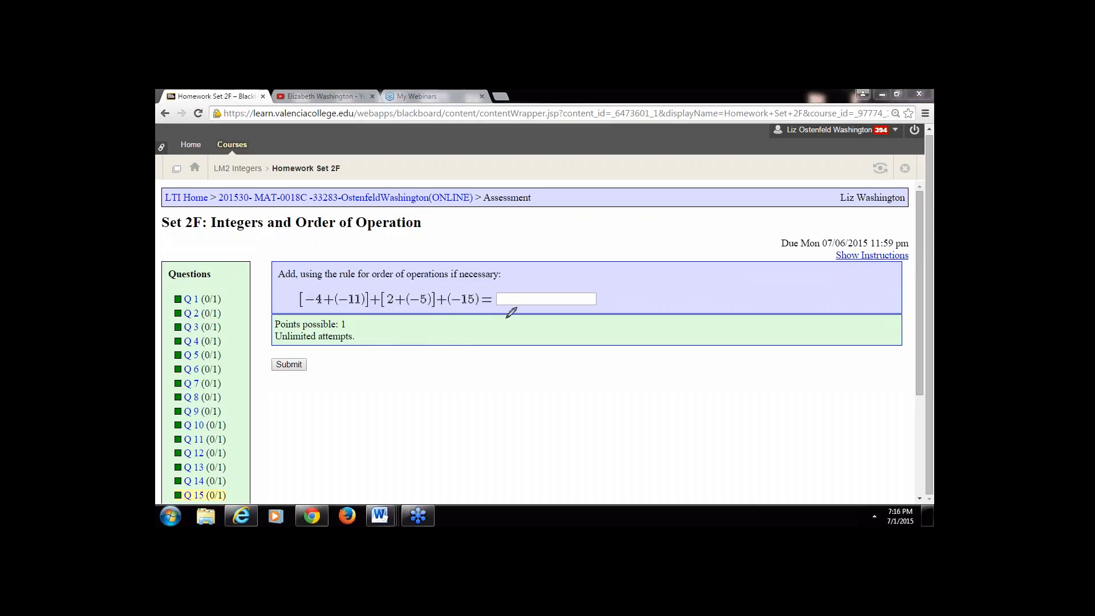
{"action": "mouse_move", "coordinate": [301, 280]}
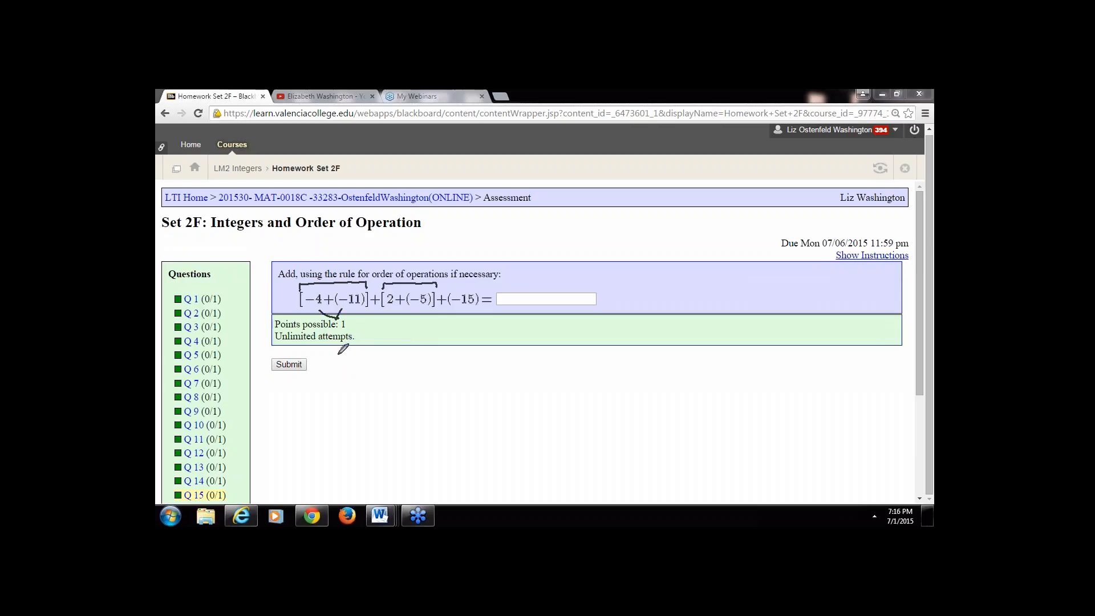
{"action": "mouse_move", "coordinate": [341, 352]}
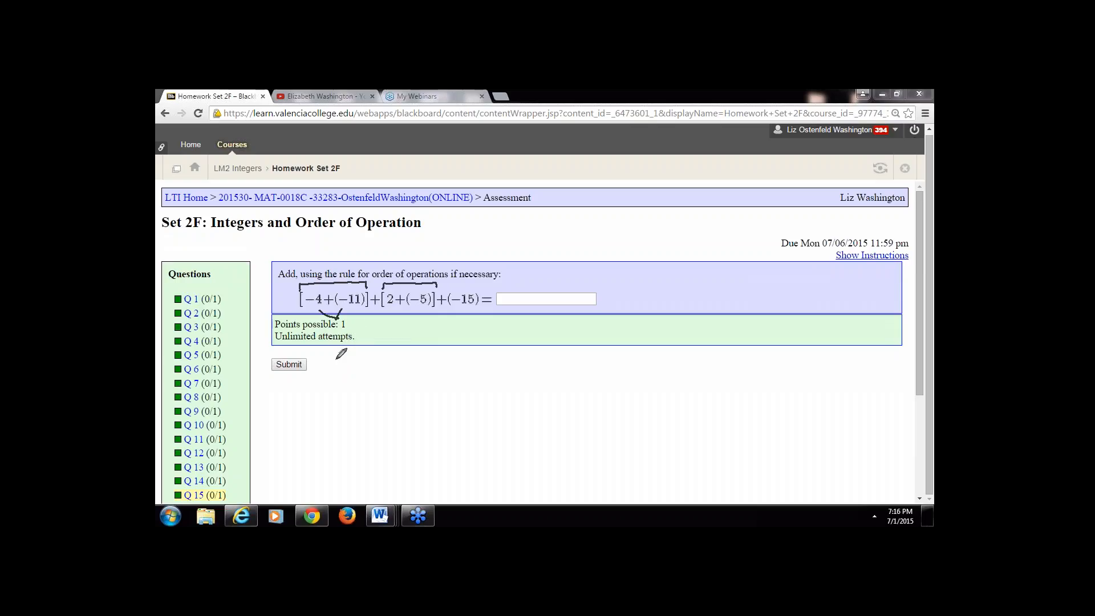
{"action": "mouse_move", "coordinate": [334, 358]}
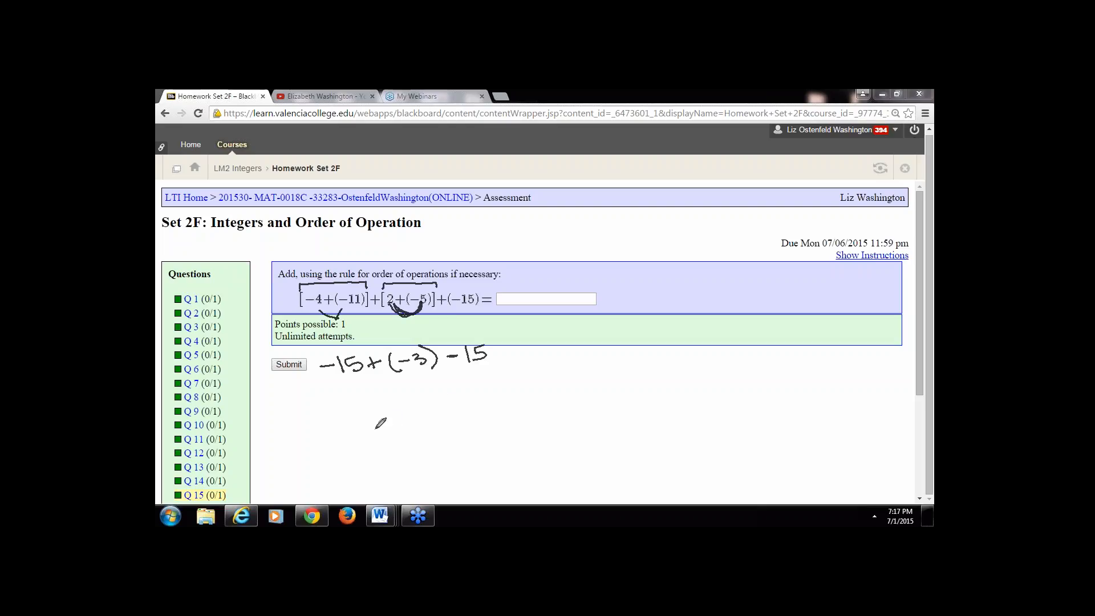
{"action": "mouse_move", "coordinate": [393, 411]}
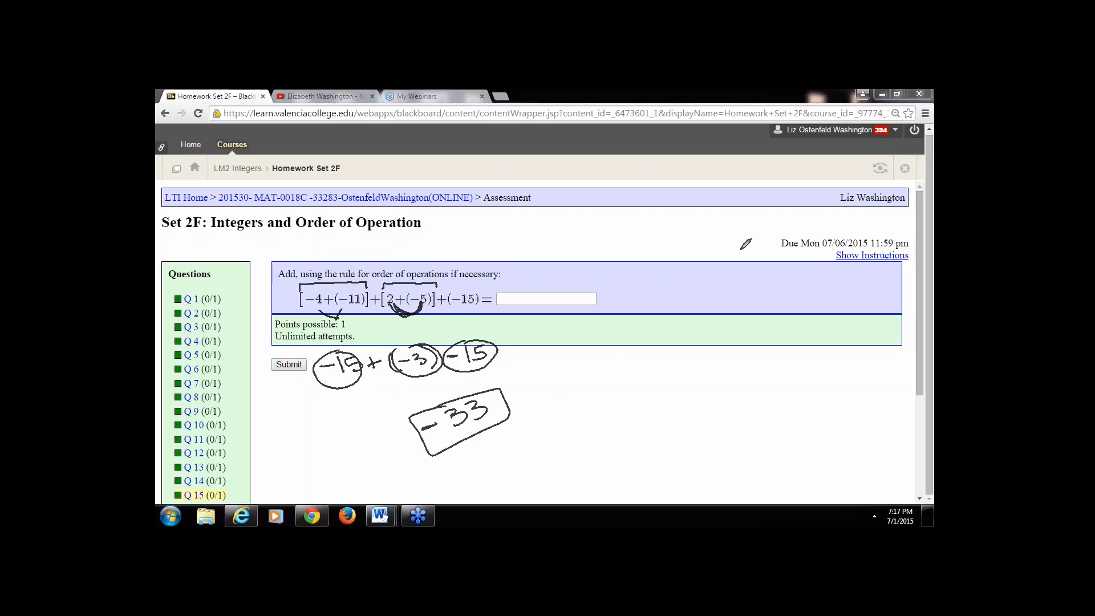
{"action": "mouse_move", "coordinate": [920, 235]}
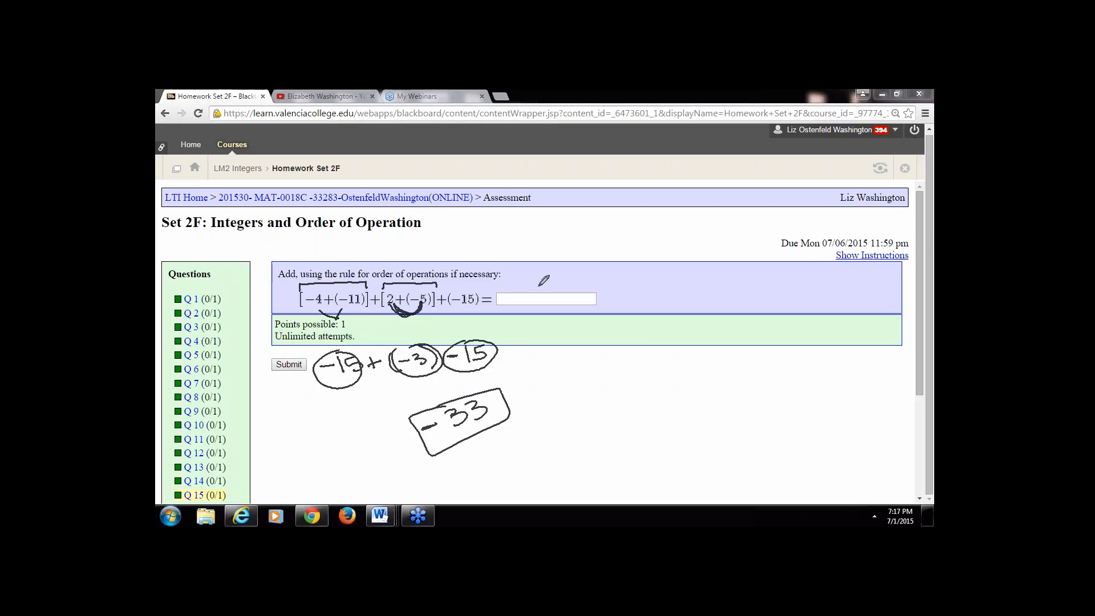
{"action": "mouse_move", "coordinate": [899, 390]}
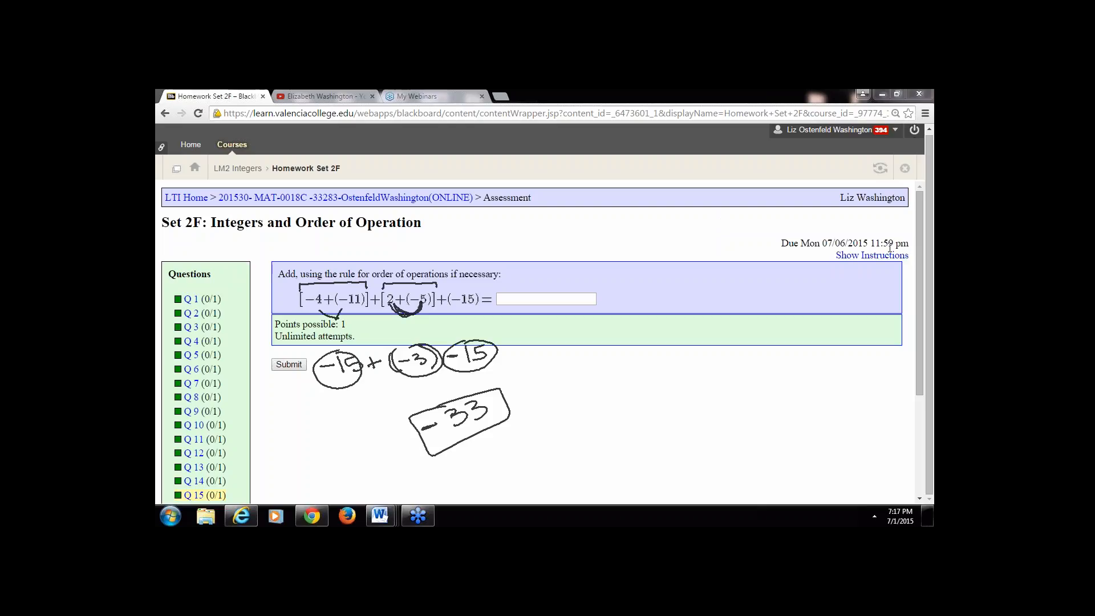
{"action": "mouse_move", "coordinate": [924, 517]}
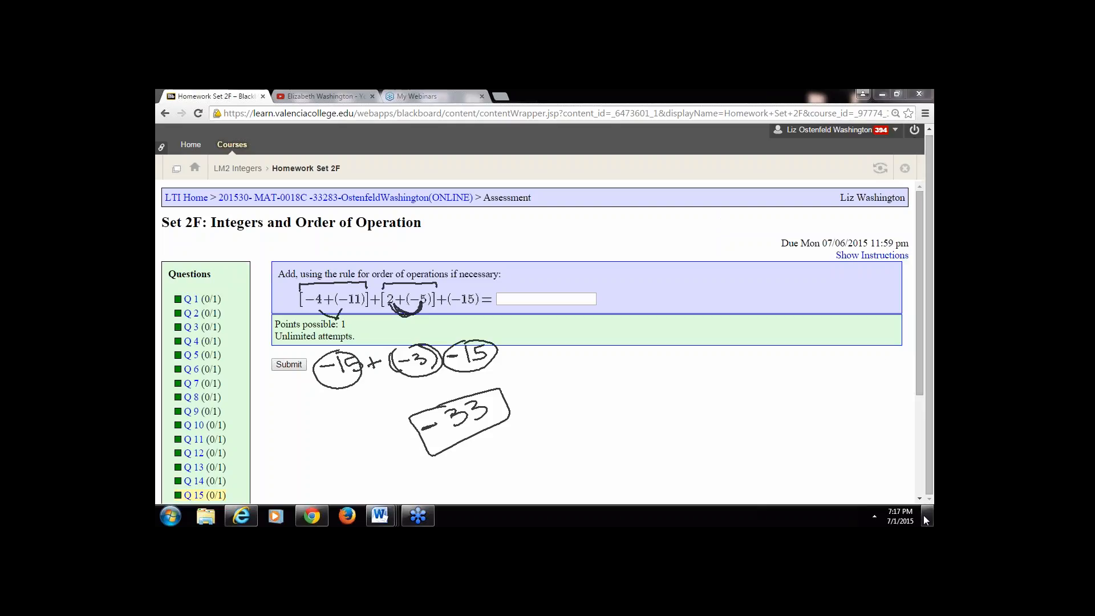
- Scroll through the homework to the 6·1−3·8−9·2 problem and on to the MP3 price question
{"action": "scroll", "scroll_direction": "down", "scroll_amount": 3}
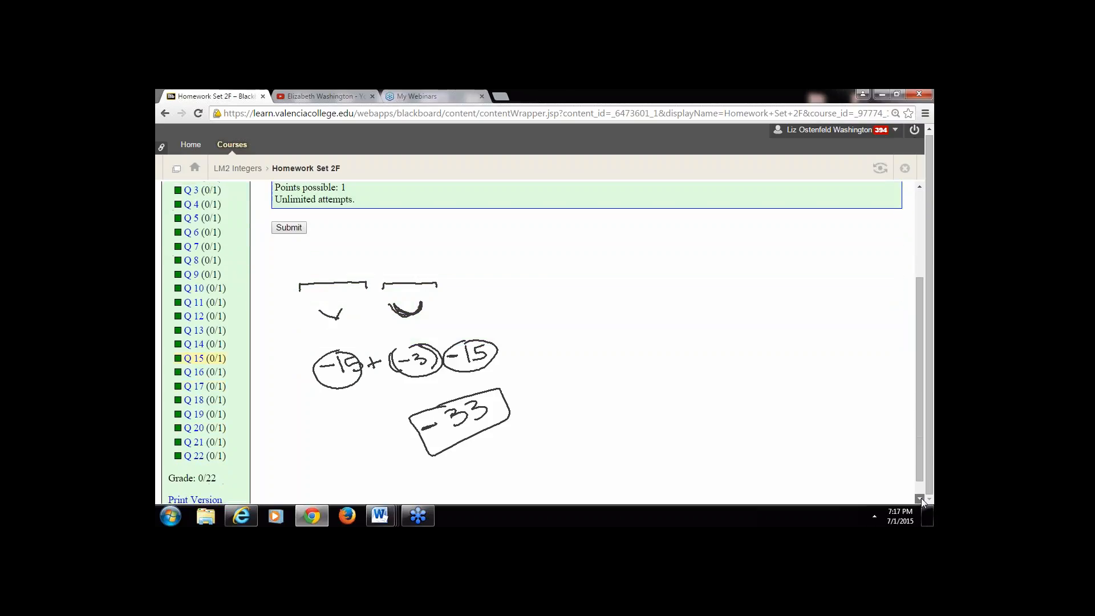
{"action": "scroll", "scroll_direction": "down", "scroll_amount": 3}
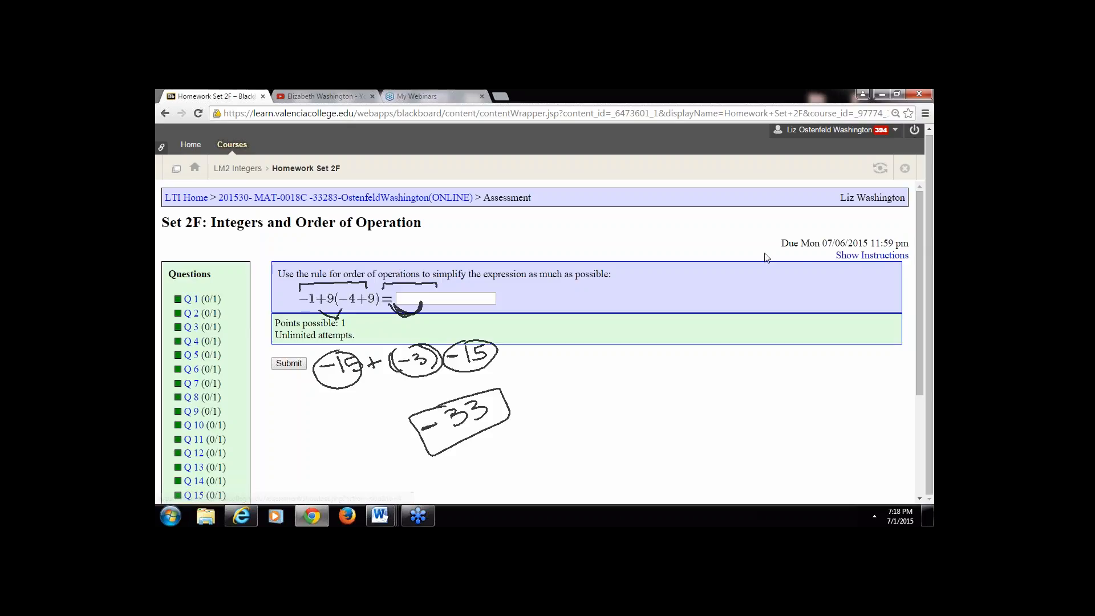
{"action": "mouse_move", "coordinate": [885, 269]}
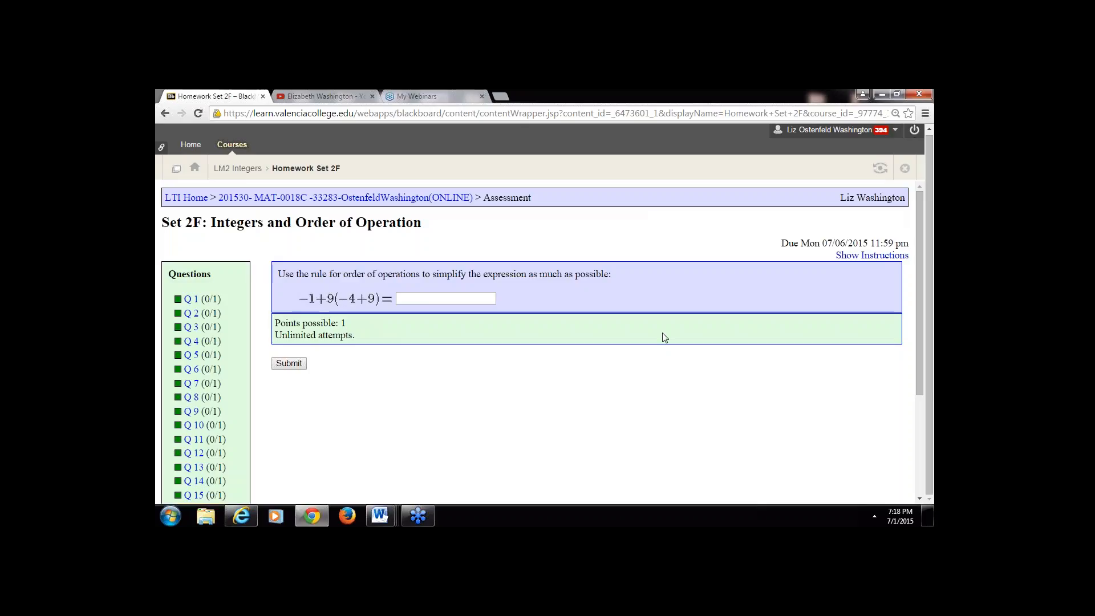
{"action": "scroll", "scroll_direction": "down", "scroll_amount": 3}
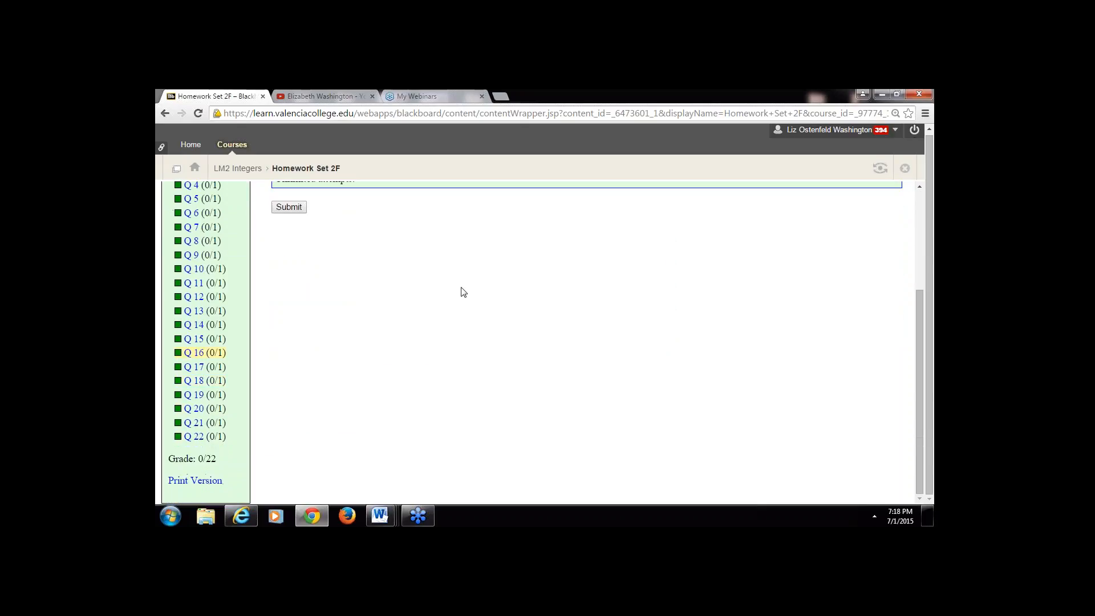
{"action": "scroll", "scroll_direction": "up", "scroll_amount": 3}
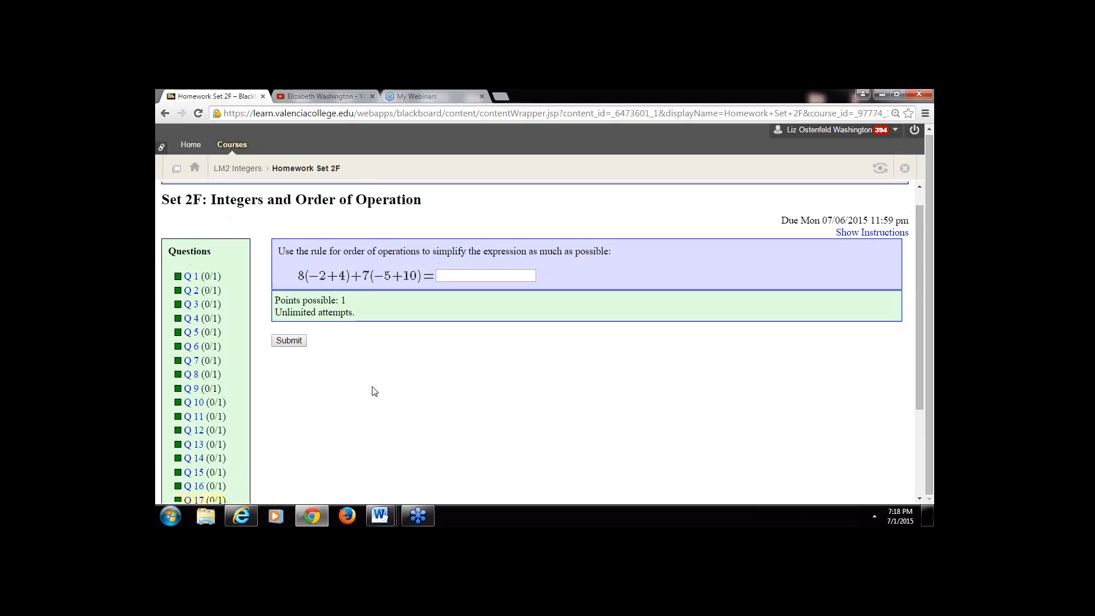
{"action": "scroll", "scroll_direction": "down", "scroll_amount": 3}
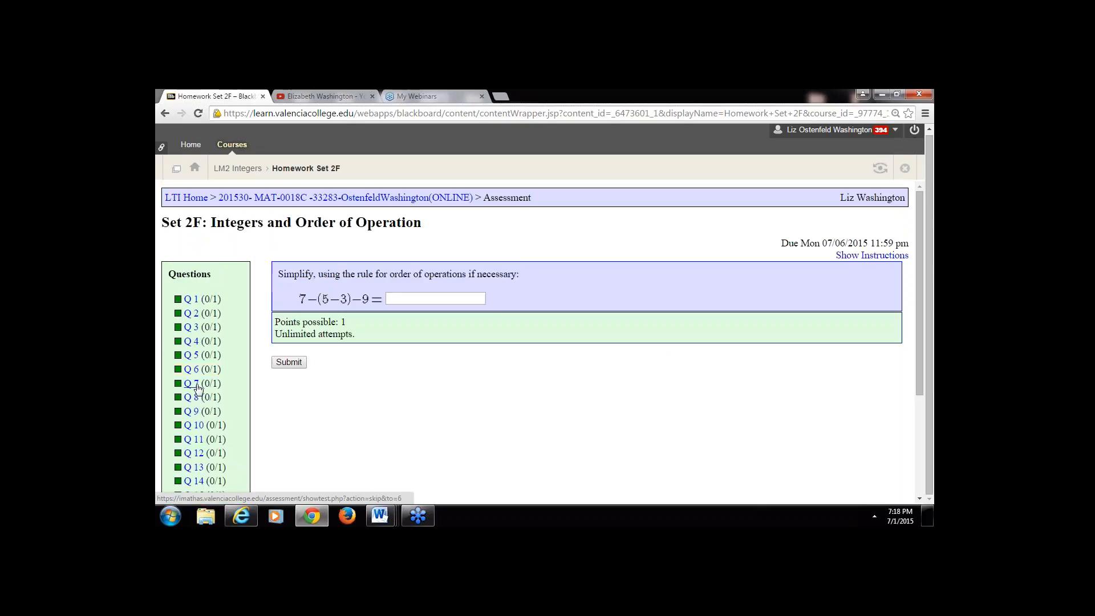
{"action": "scroll", "scroll_direction": "down", "scroll_amount": 3}
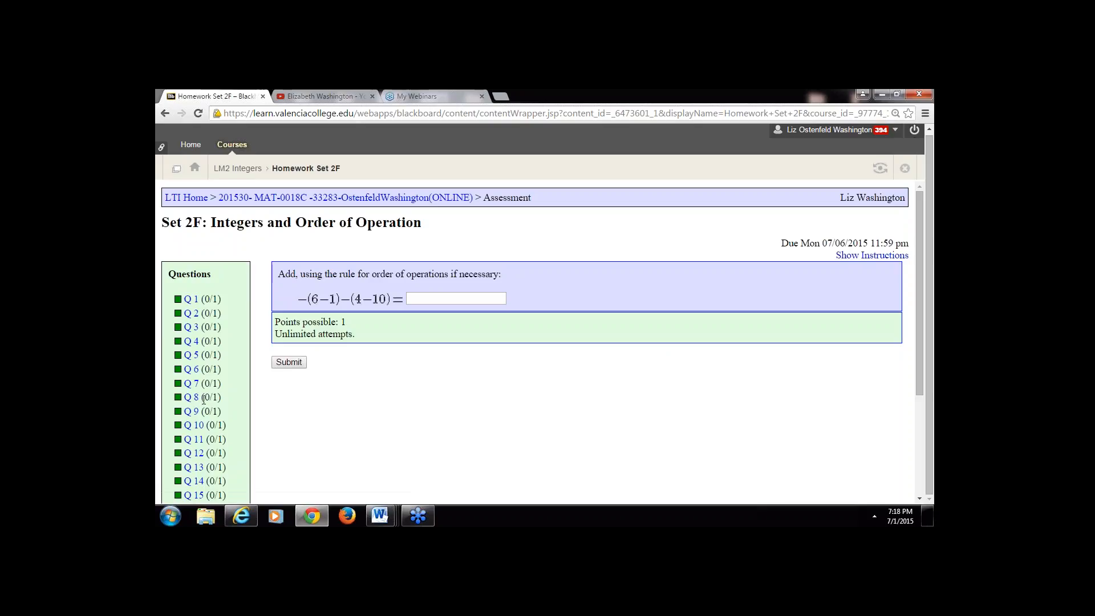
{"action": "mouse_move", "coordinate": [357, 322]}
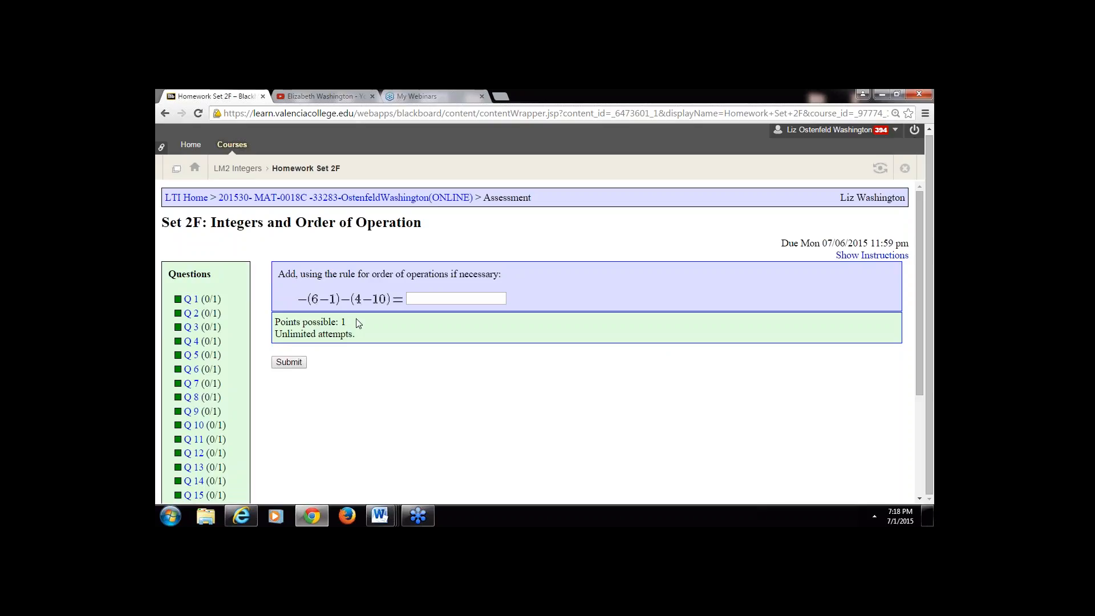
{"action": "mouse_move", "coordinate": [369, 321]}
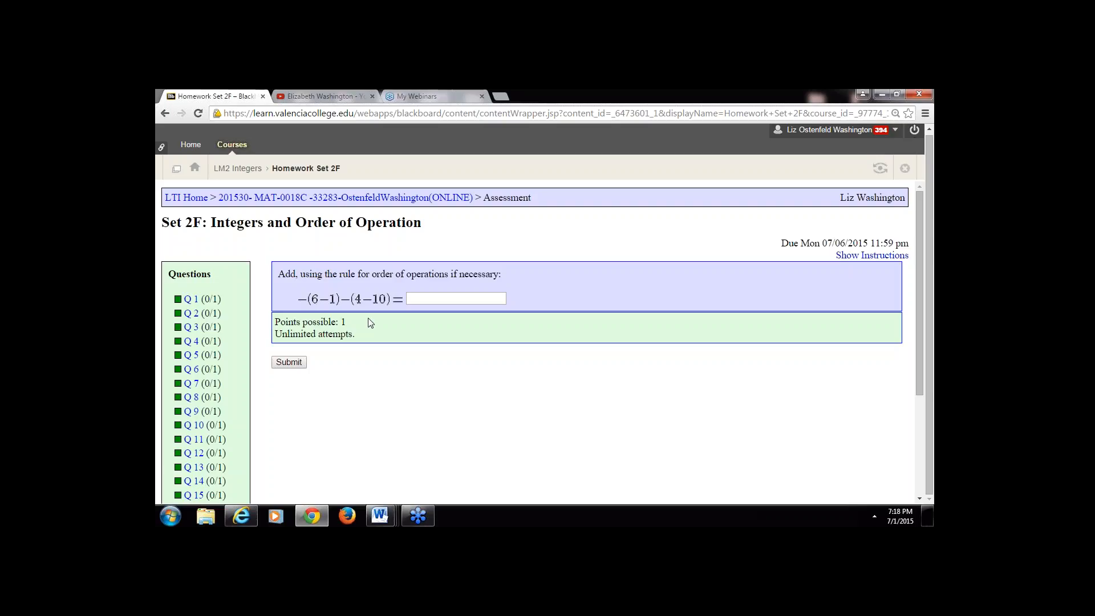
{"action": "mouse_move", "coordinate": [387, 303]}
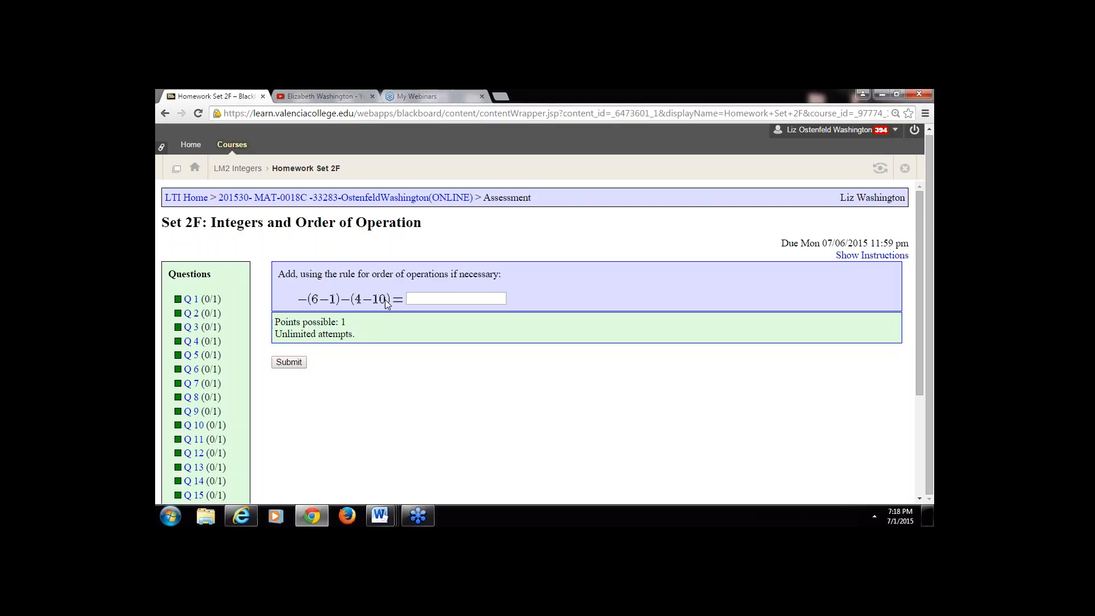
{"action": "mouse_move", "coordinate": [415, 373]}
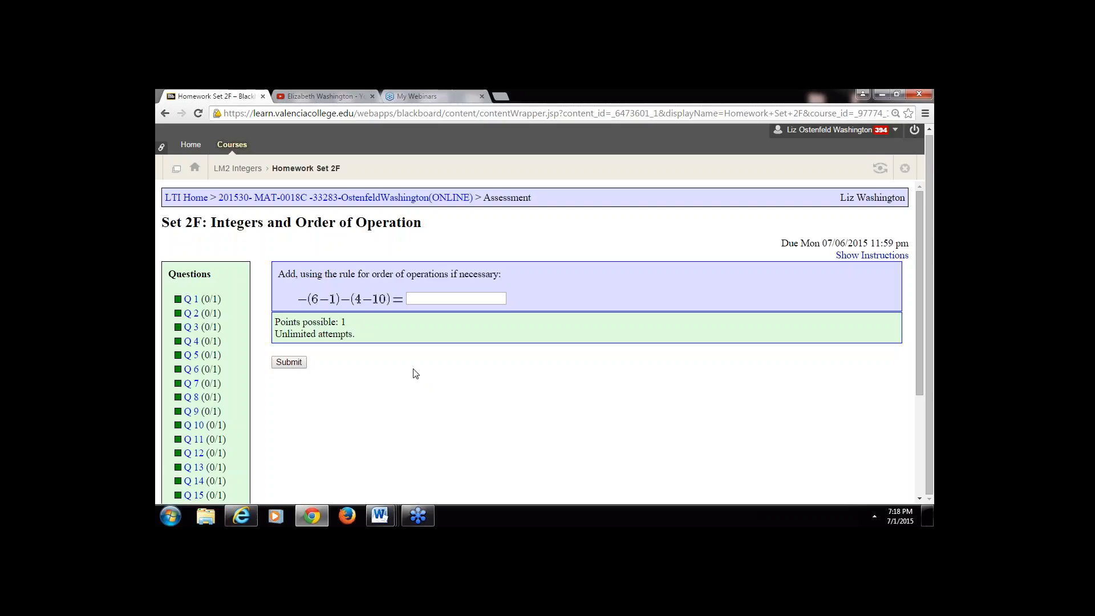
{"action": "scroll", "scroll_direction": "down", "scroll_amount": 3}
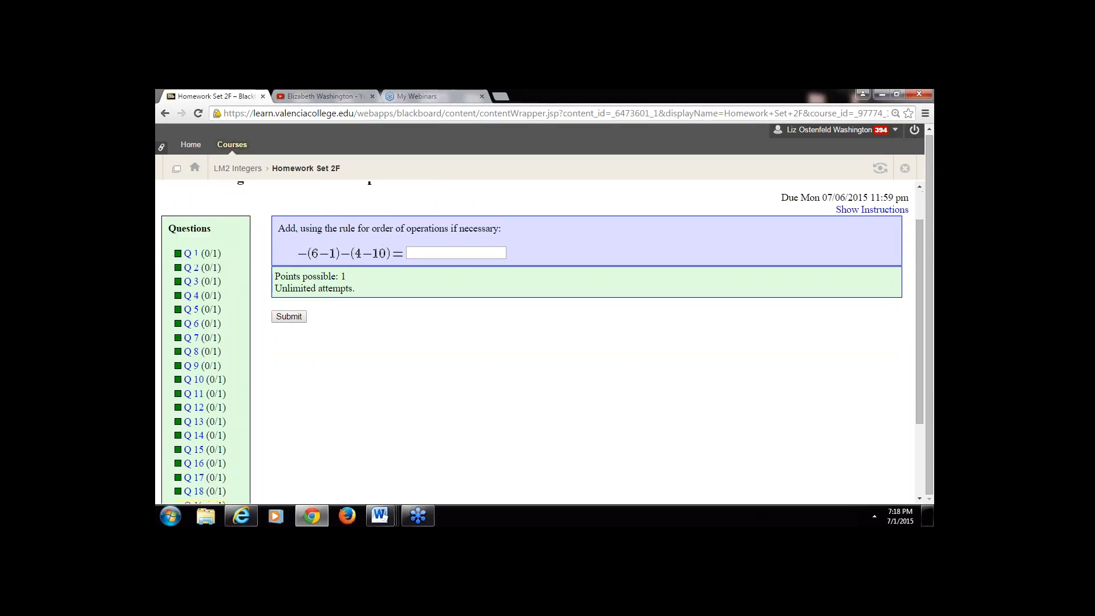
{"action": "scroll", "scroll_direction": "down", "scroll_amount": 3}
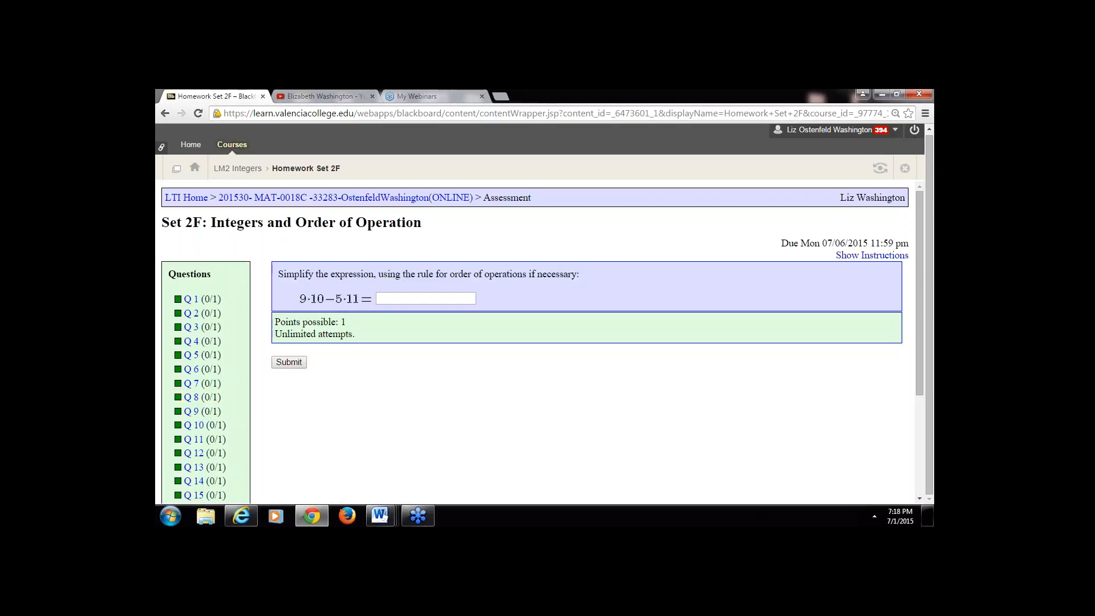
{"action": "scroll", "scroll_direction": "down", "scroll_amount": 3}
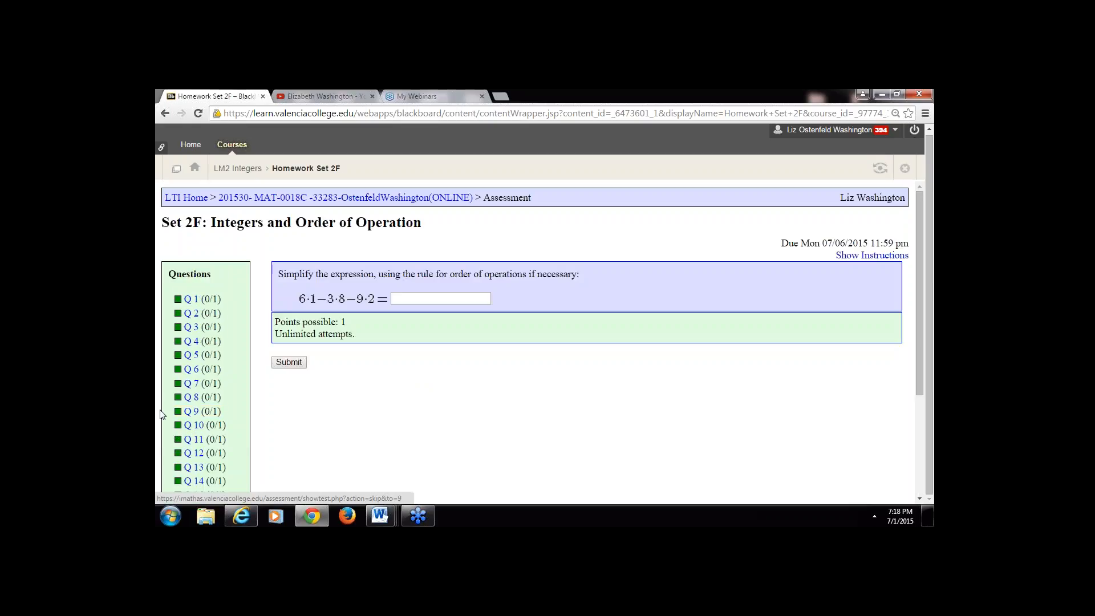
{"action": "scroll", "scroll_direction": "down", "scroll_amount": 3}
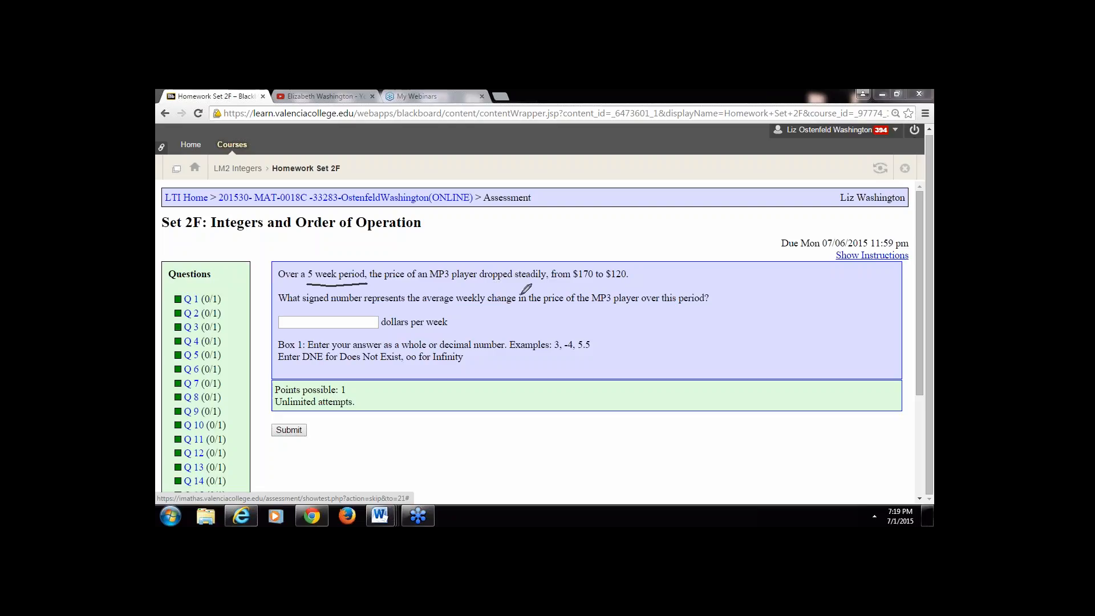
{"action": "mouse_move", "coordinate": [703, 288]}
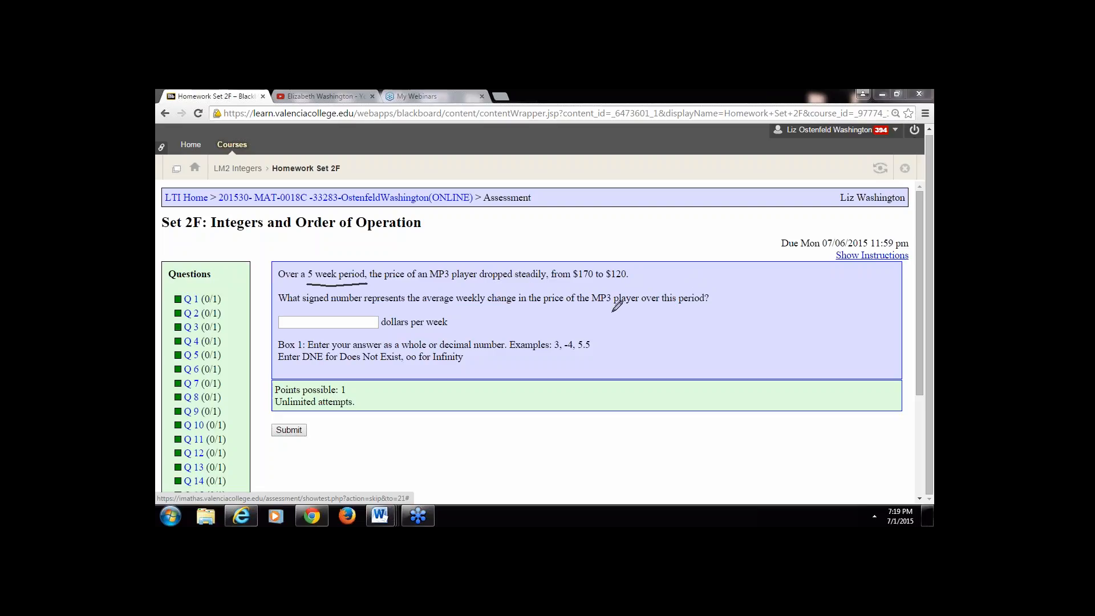
{"action": "mouse_move", "coordinate": [609, 297]}
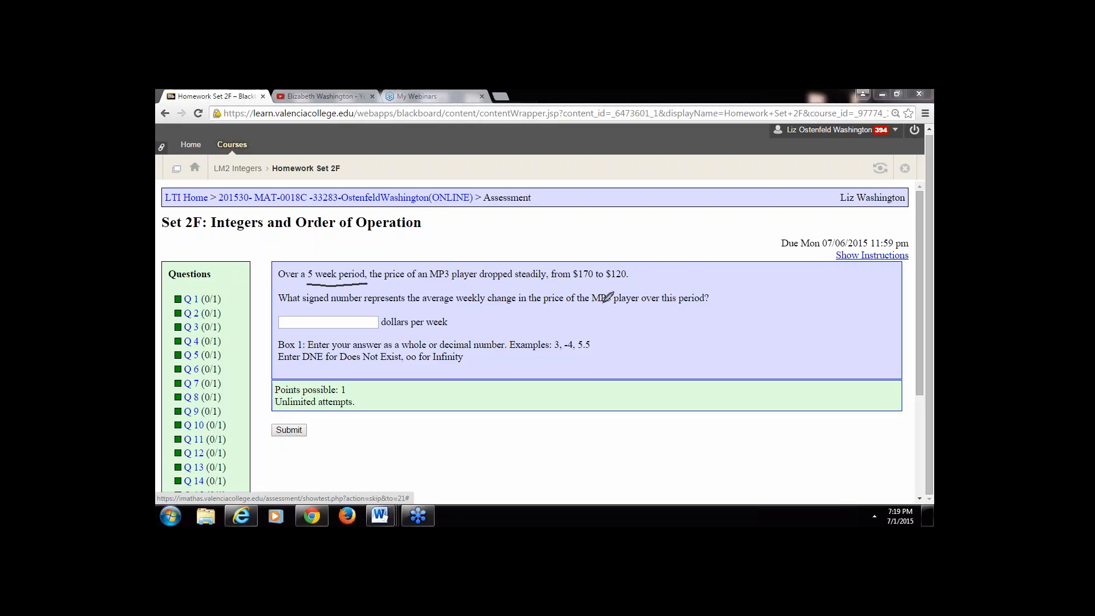
{"action": "mouse_move", "coordinate": [600, 296]}
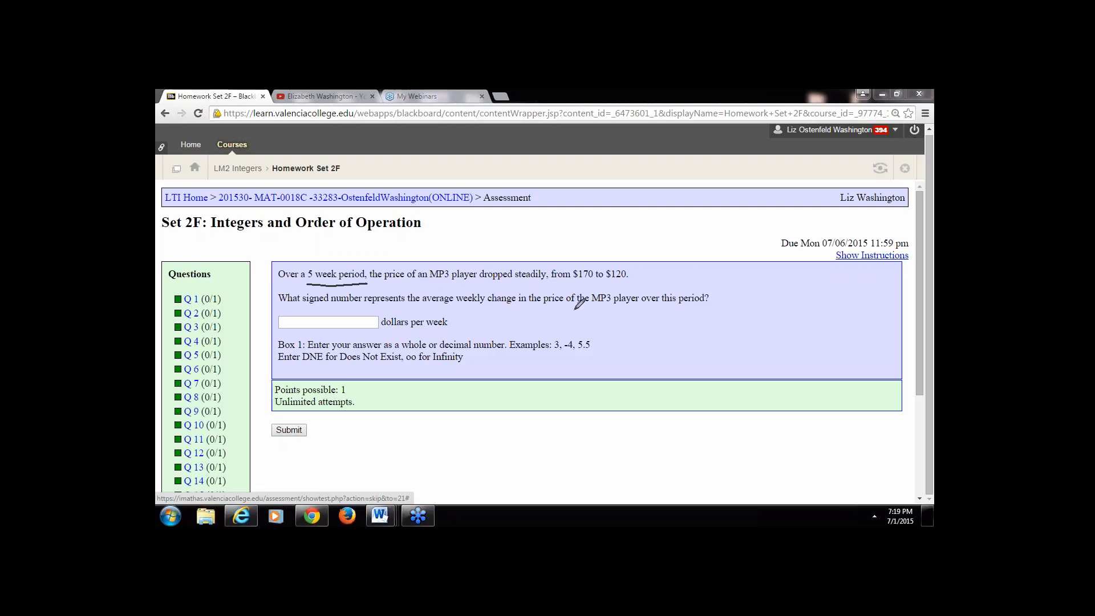
{"action": "mouse_move", "coordinate": [494, 324]}
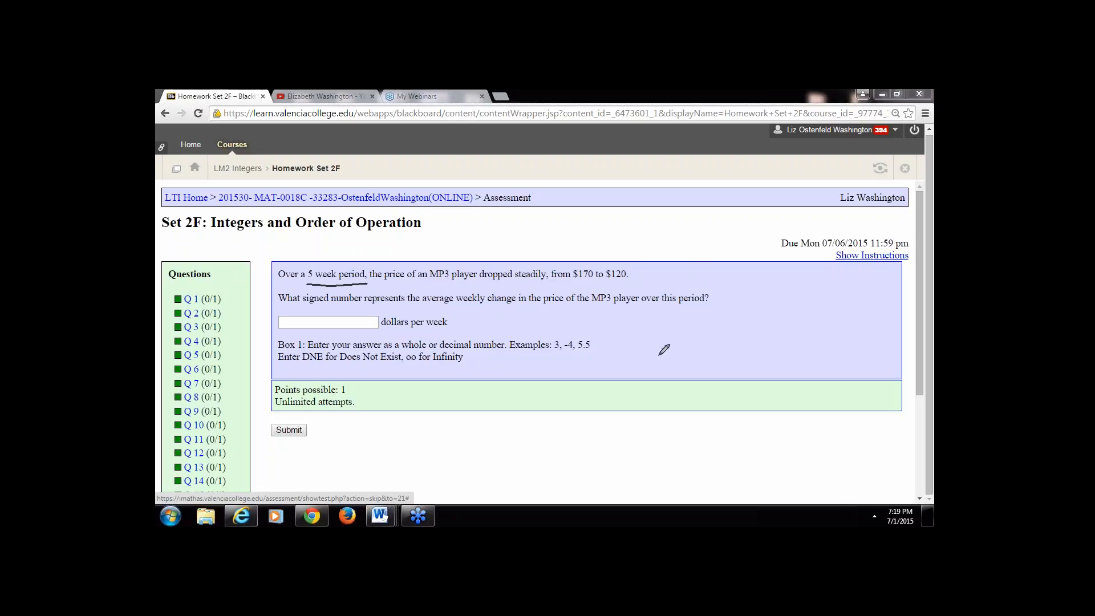
{"action": "mouse_move", "coordinate": [676, 341]}
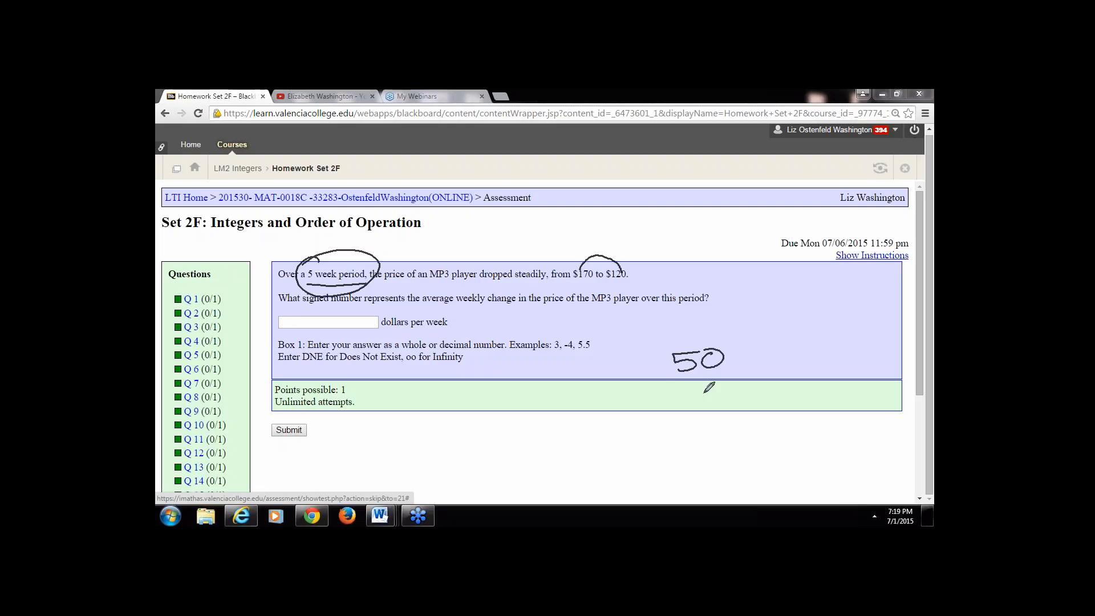
- Work 50 ÷ 5 in ink and highlight the phrase signed number in the question
{"action": "left_click_drag", "start_coordinate": [667, 377], "coordinate": [747, 374]}
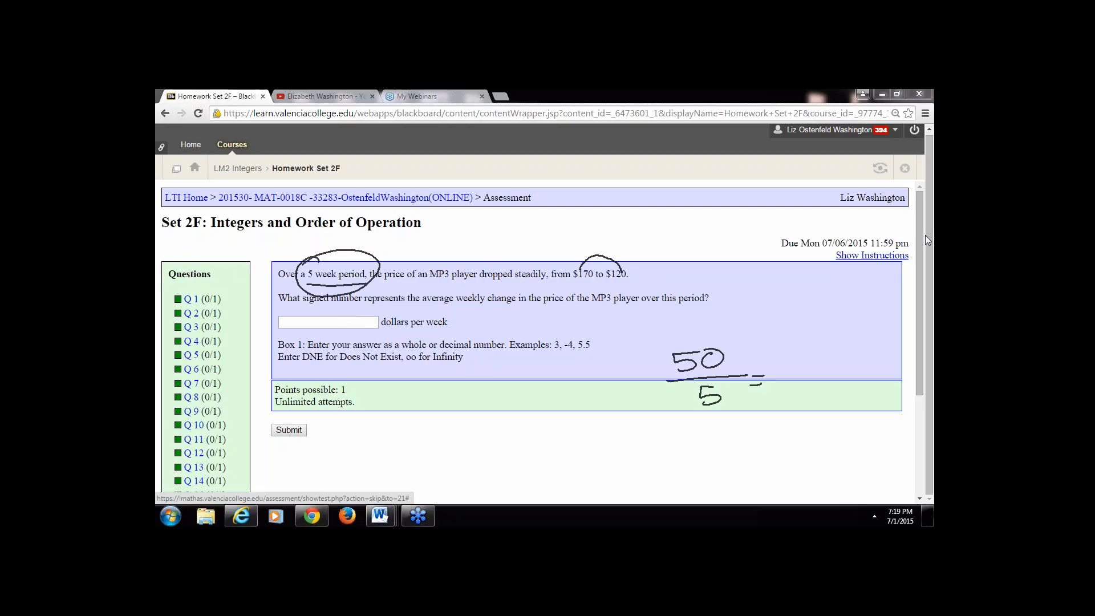
{"action": "mouse_move", "coordinate": [866, 305]}
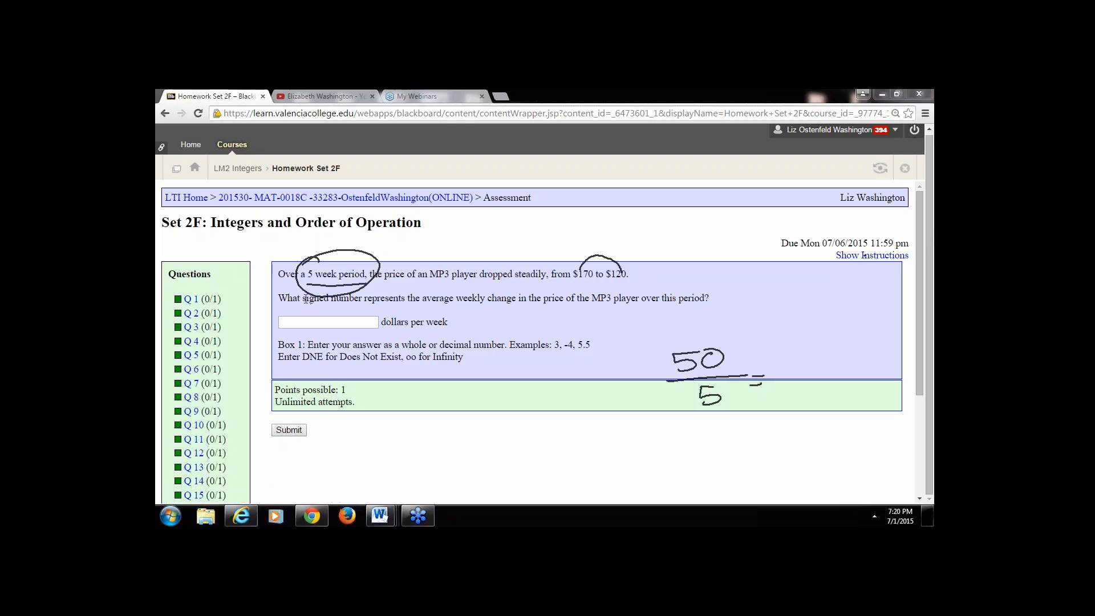
{"action": "double_click", "coordinate": [332, 297]}
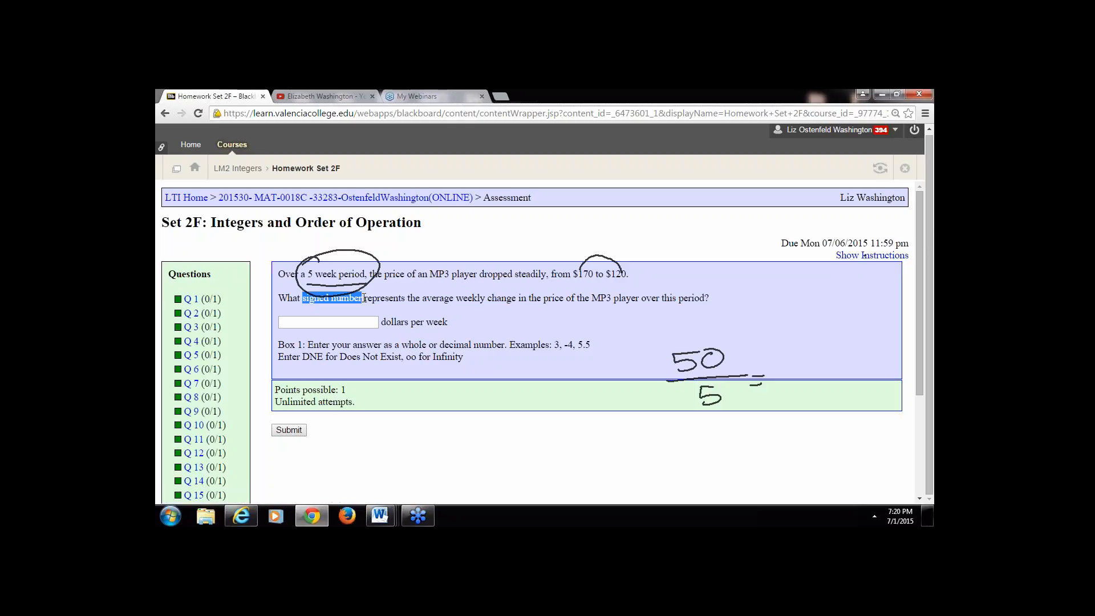
{"action": "double_click", "coordinate": [493, 272]}
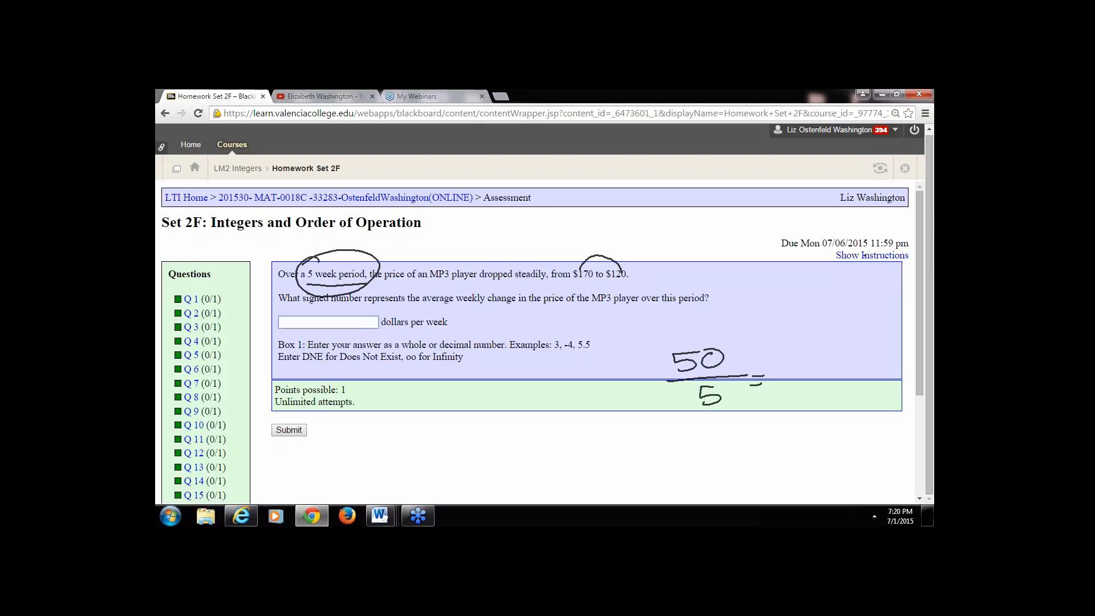
- Answer the 5-week MP3 price question with -10 and submit it for a 1/1 score
{"action": "type", "text": "-10"}
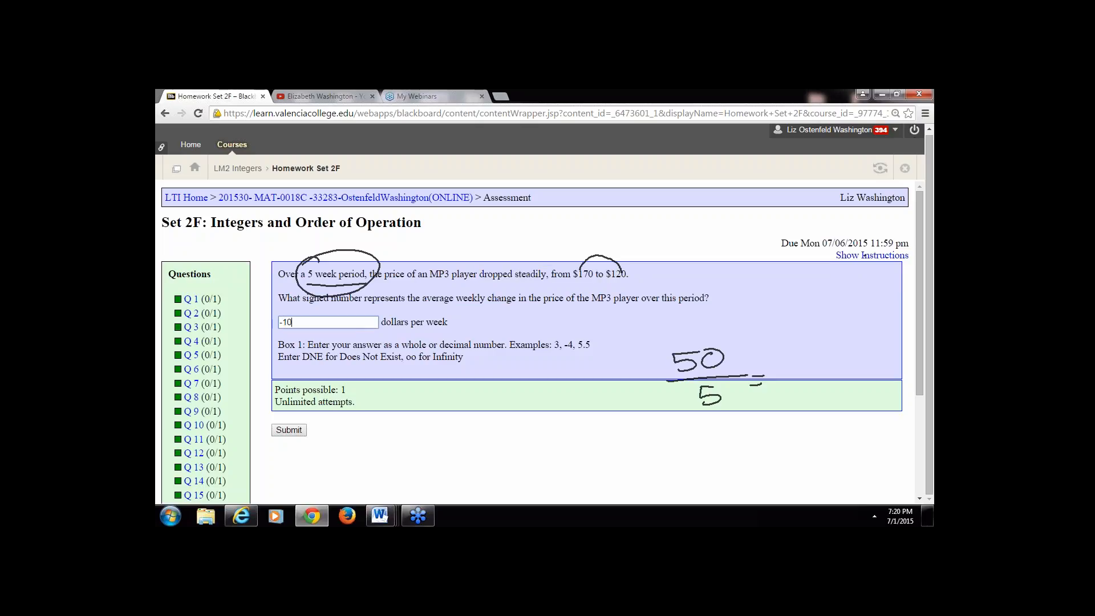
{"action": "left_click", "coordinate": [289, 430]}
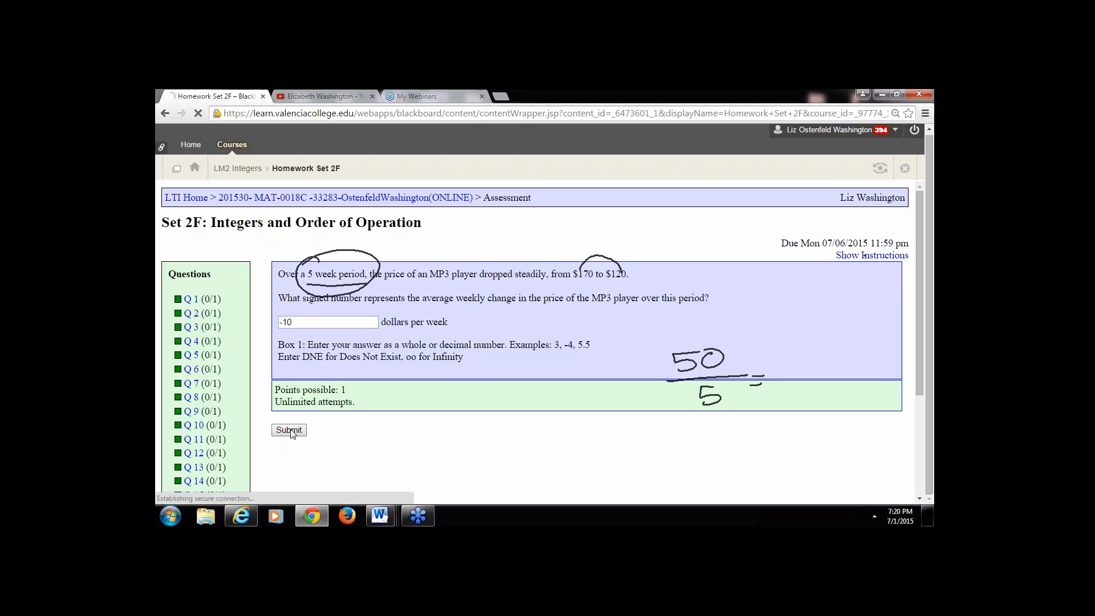
{"action": "left_click", "coordinate": [289, 430]}
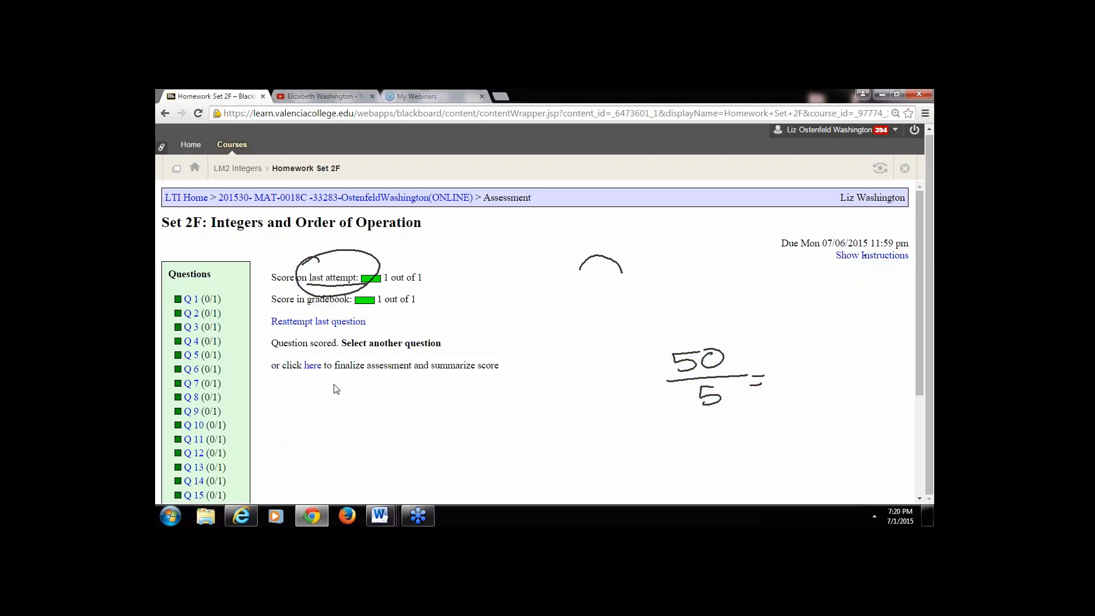
{"action": "mouse_move", "coordinate": [922, 236]}
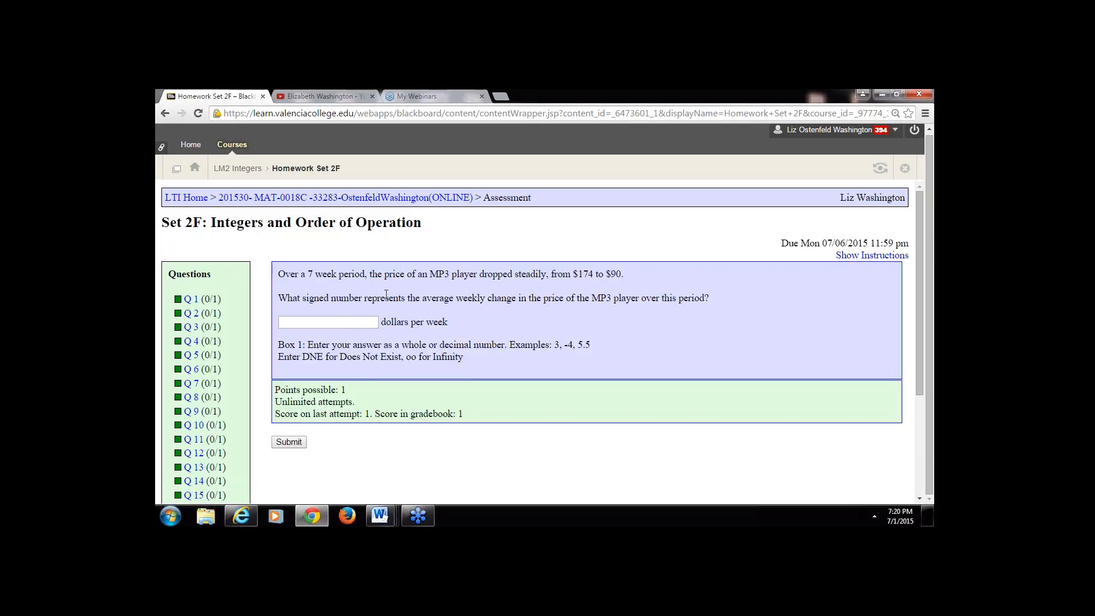
{"action": "mouse_move", "coordinate": [295, 264]}
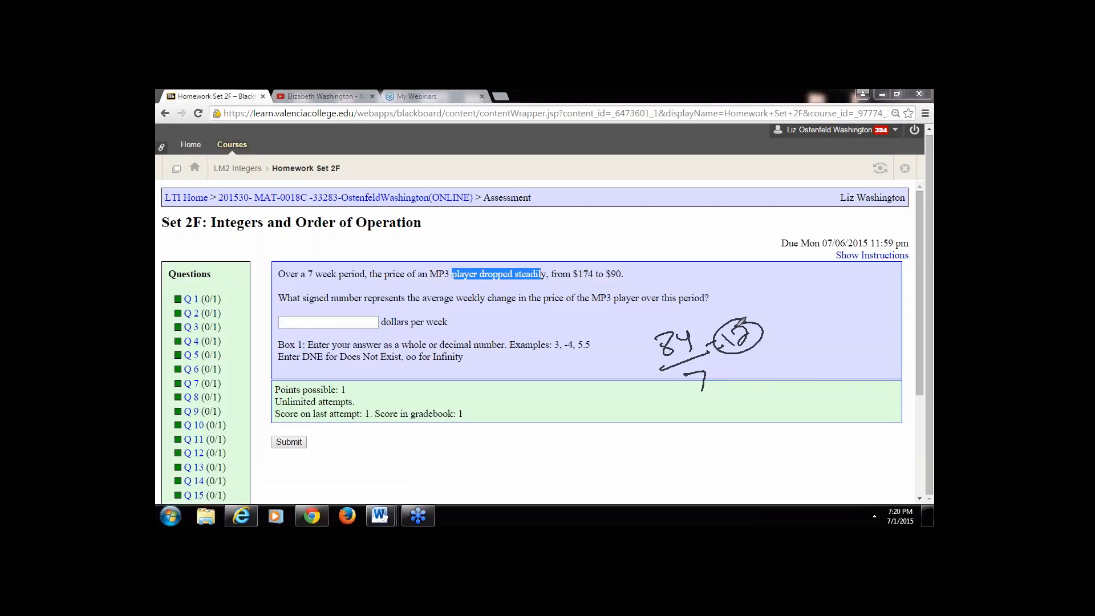
{"action": "mouse_move", "coordinate": [906, 260]}
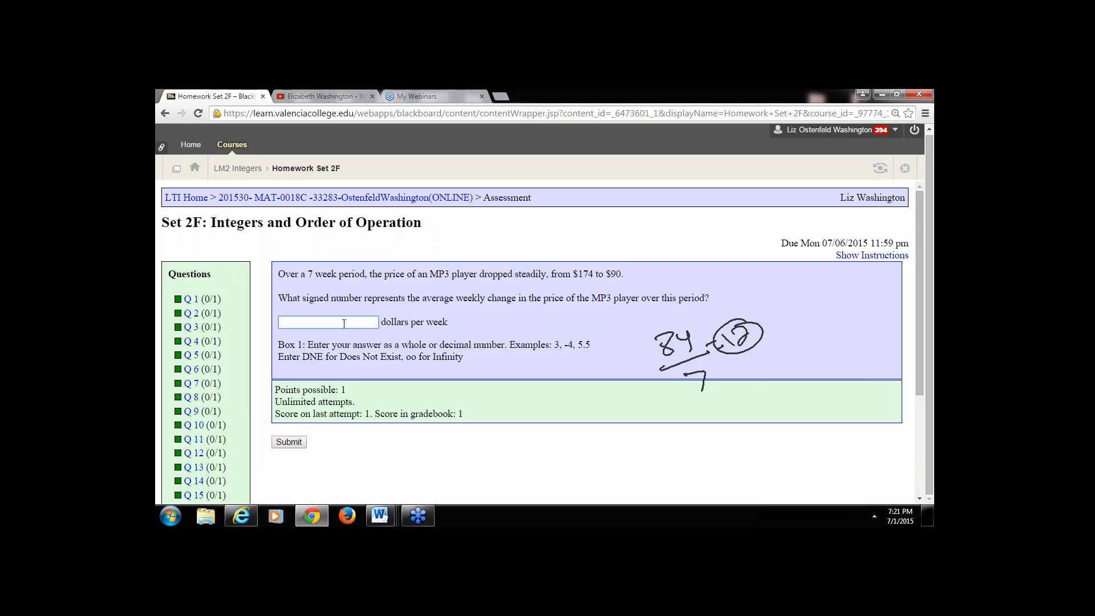
- Answer the 7-week MP3 price question with -12 and submit it for a 1/1 score
{"action": "type", "text": "-12"}
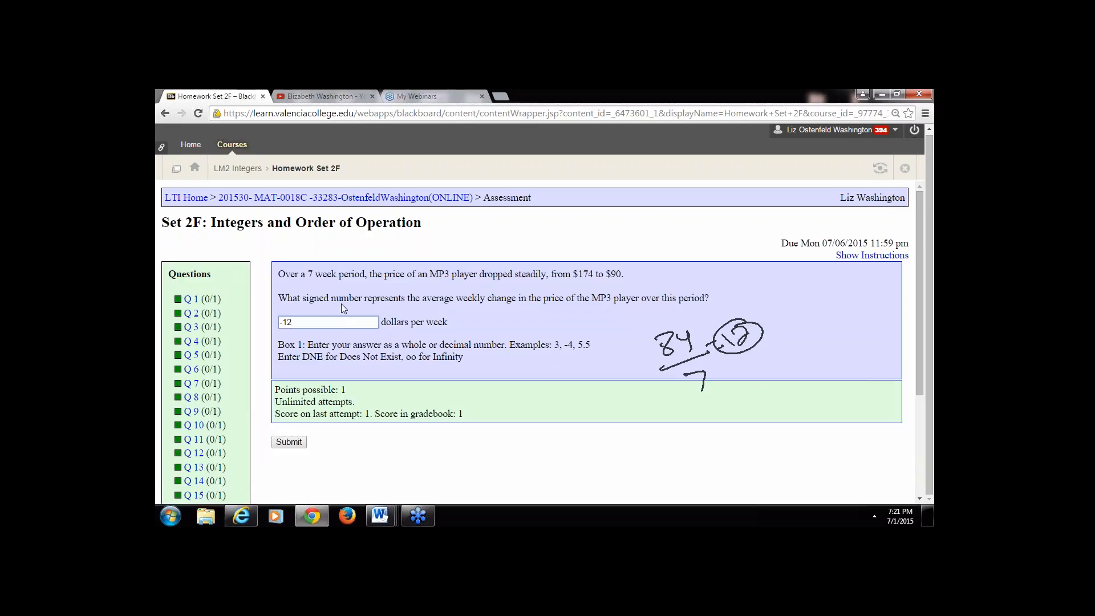
{"action": "left_click", "coordinate": [289, 442]}
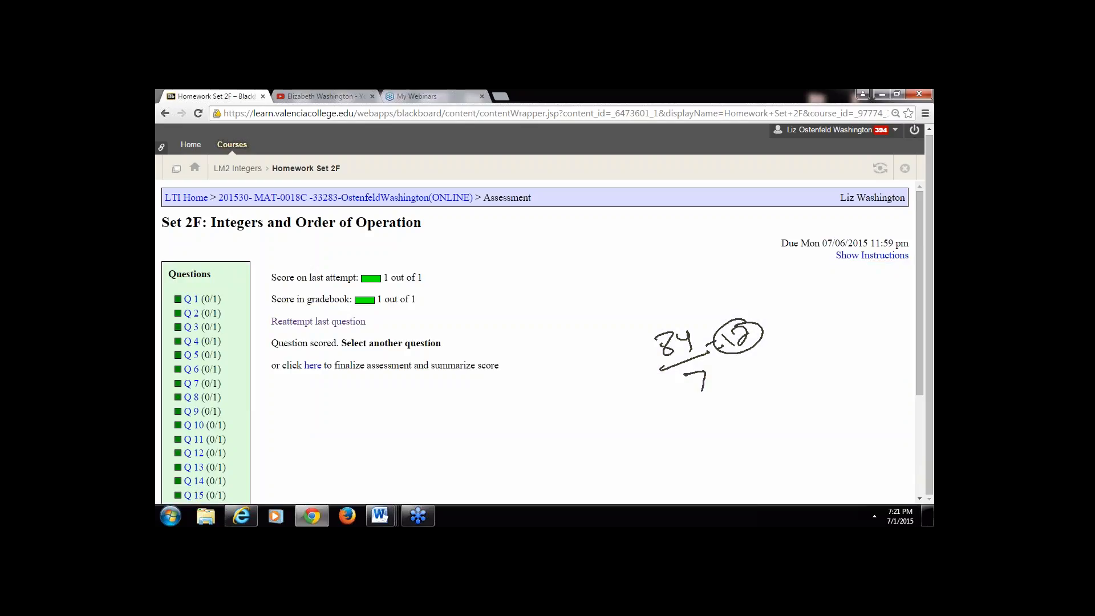
{"action": "mouse_move", "coordinate": [694, 267]}
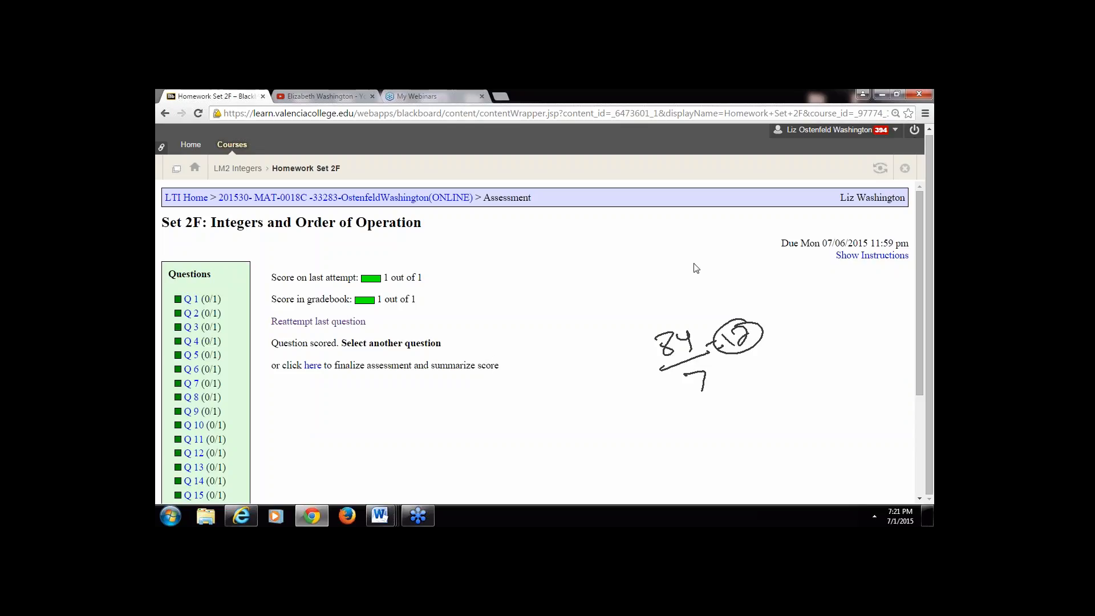
{"action": "mouse_move", "coordinate": [926, 242]}
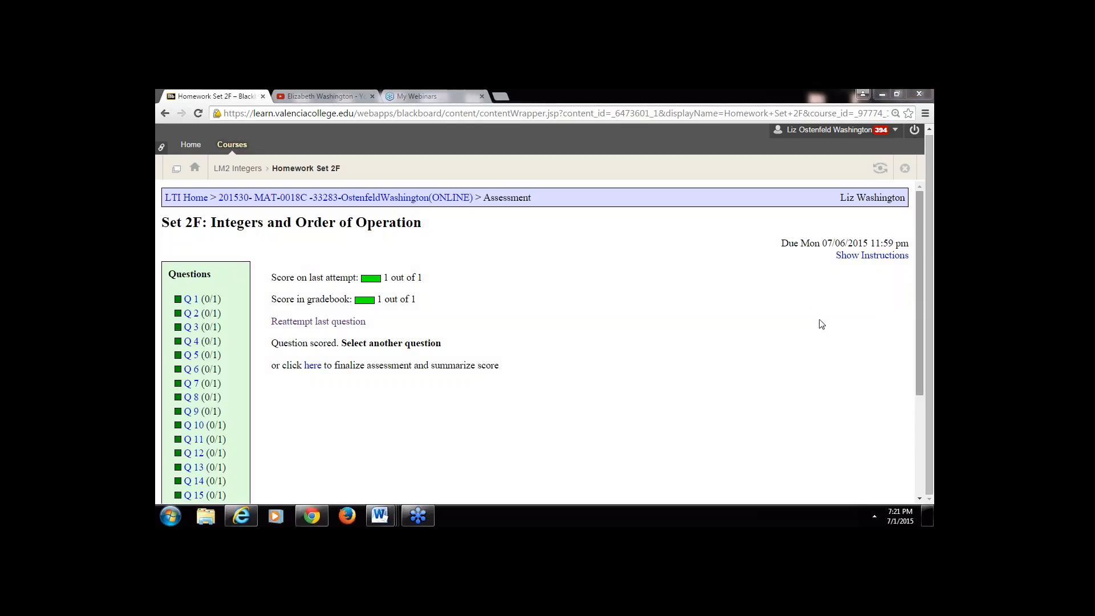
{"action": "mouse_move", "coordinate": [685, 300]}
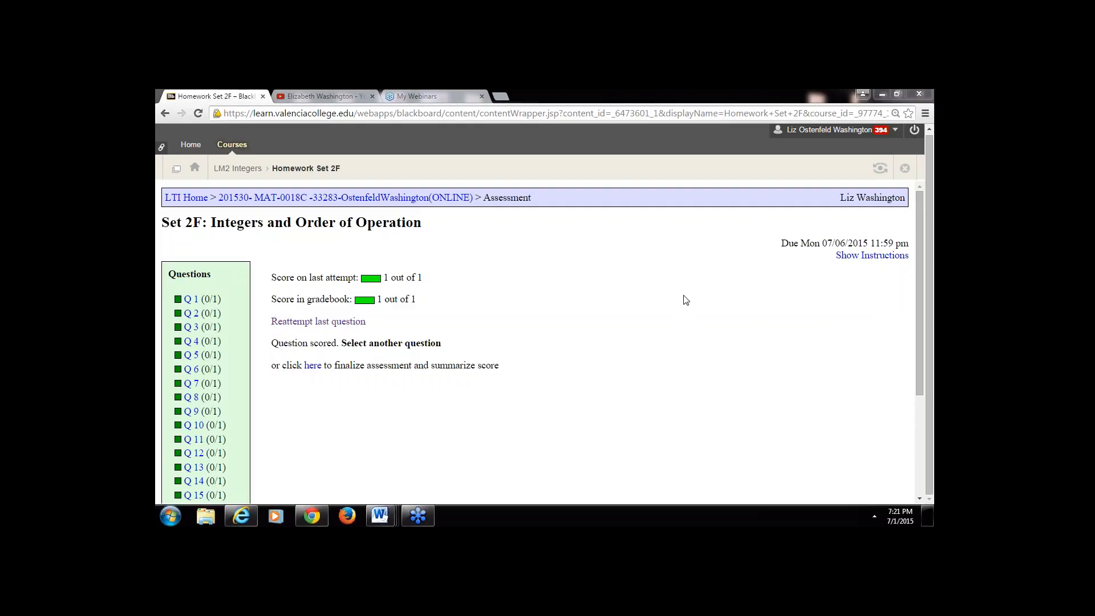
{"action": "mouse_move", "coordinate": [406, 212]}
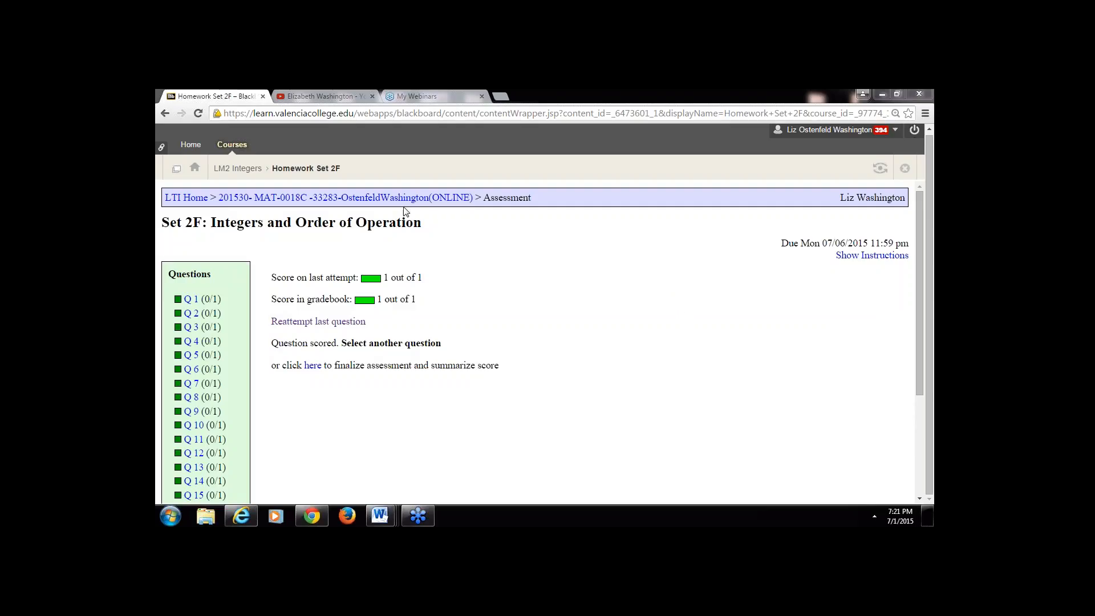
{"action": "mouse_move", "coordinate": [554, 213]}
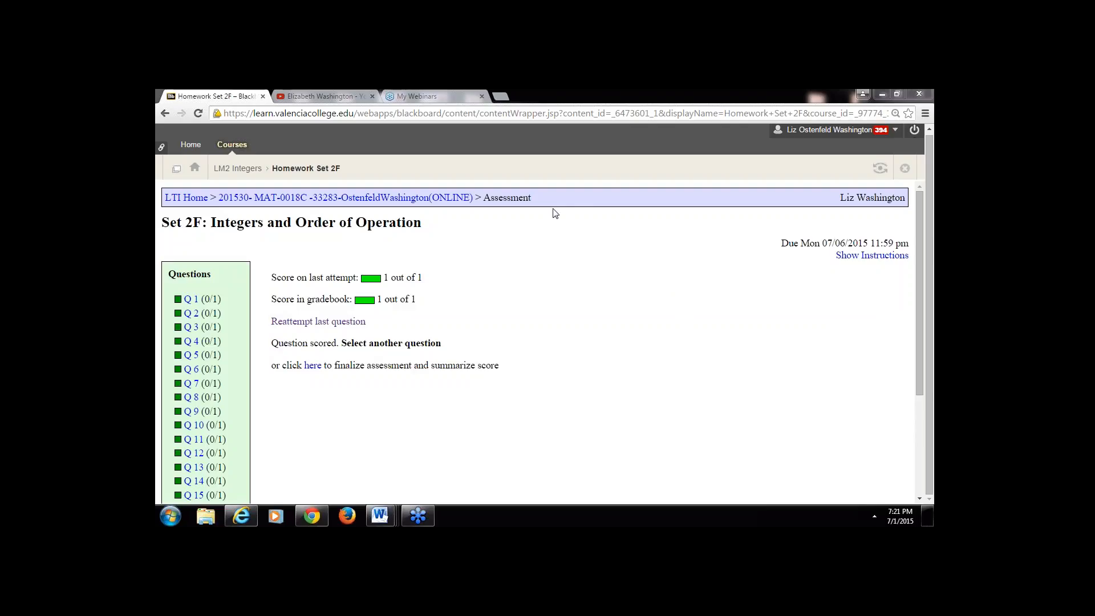
- Return from the scored homework page to the LM2 Integers module via the breadcrumb
{"action": "left_click", "coordinate": [238, 169]}
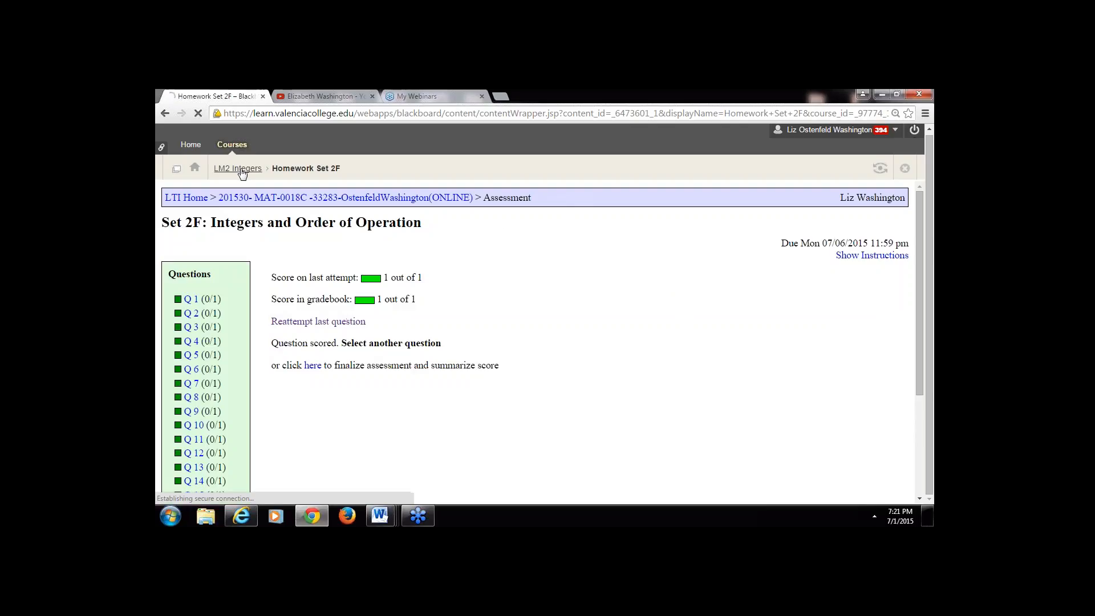
- Scroll to the bottom of the LM2 Integers content list toward 'Show Your Work from HW Section 2E'
{"action": "left_click", "coordinate": [238, 168]}
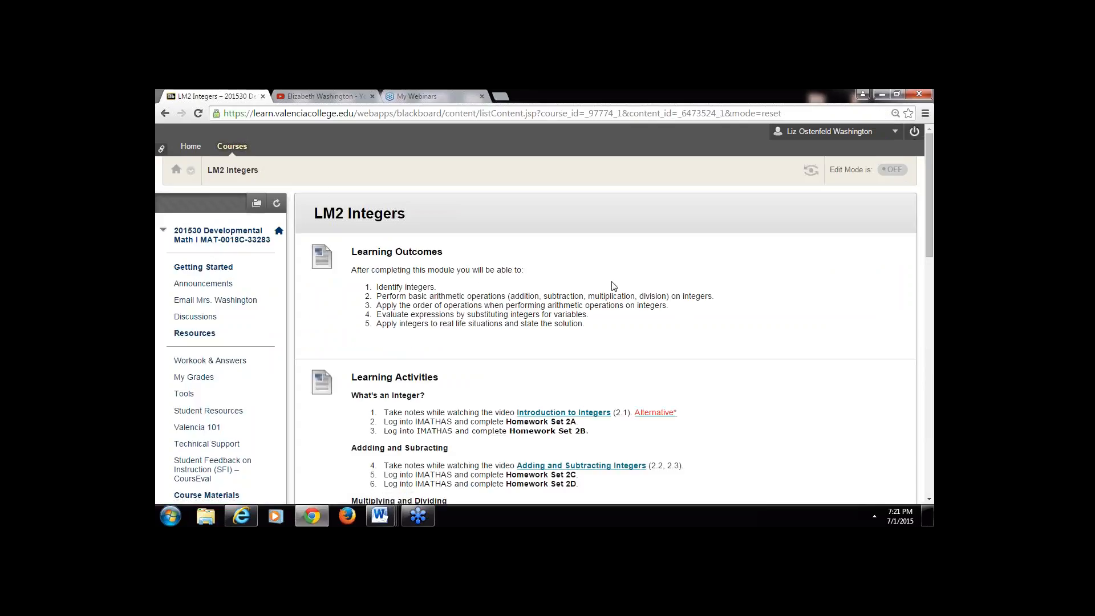
{"action": "scroll", "scroll_direction": "down", "scroll_amount": 3}
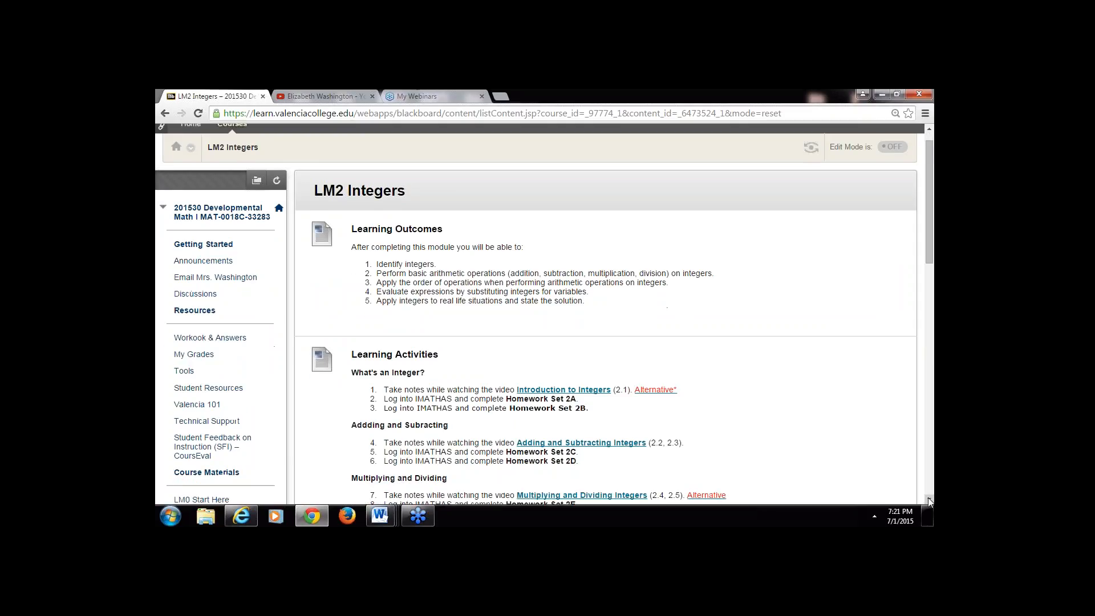
{"action": "scroll", "scroll_direction": "down", "scroll_amount": 3}
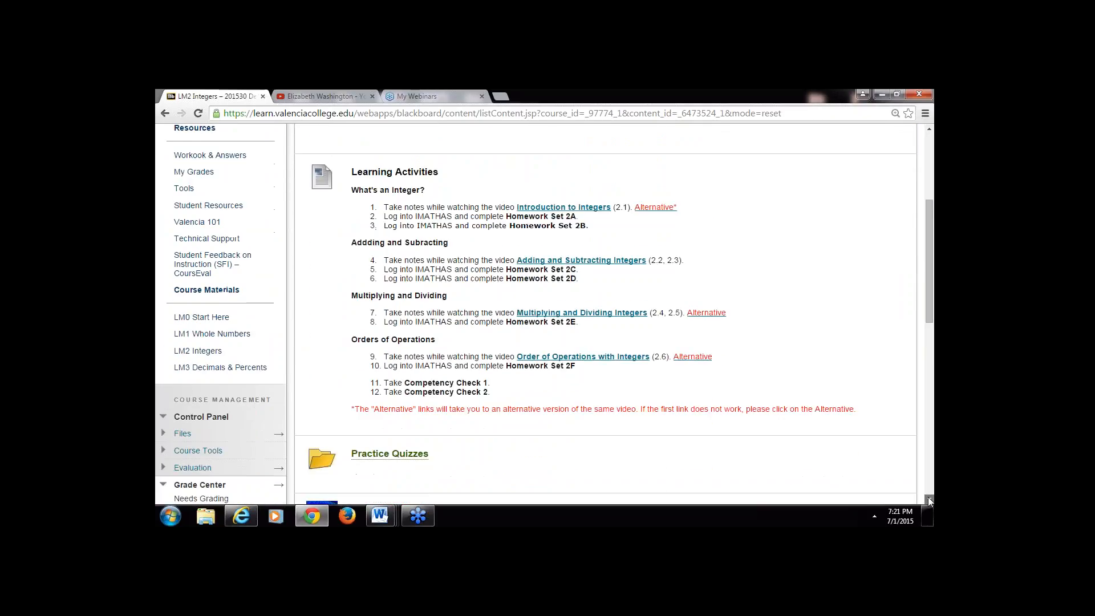
{"action": "scroll", "scroll_direction": "down", "scroll_amount": 3}
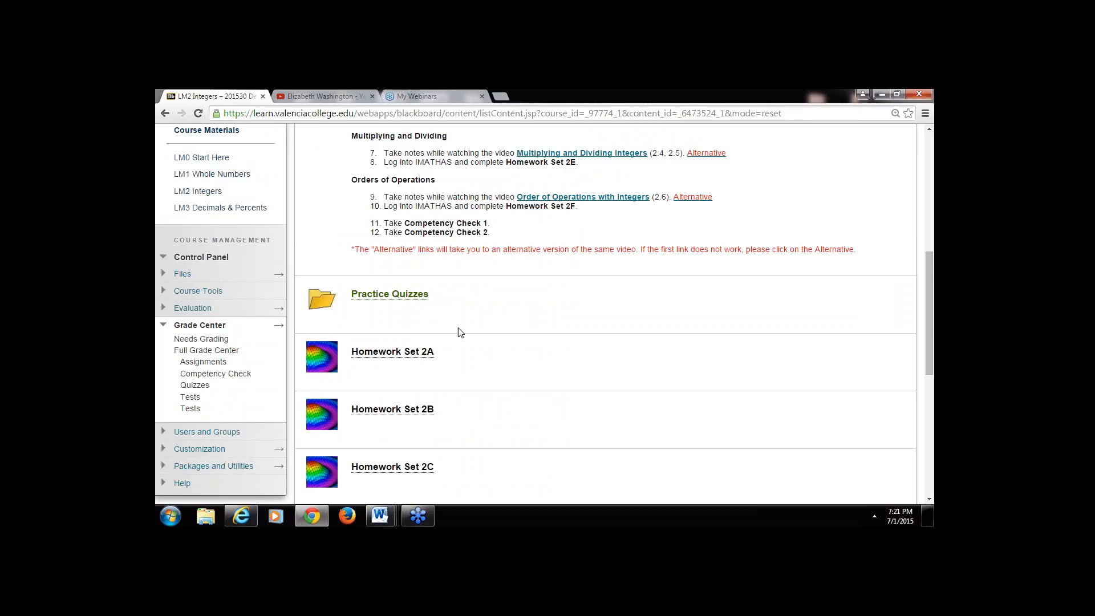
{"action": "mouse_move", "coordinate": [551, 331]}
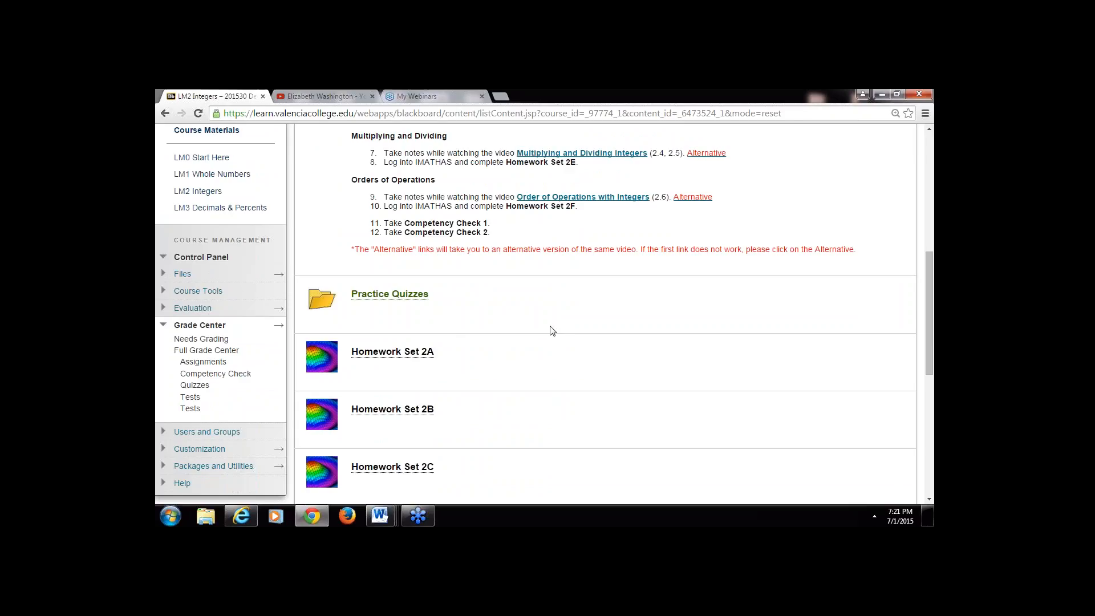
{"action": "mouse_move", "coordinate": [549, 315]}
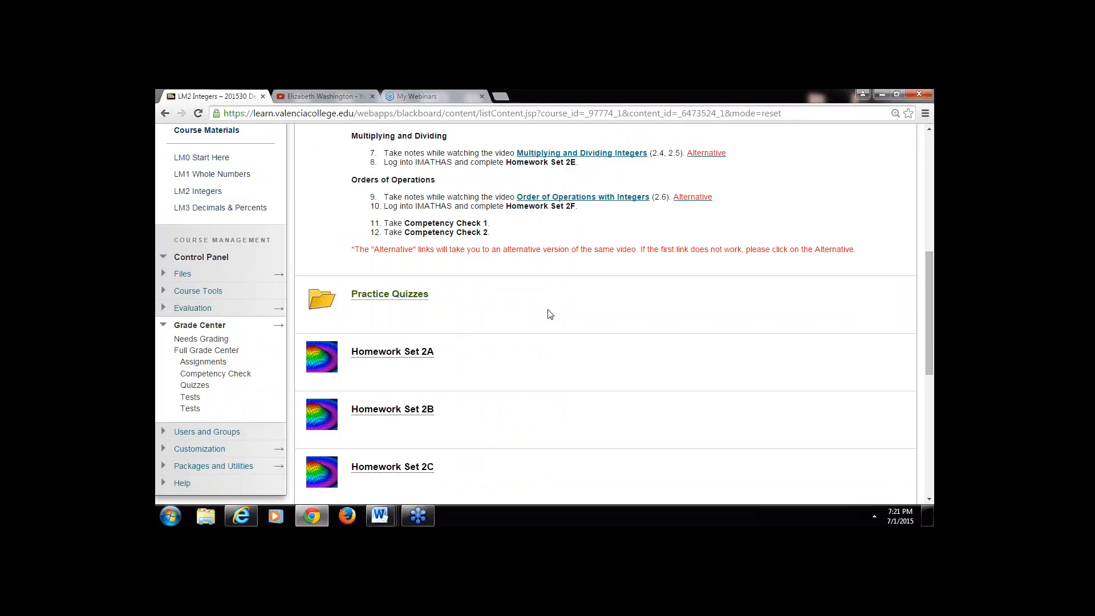
{"action": "mouse_move", "coordinate": [551, 319]}
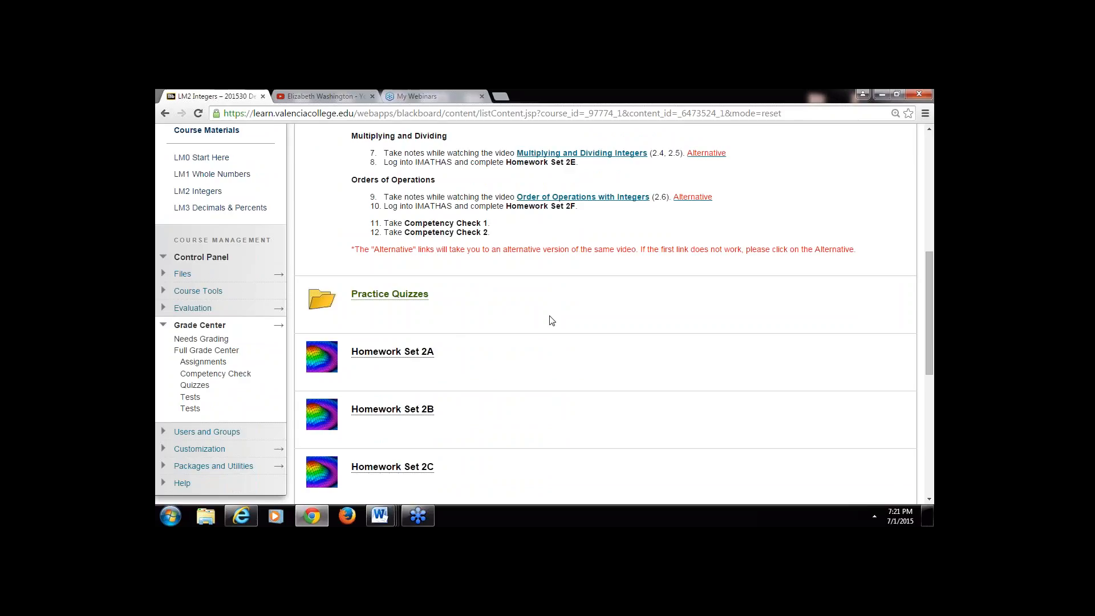
{"action": "mouse_move", "coordinate": [727, 395]}
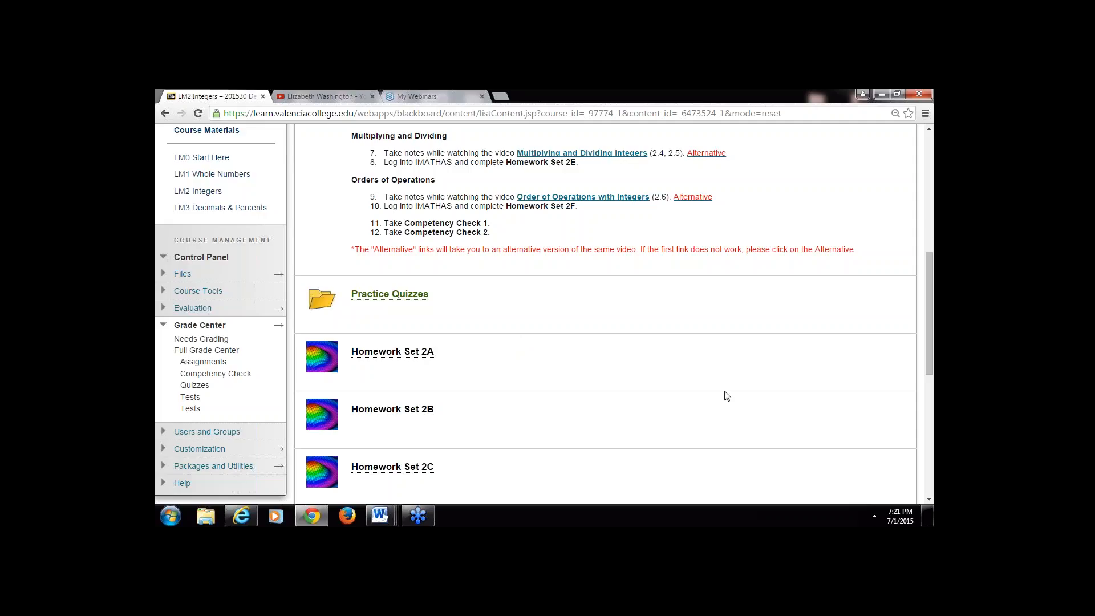
{"action": "scroll", "scroll_direction": "down", "scroll_amount": 3}
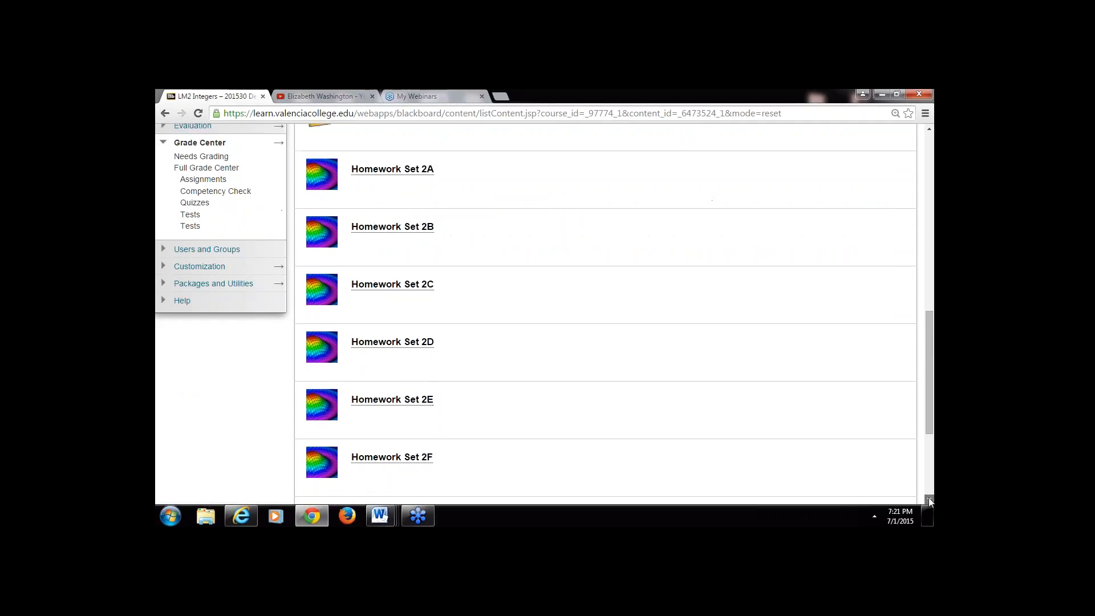
{"action": "scroll", "scroll_direction": "down", "scroll_amount": 3}
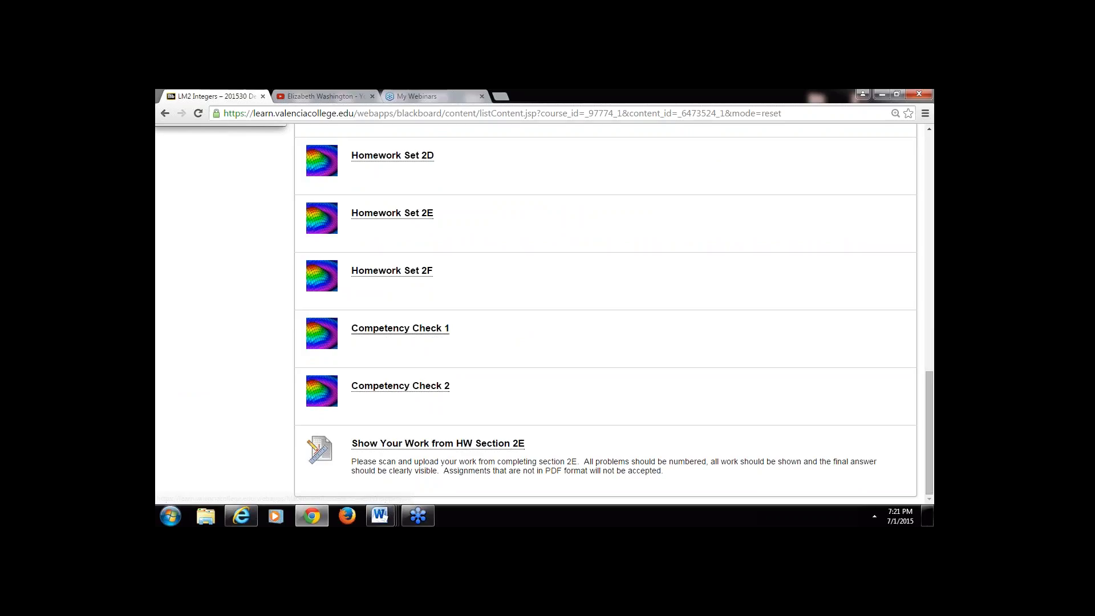
{"action": "mouse_move", "coordinate": [425, 388]}
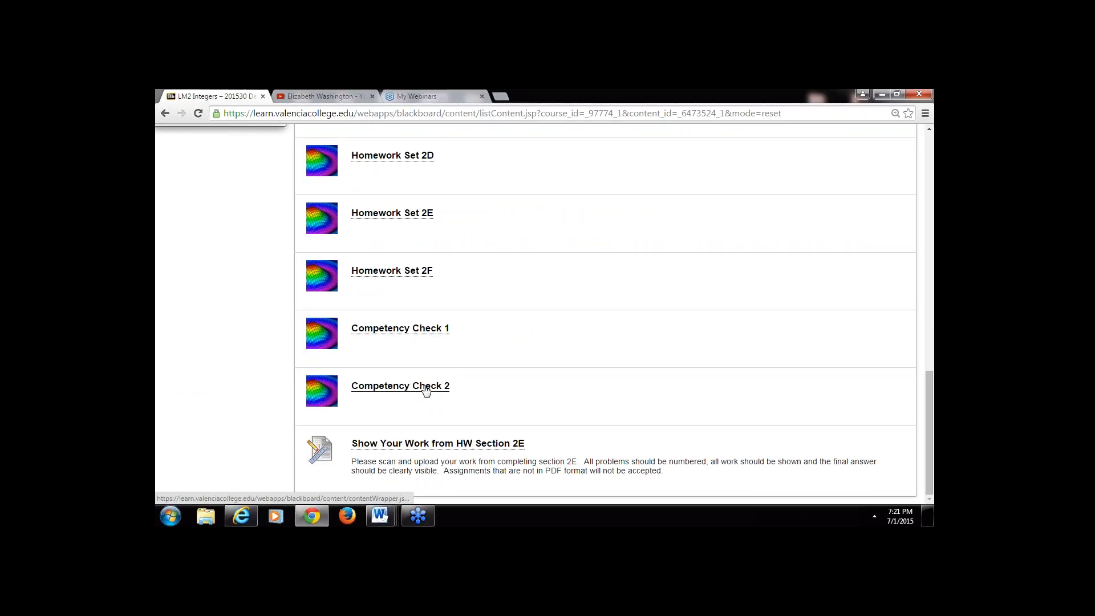
{"action": "mouse_move", "coordinate": [431, 373]}
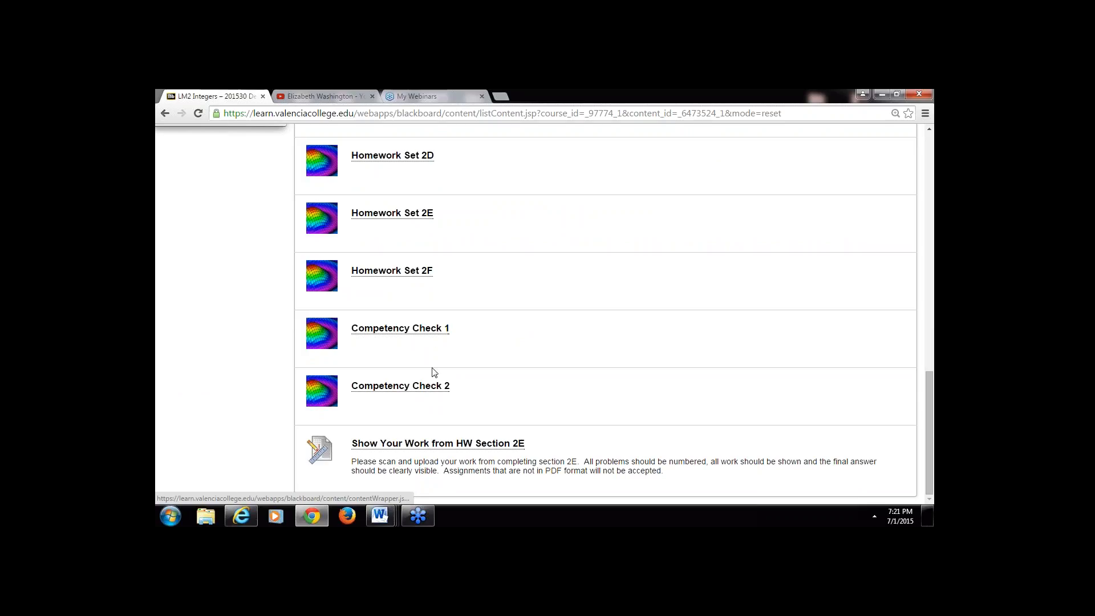
{"action": "mouse_move", "coordinate": [428, 176]}
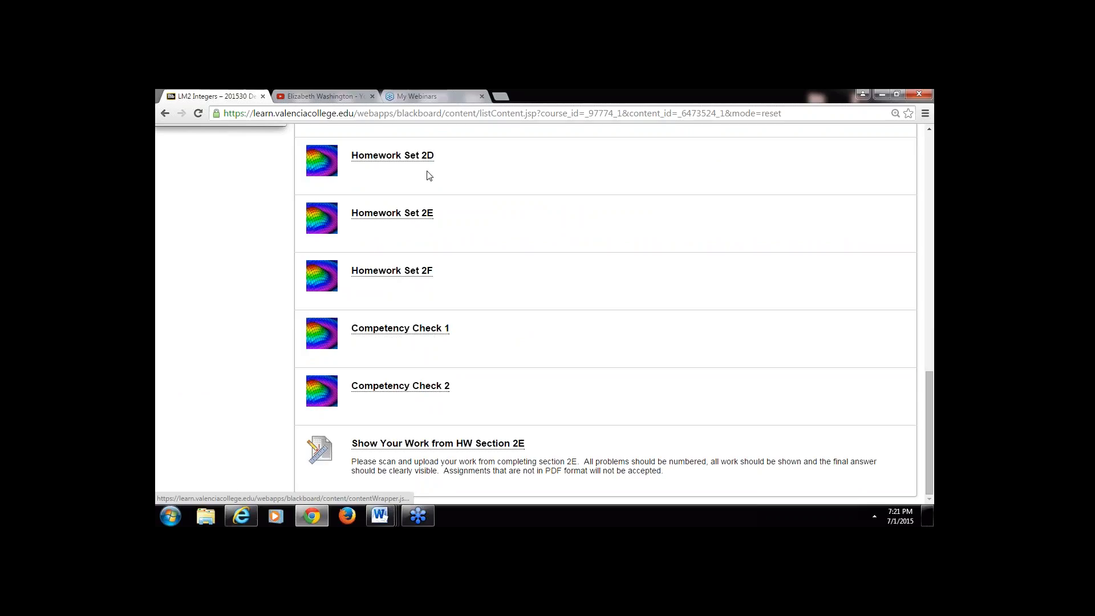
{"action": "mouse_move", "coordinate": [438, 442]}
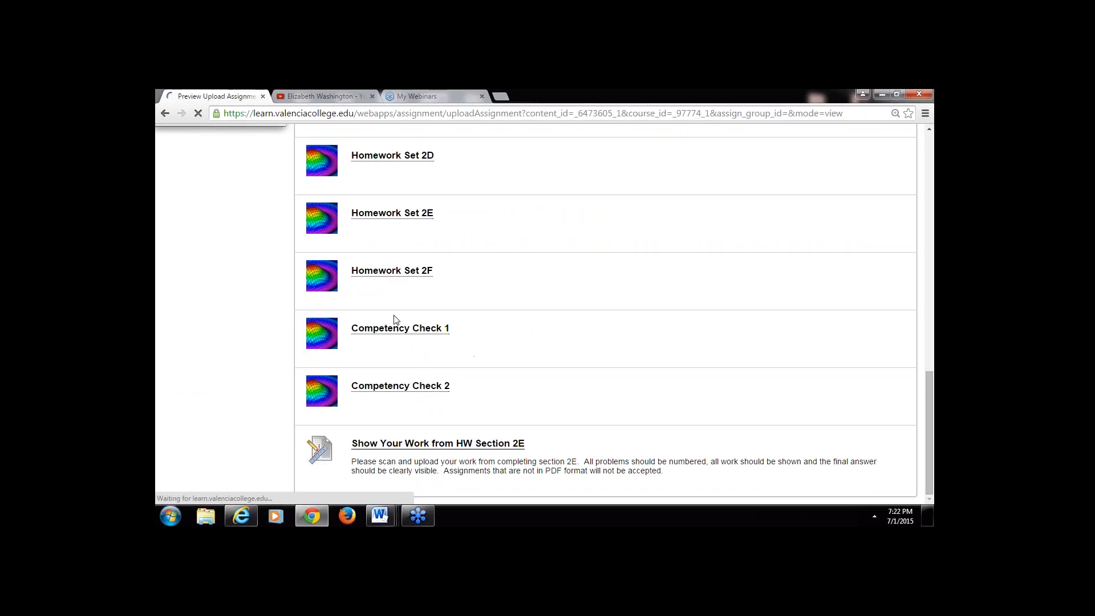
- Go back to the LM2 Integers page and scroll through its Learning Activities to the Competency Checks
{"action": "left_click", "coordinate": [436, 442]}
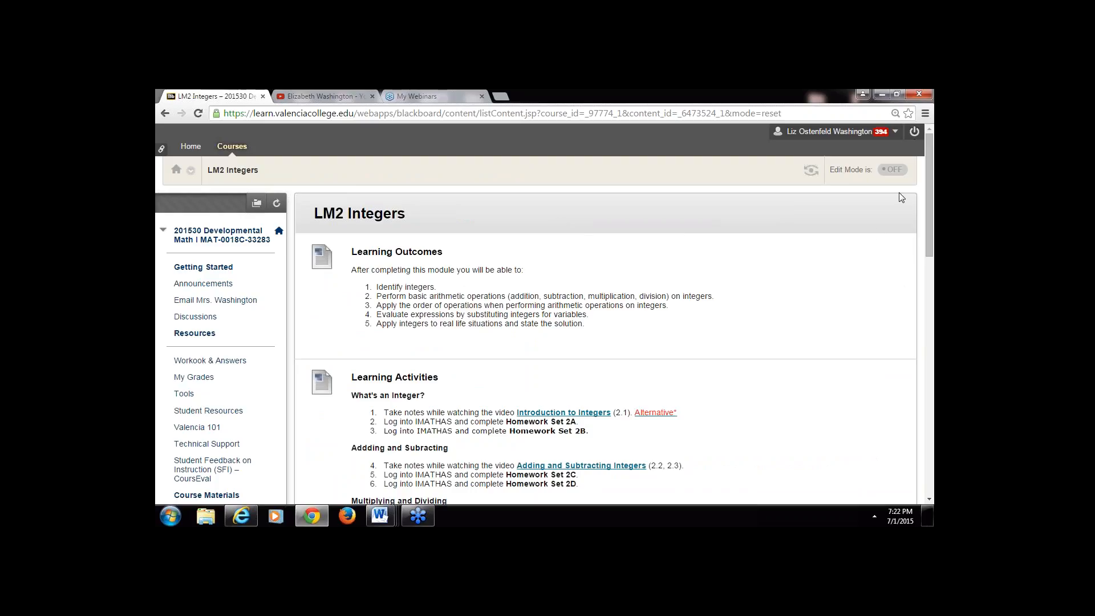
{"action": "mouse_move", "coordinate": [850, 219]}
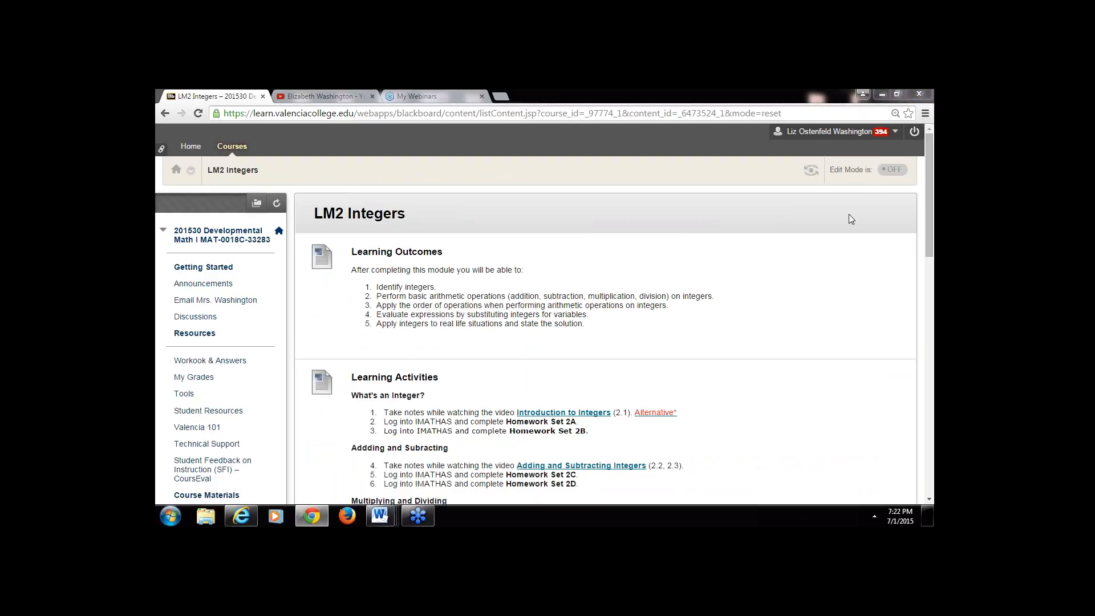
{"action": "mouse_move", "coordinate": [790, 262]}
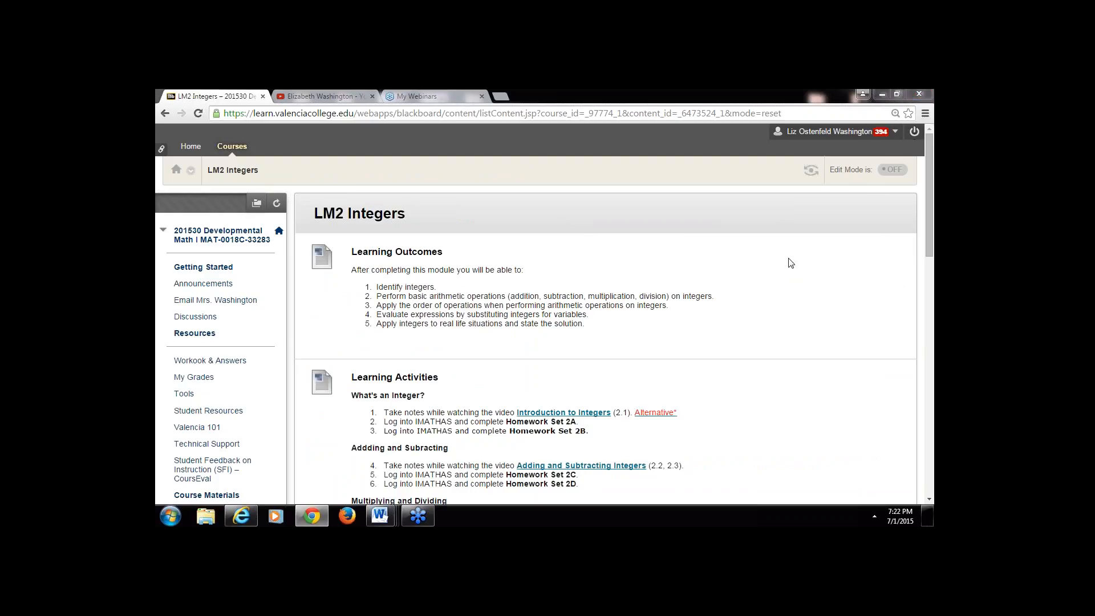
{"action": "mouse_move", "coordinate": [822, 292]}
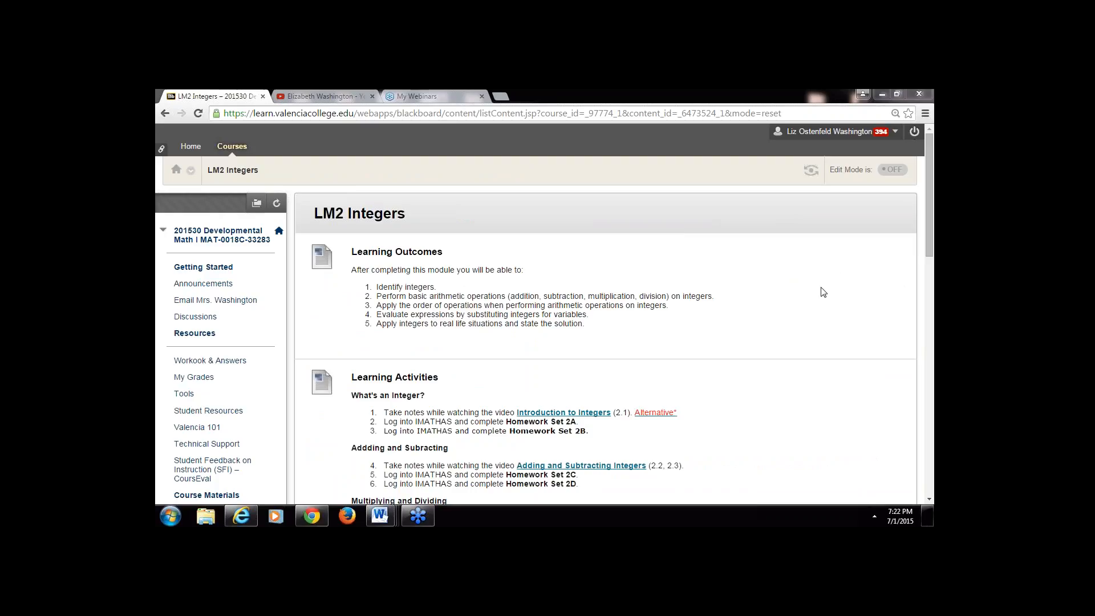
{"action": "mouse_move", "coordinate": [928, 322]}
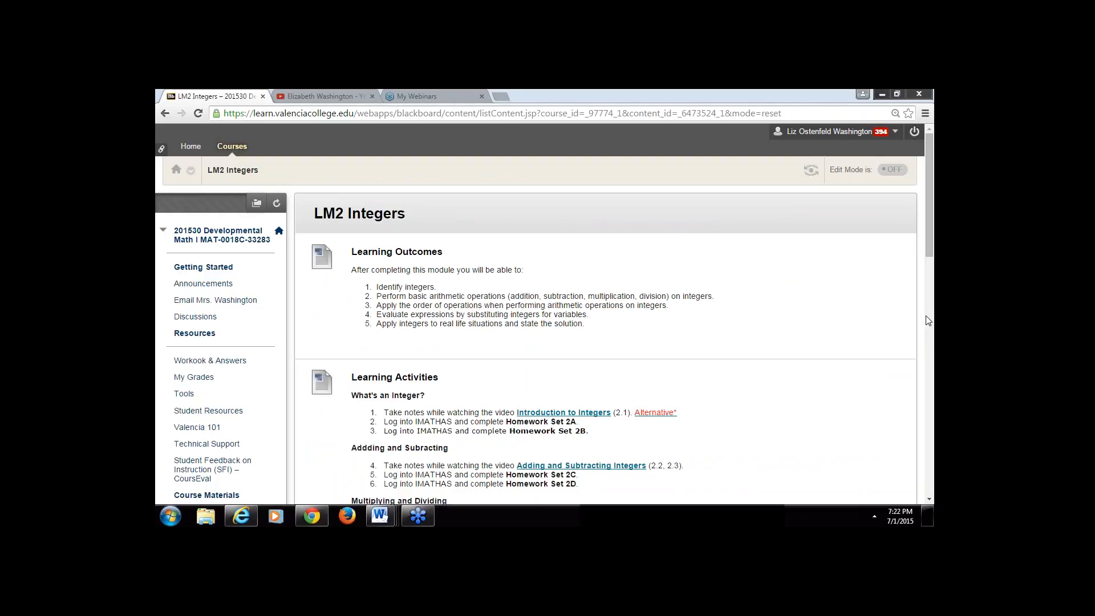
{"action": "mouse_move", "coordinate": [931, 318]}
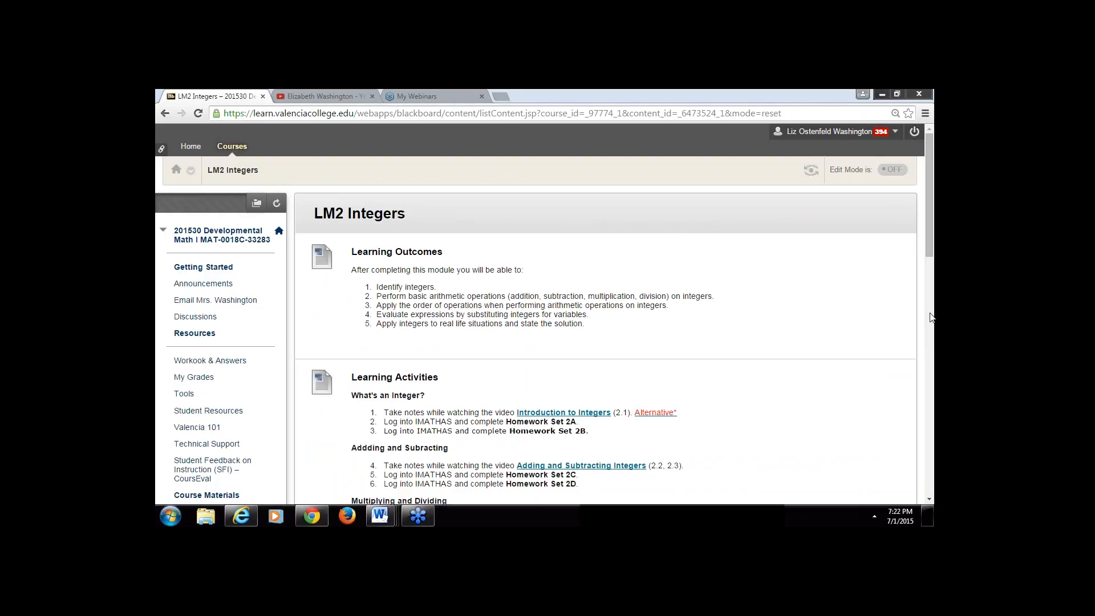
{"action": "mouse_move", "coordinate": [709, 337]}
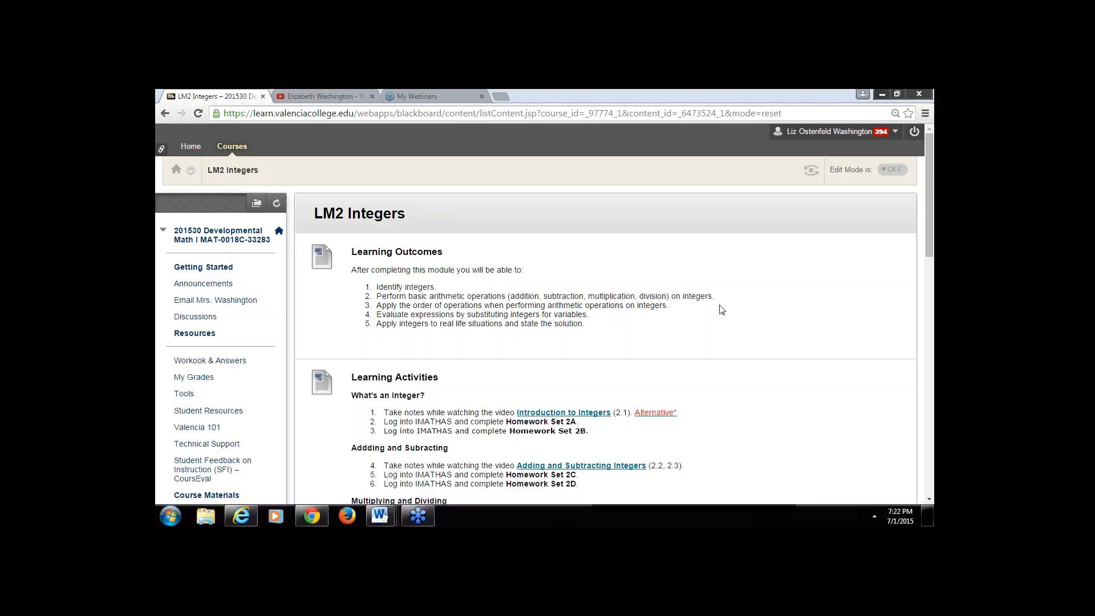
{"action": "mouse_move", "coordinate": [720, 314]}
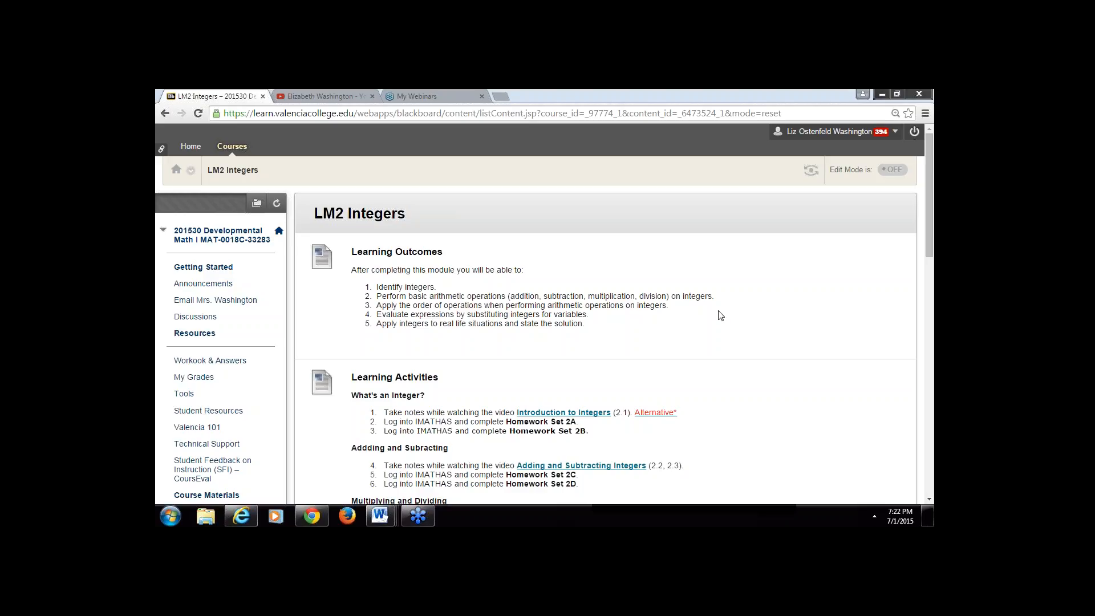
{"action": "mouse_move", "coordinate": [724, 314]}
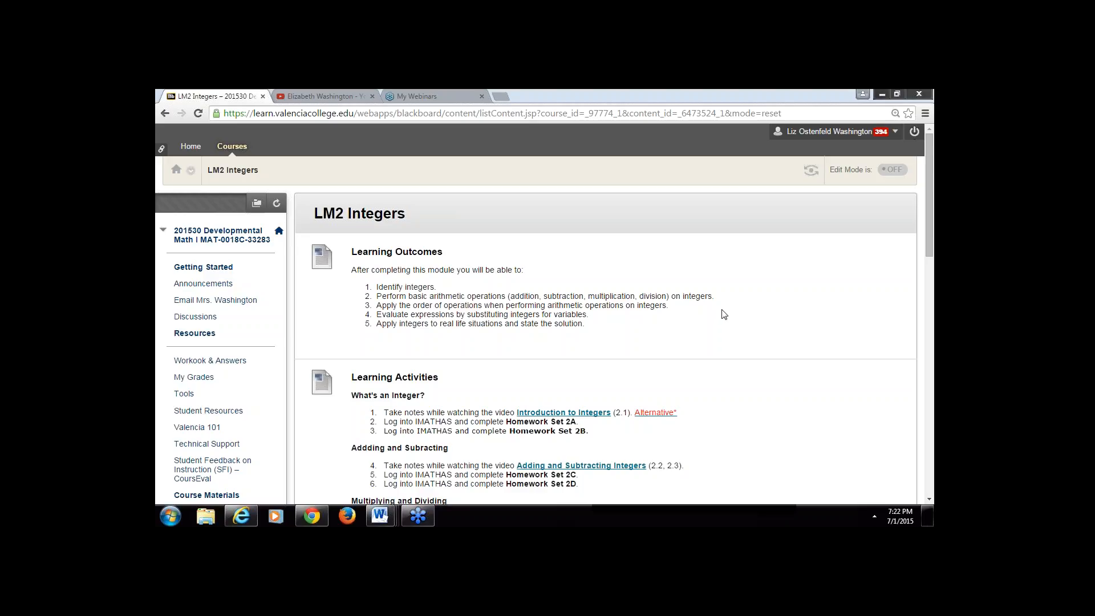
{"action": "scroll", "scroll_direction": "down", "scroll_amount": 3}
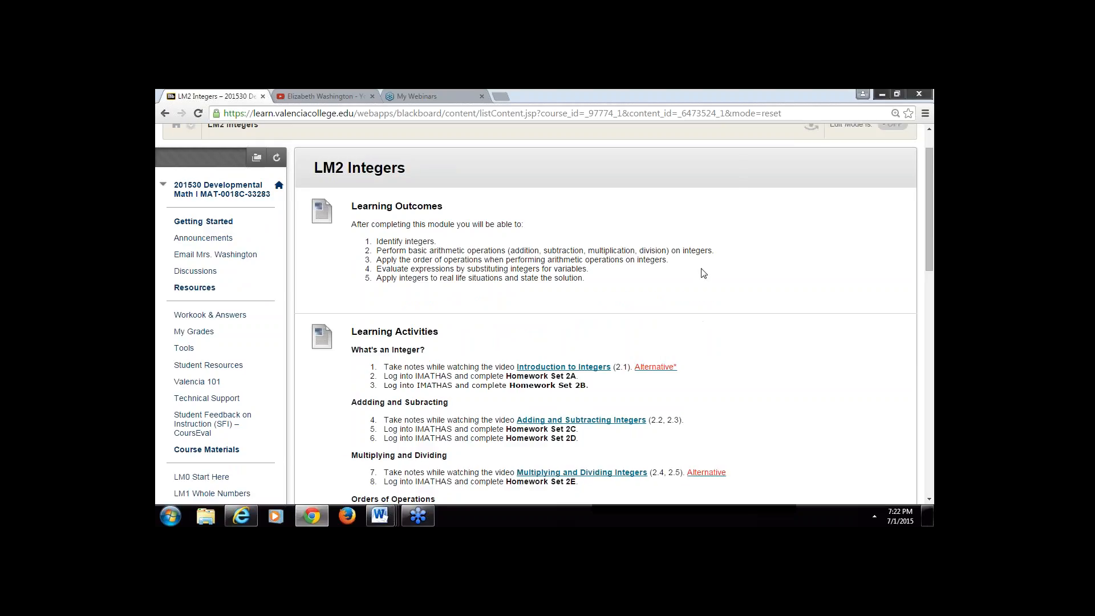
{"action": "scroll", "scroll_direction": "down", "scroll_amount": 3}
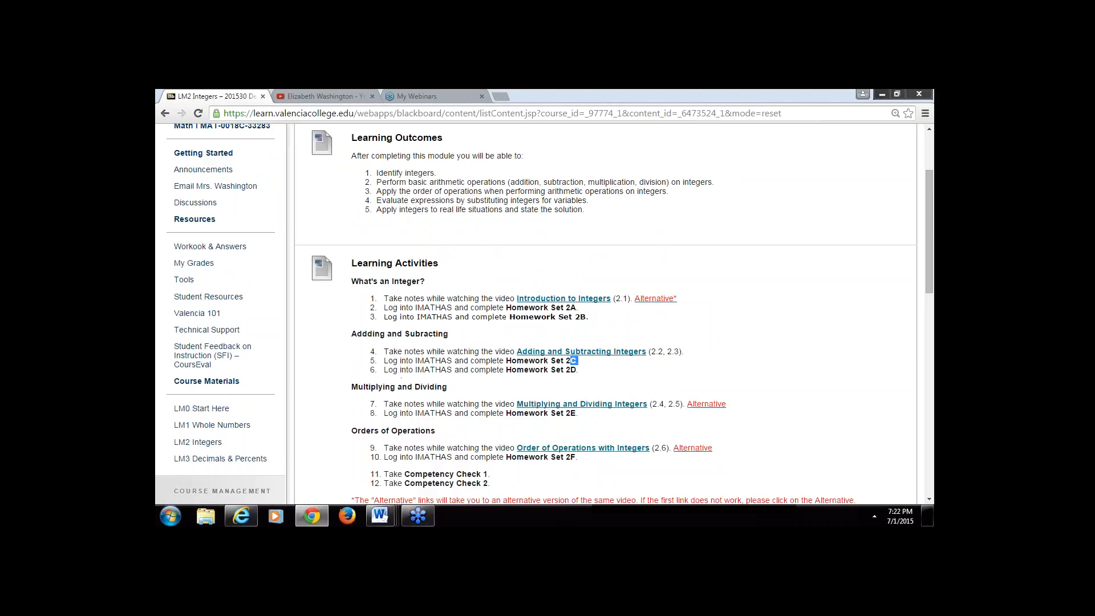
- Open LM3 Decimals & Percents from the sidebar and scroll through its activities, homework sets and Time Management Part 1
{"action": "left_click", "coordinate": [220, 458]}
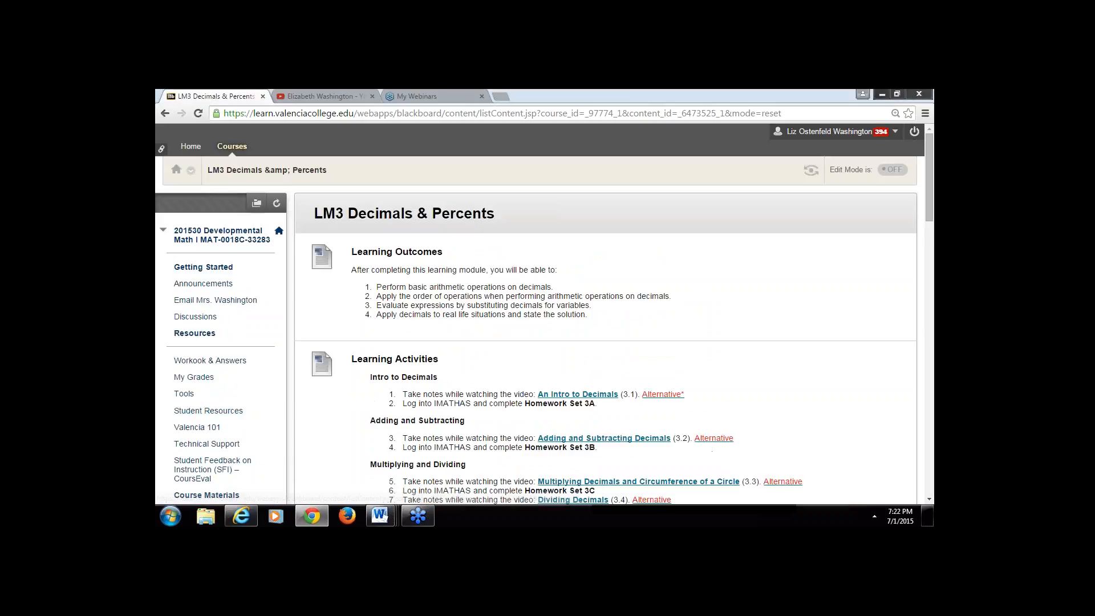
{"action": "scroll", "scroll_direction": "down", "scroll_amount": 3}
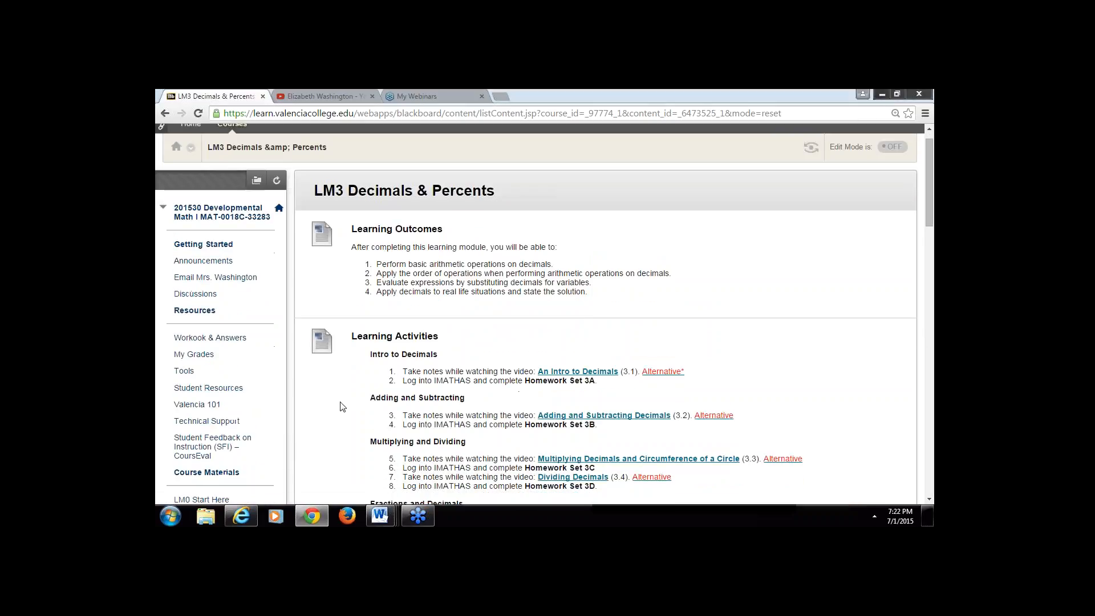
{"action": "scroll", "scroll_direction": "down", "scroll_amount": 3}
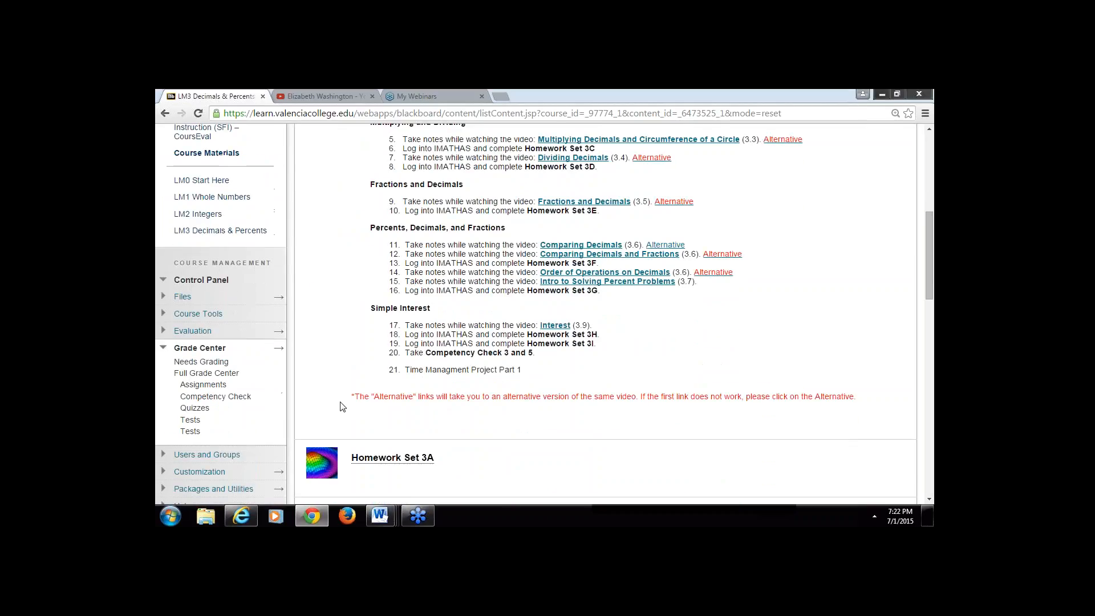
{"action": "scroll", "scroll_direction": "down", "scroll_amount": 3}
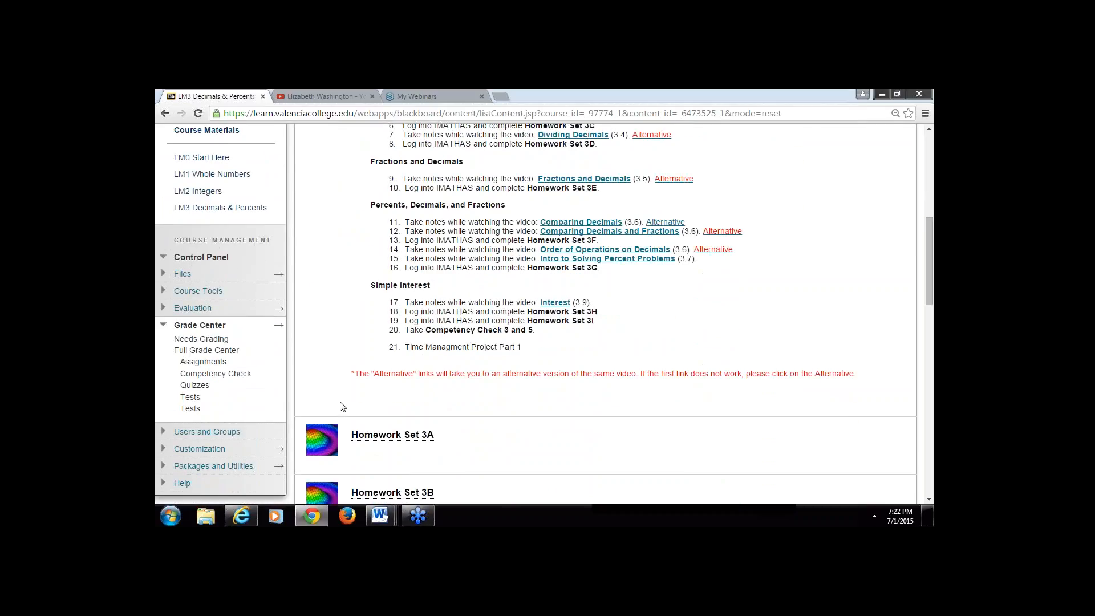
{"action": "scroll", "scroll_direction": "down", "scroll_amount": 3}
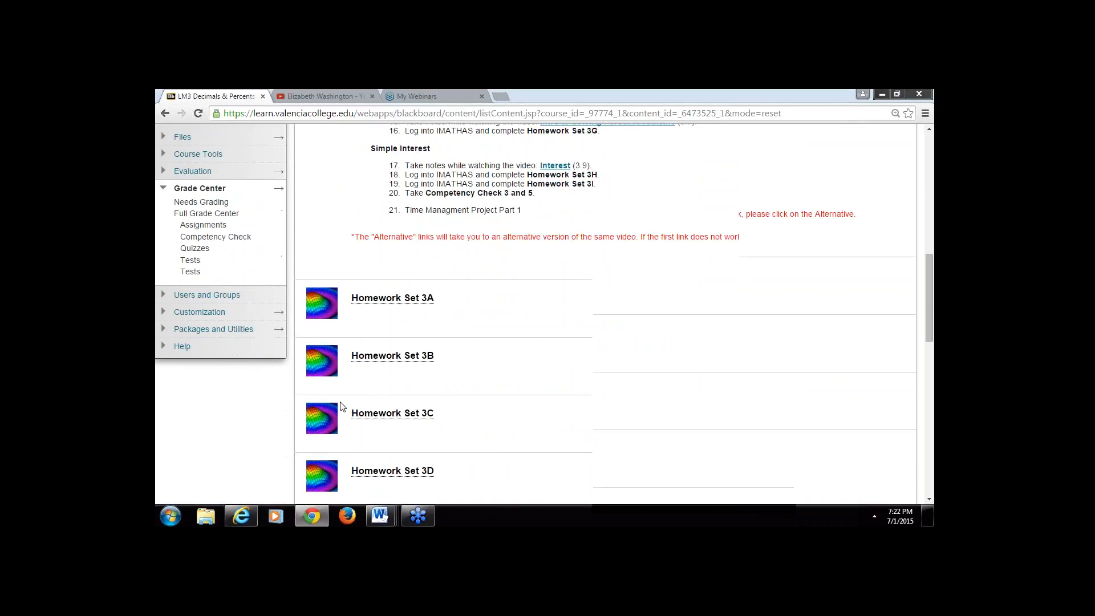
{"action": "scroll", "scroll_direction": "down", "scroll_amount": 3}
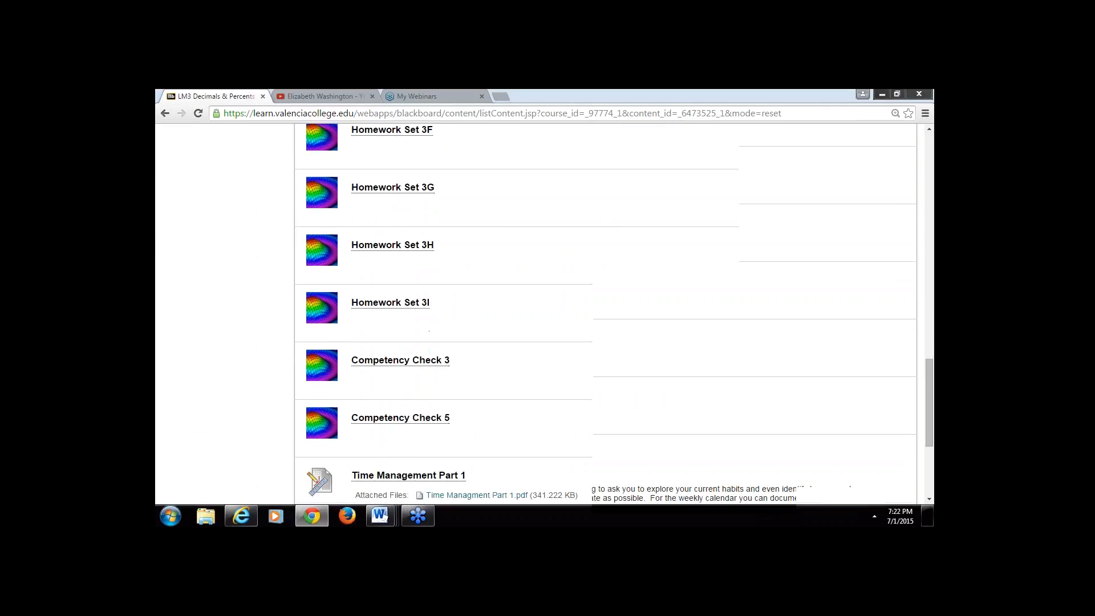
{"action": "scroll", "scroll_direction": "down", "scroll_amount": 3}
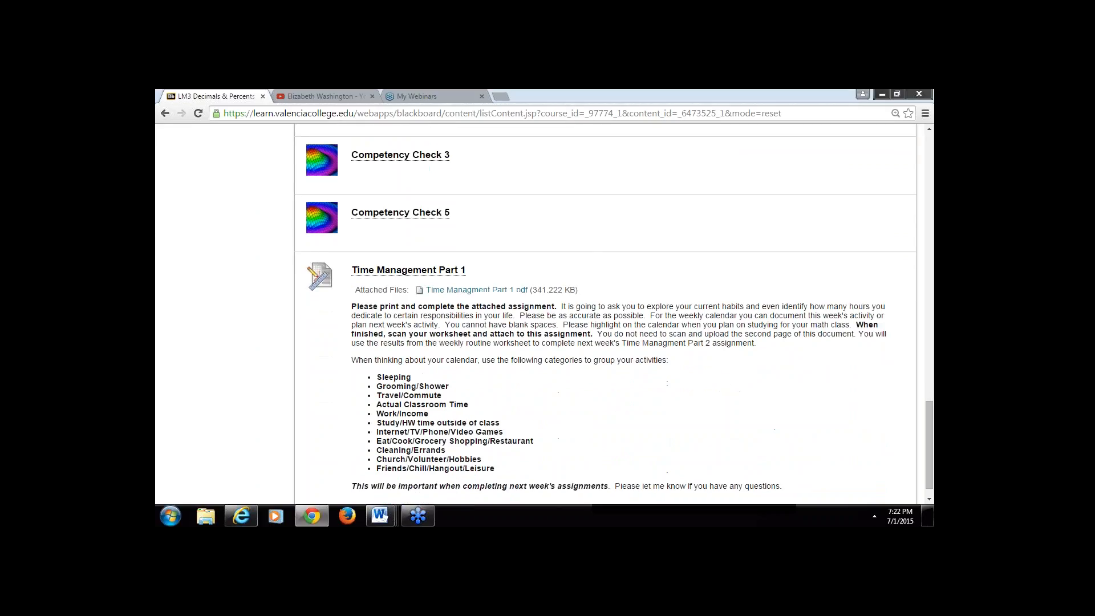
{"action": "scroll", "scroll_direction": "down", "scroll_amount": 3}
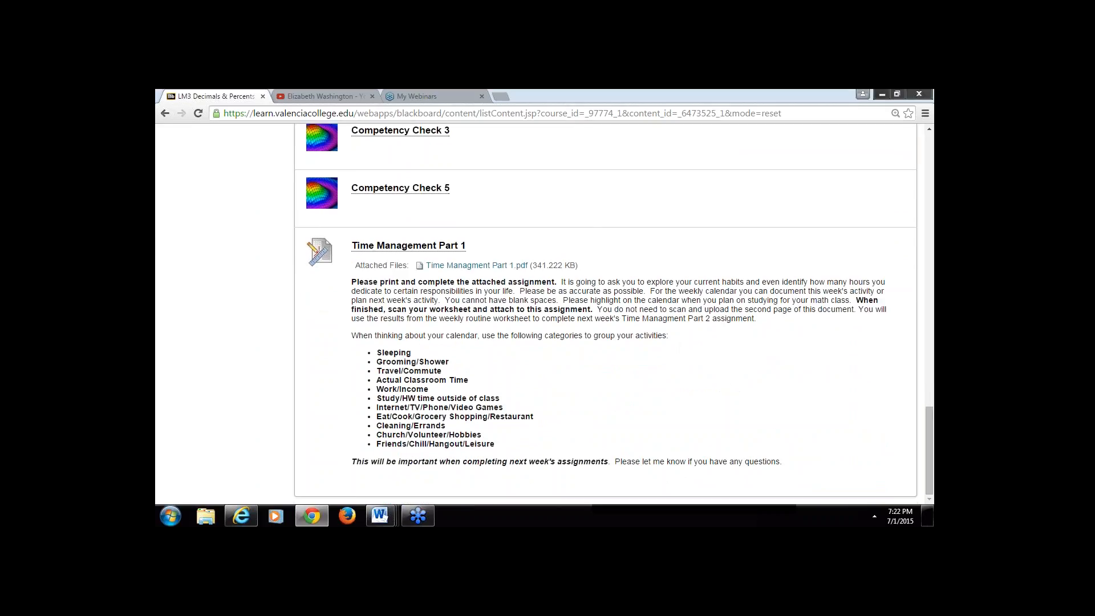
{"action": "scroll", "scroll_direction": "up", "scroll_amount": 3}
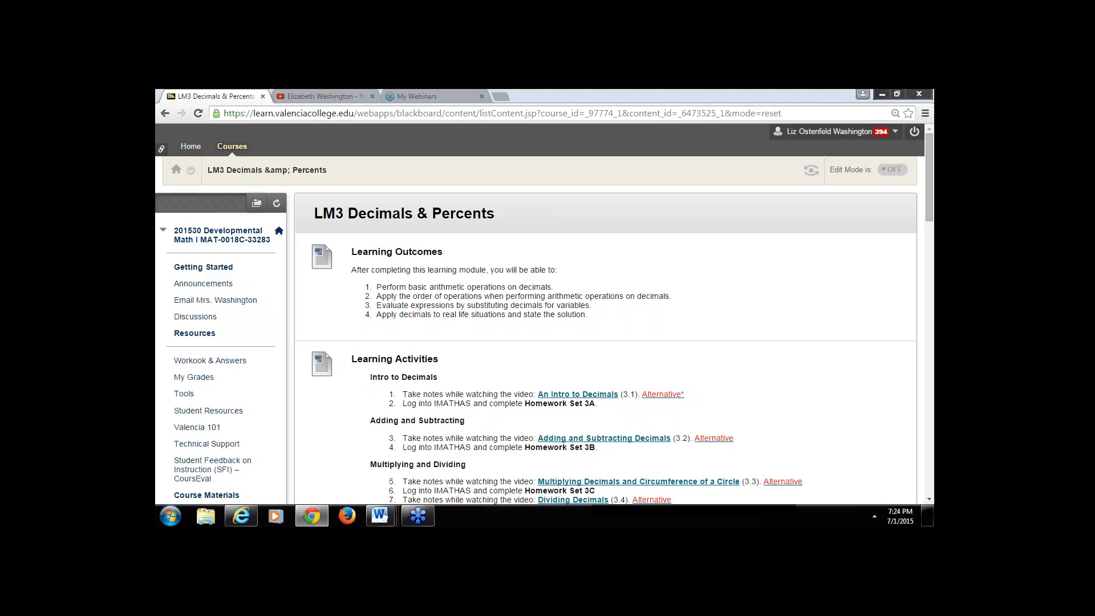
{"action": "mouse_move", "coordinate": [562, 350]}
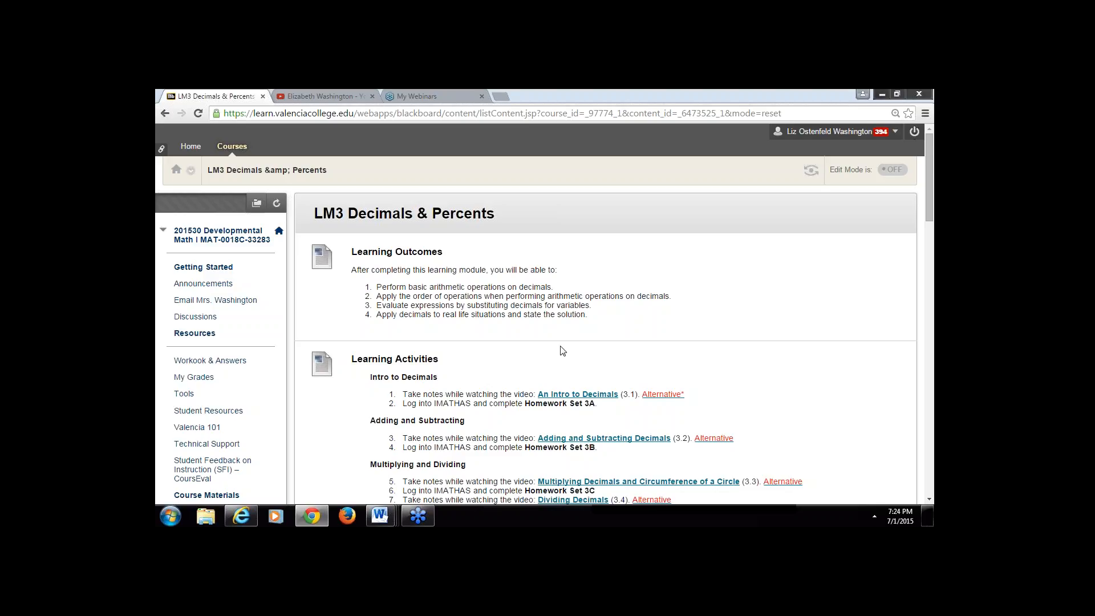
{"action": "mouse_move", "coordinate": [559, 345]}
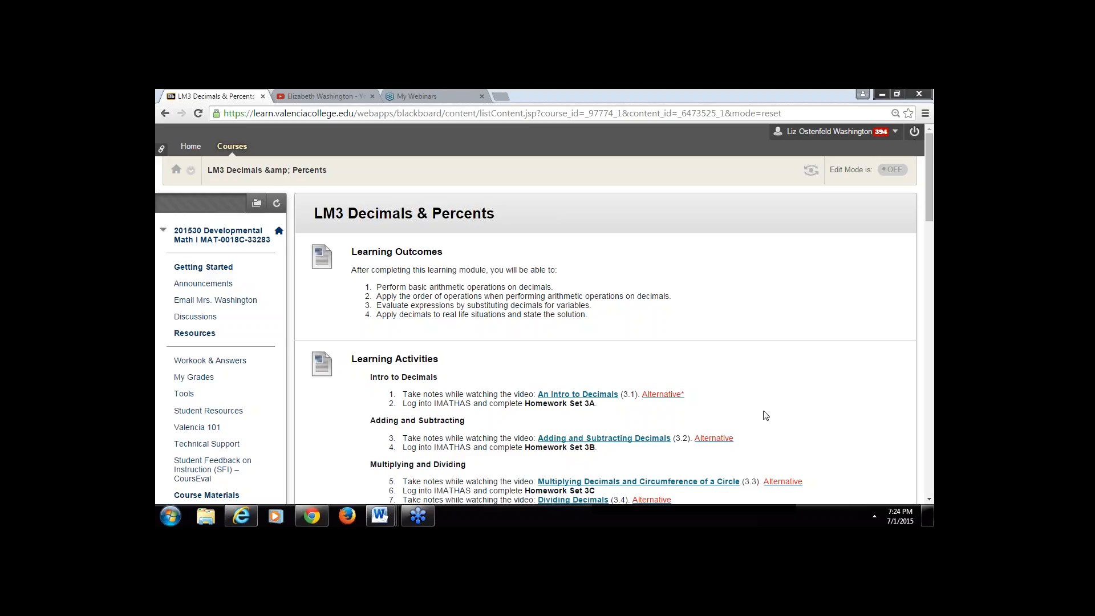
{"action": "mouse_move", "coordinate": [761, 402]}
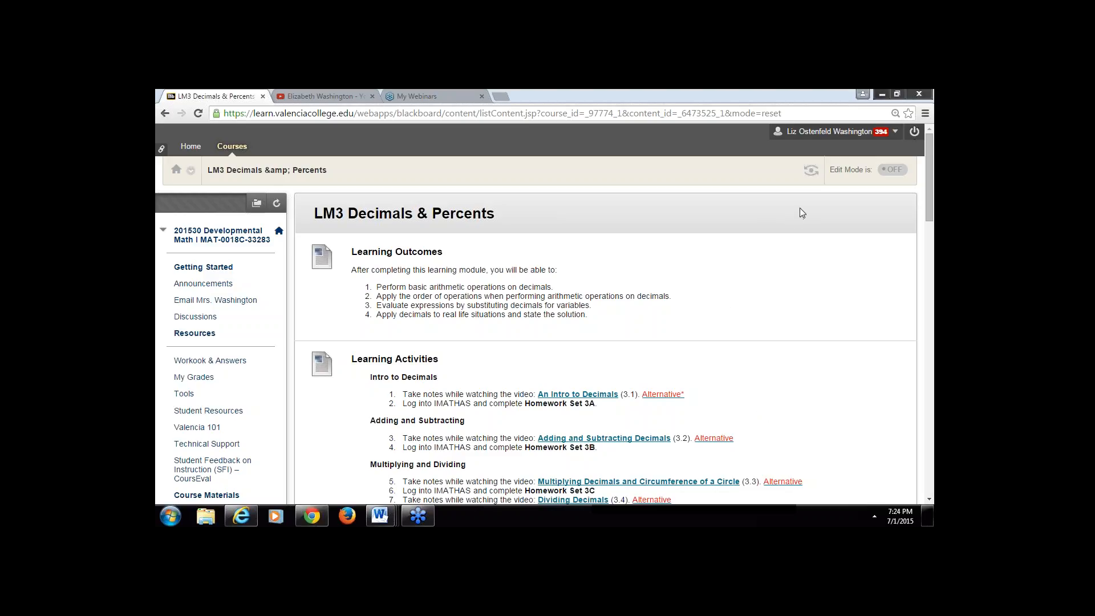
{"action": "mouse_move", "coordinate": [805, 212]}
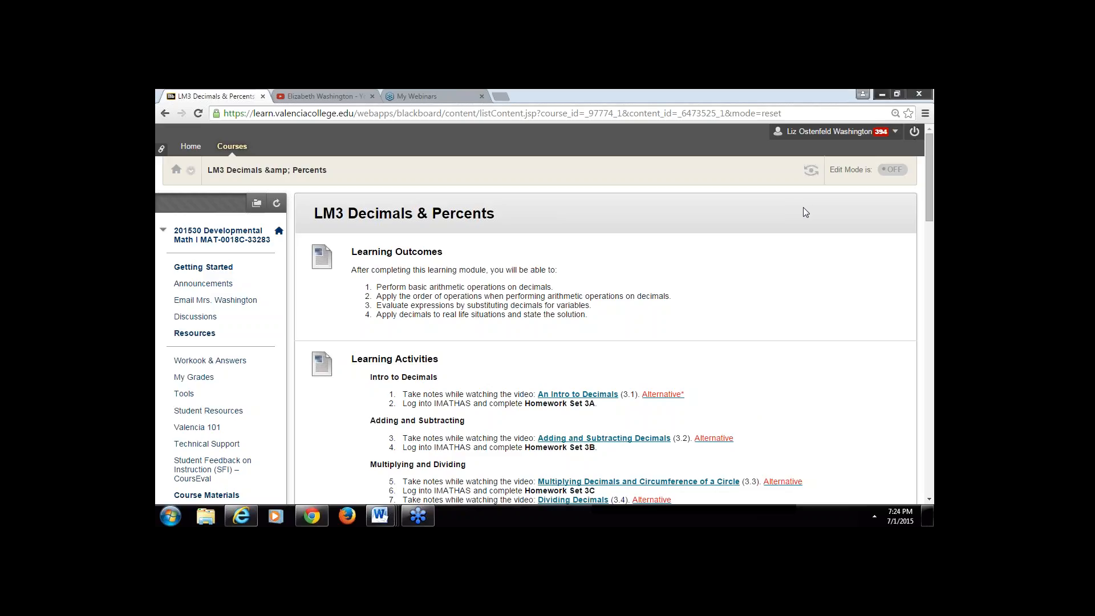